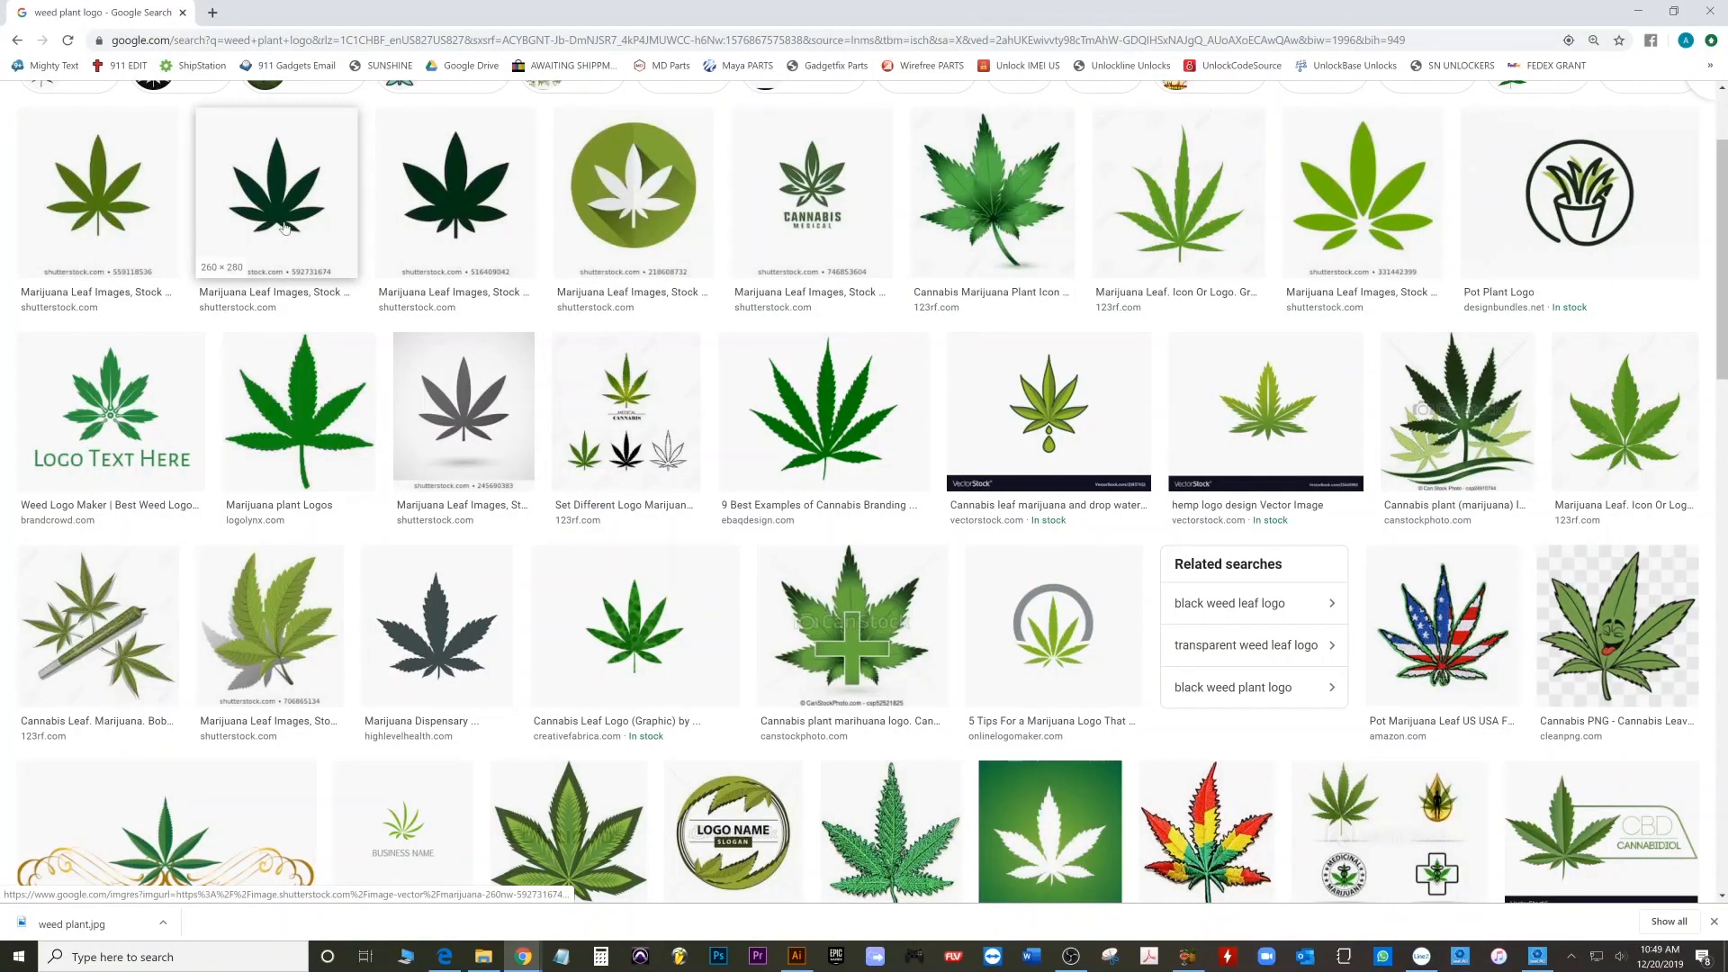
- Bring up the context menu for the dark green cannabis leaf thumbnail in Google Images
right_click(275, 347)
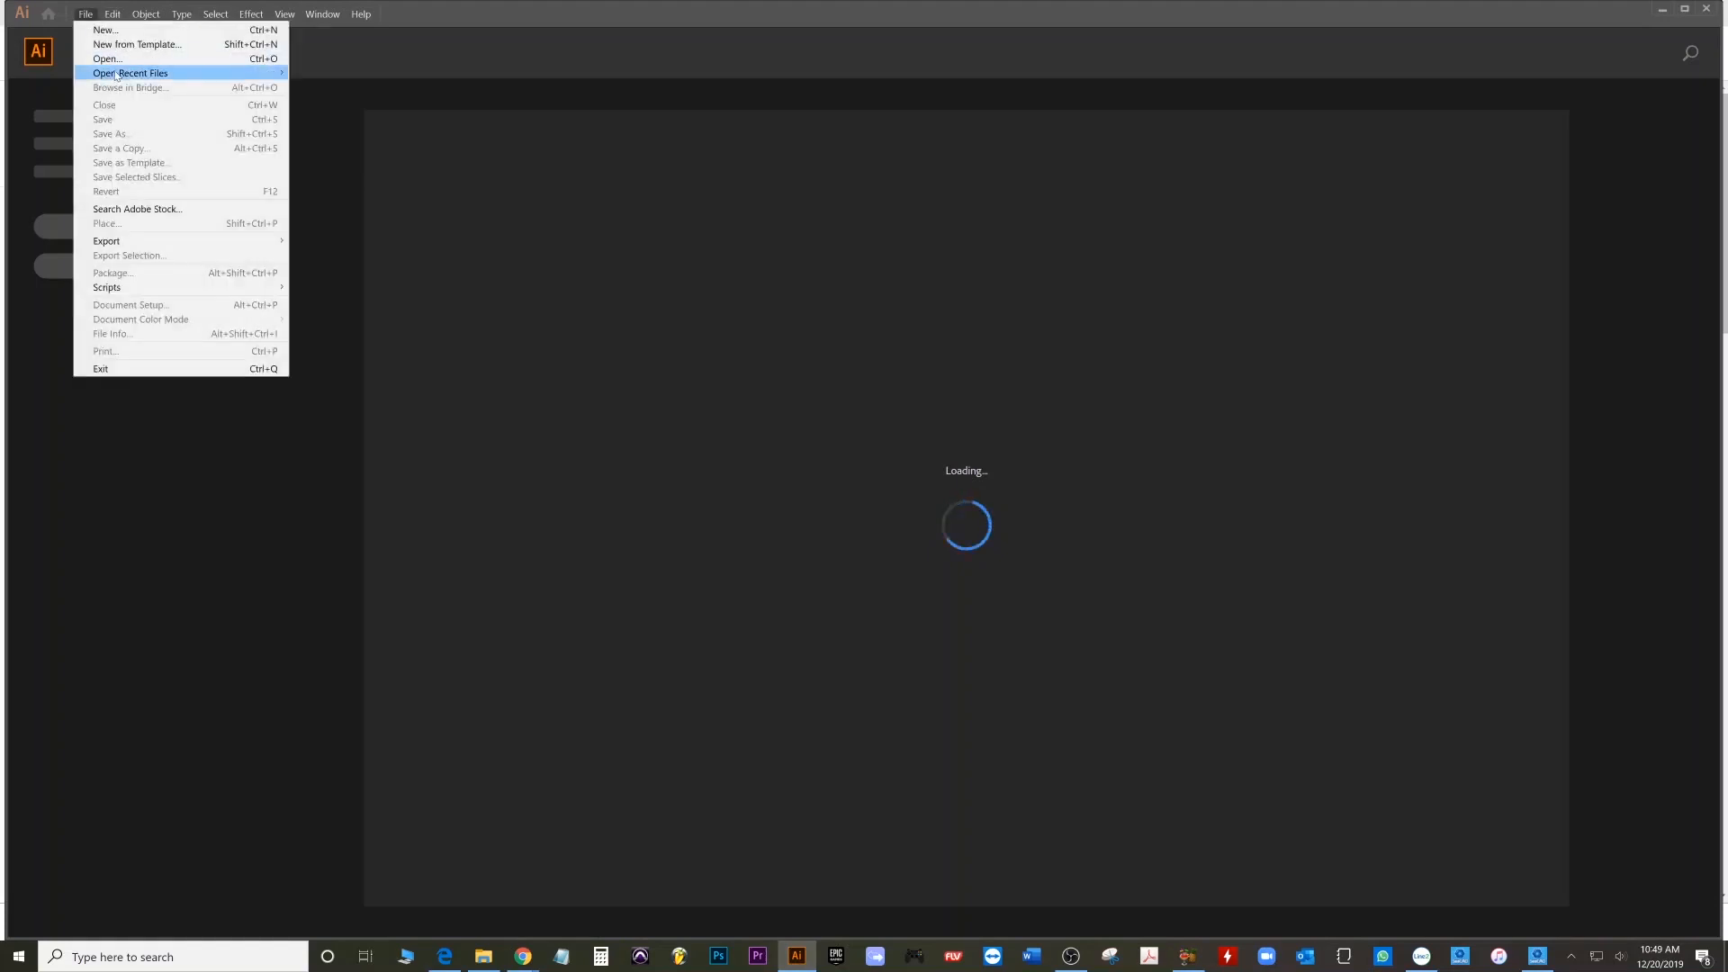
- Open weed plant.jpg from the Desktop as an Illustrator document
click(106, 57)
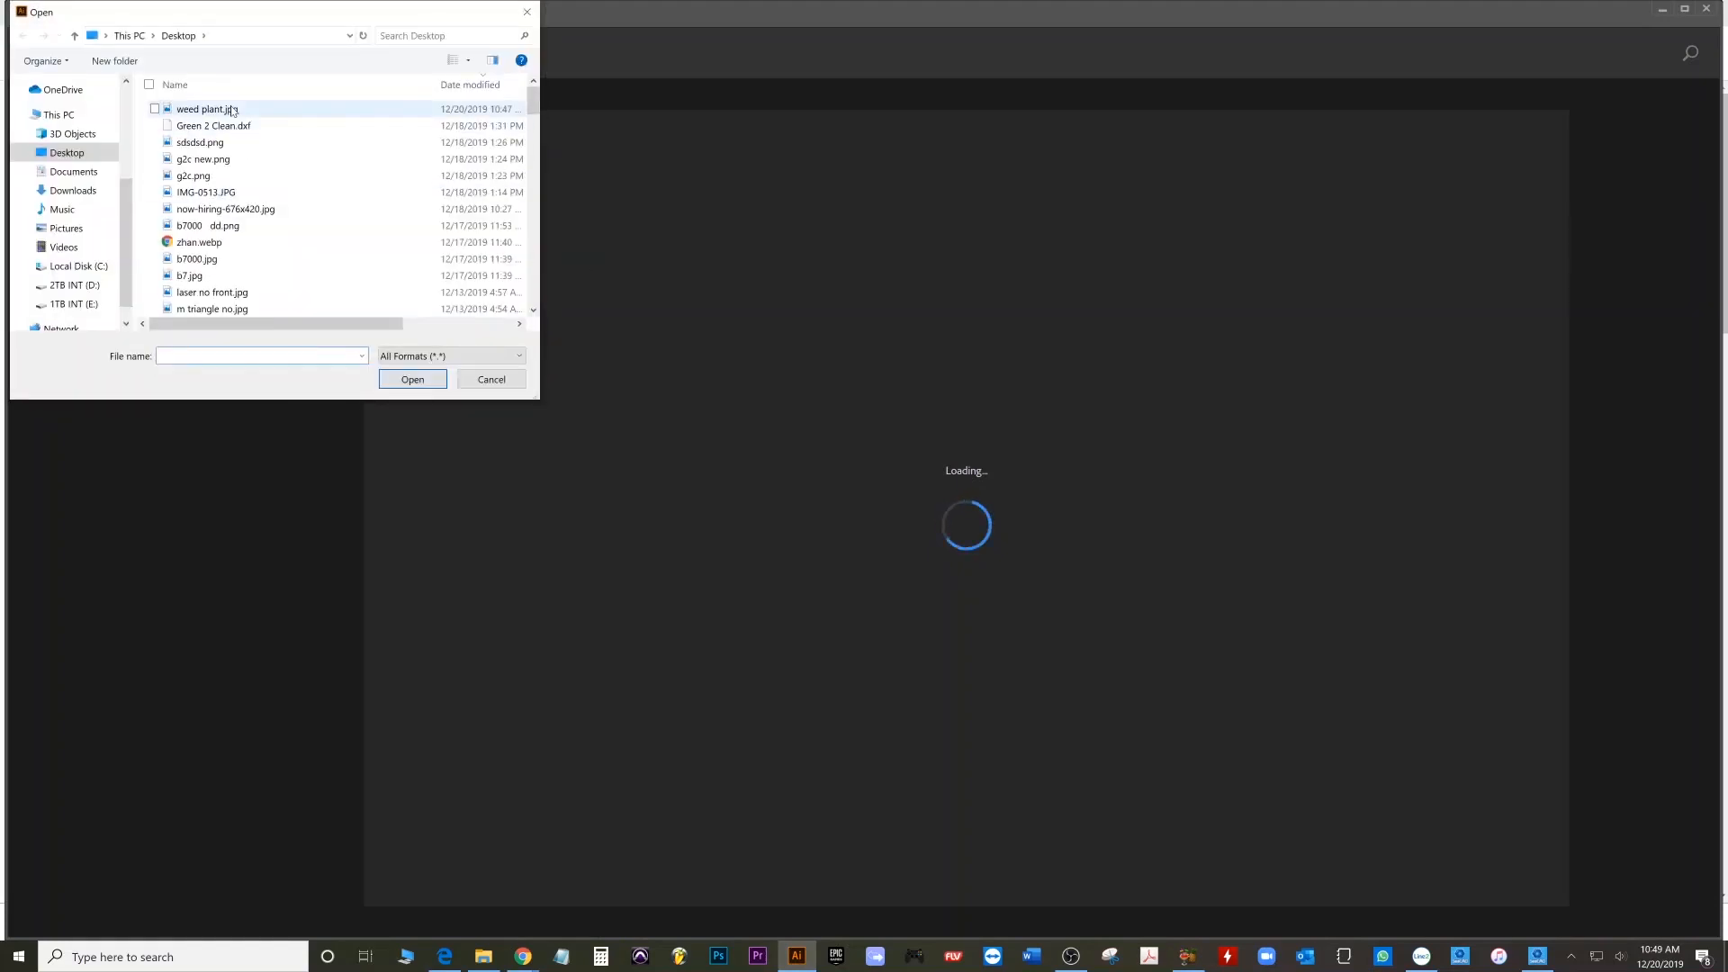
click(207, 108)
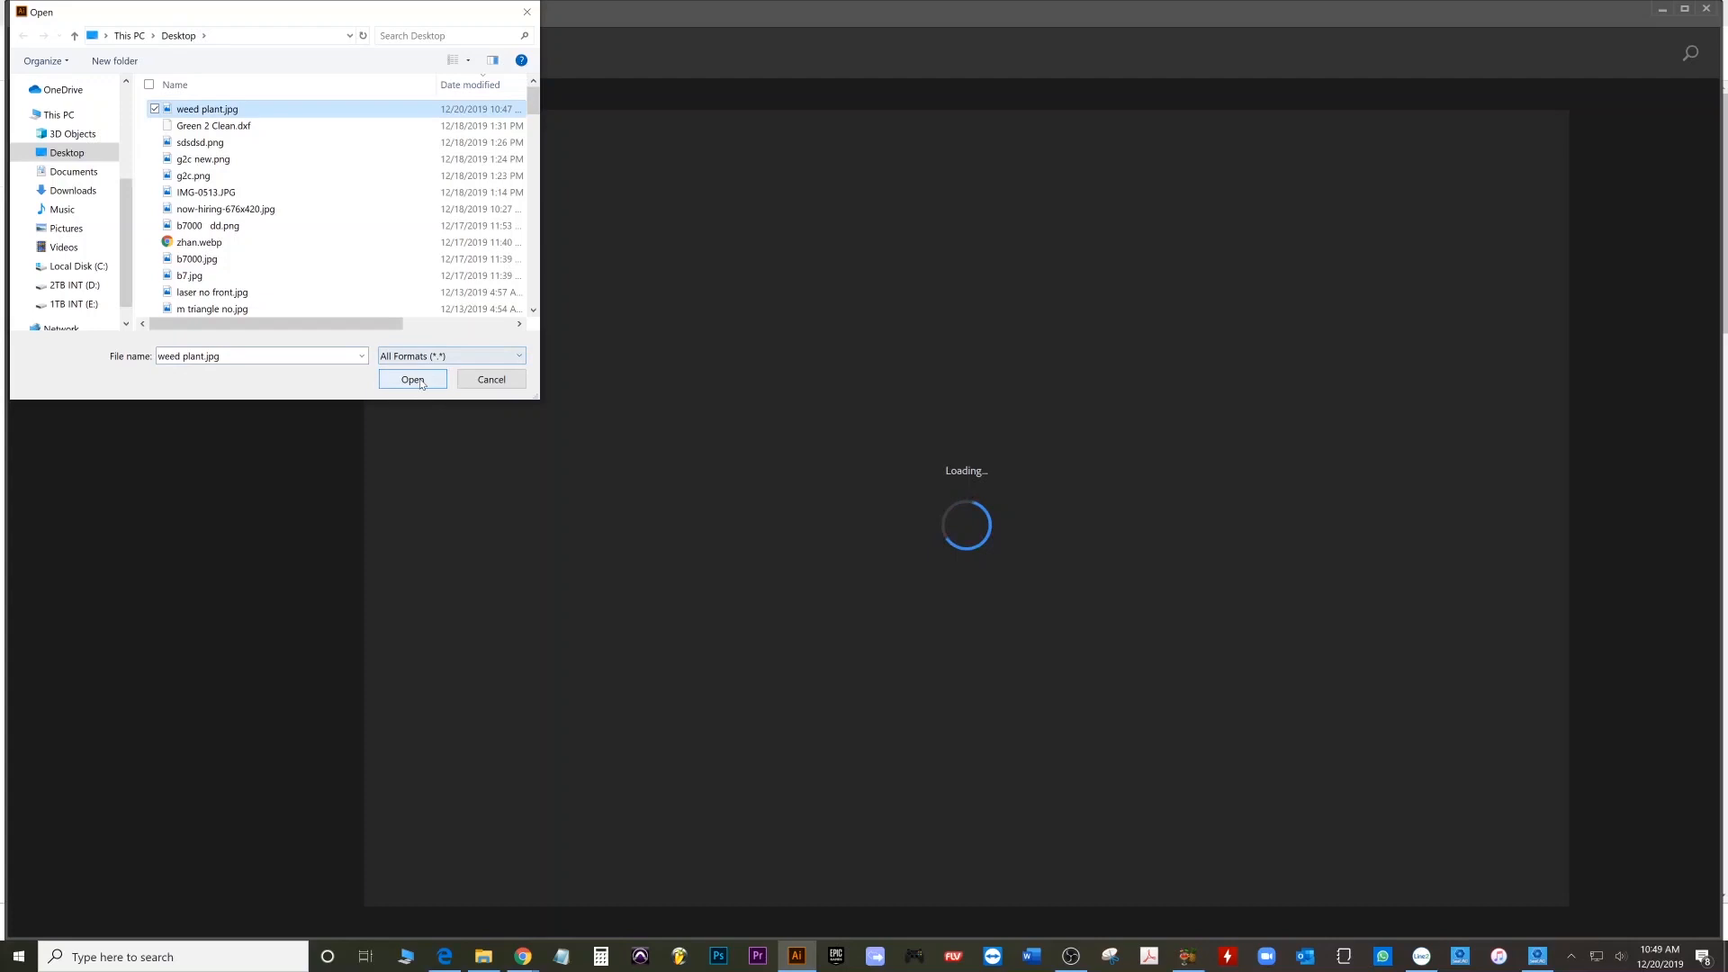
click(412, 380)
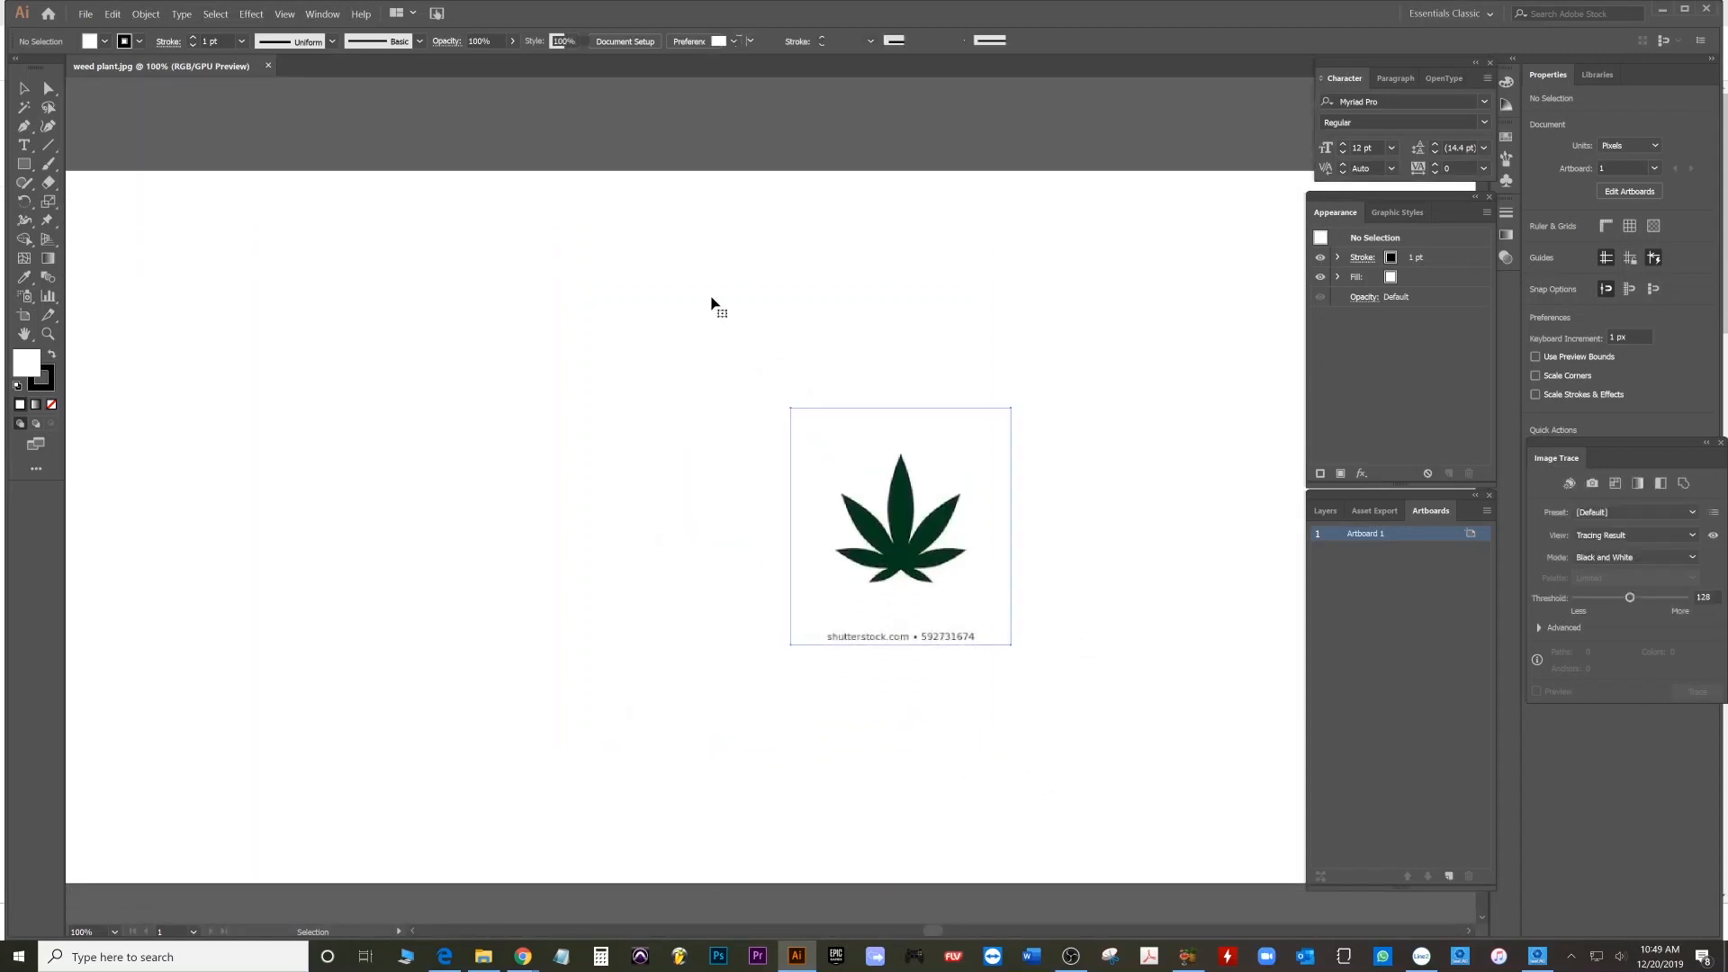
click(898, 524)
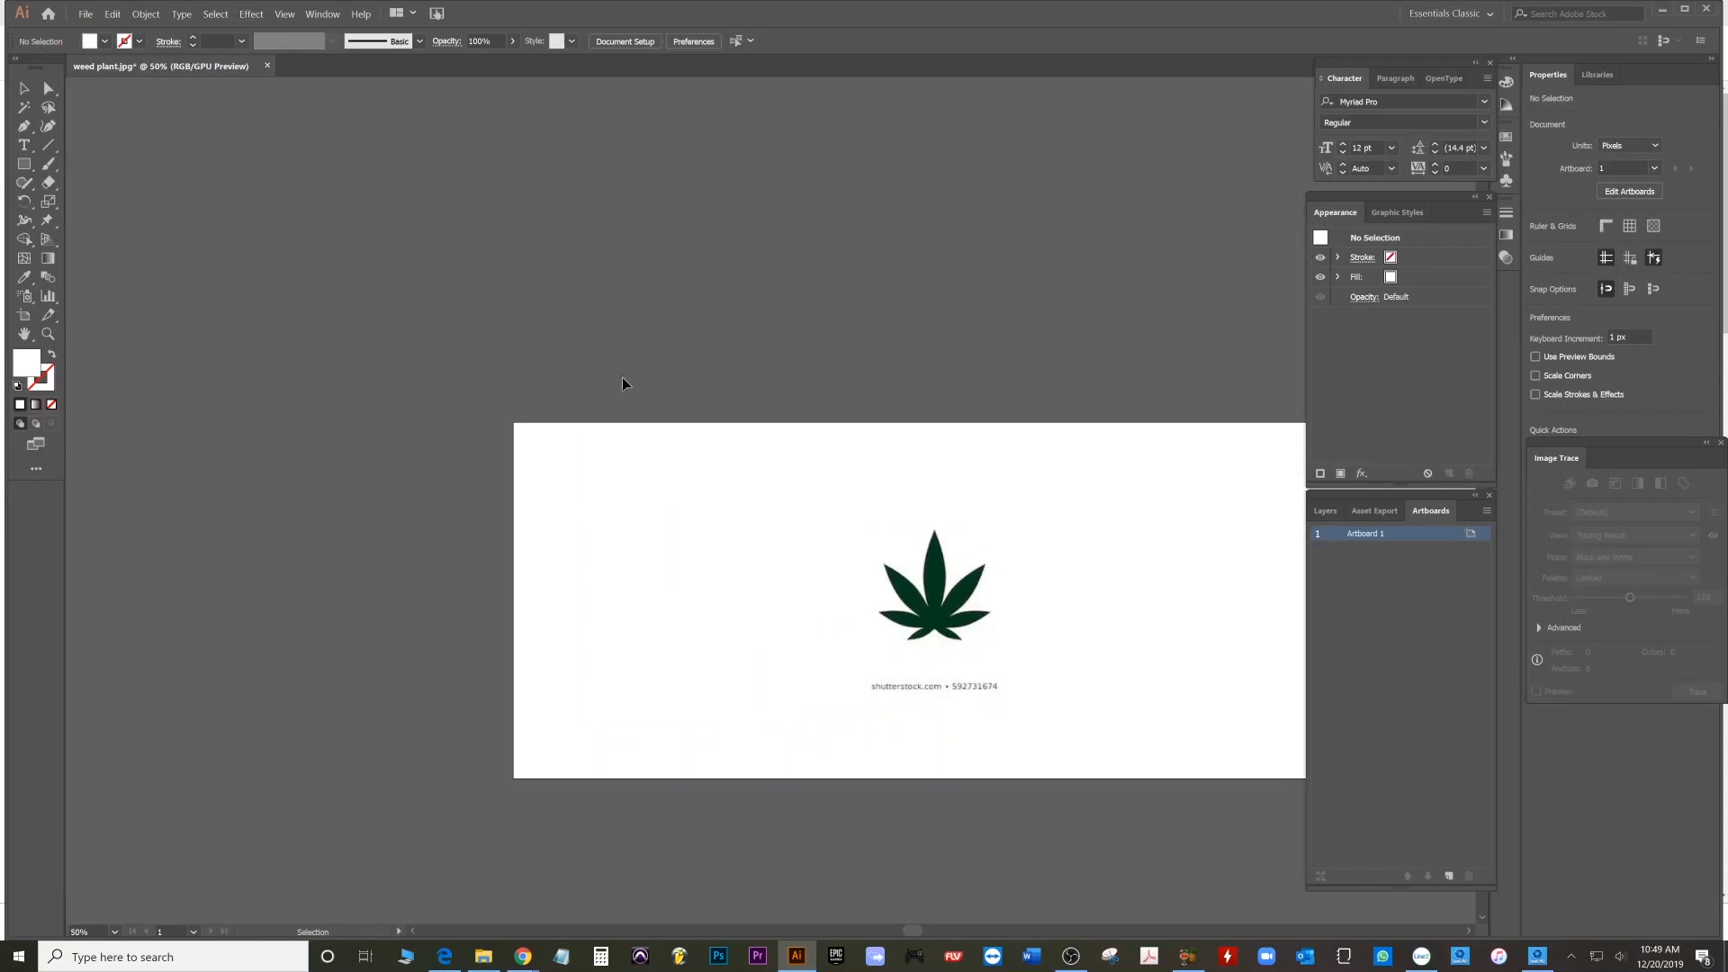
click(934, 583)
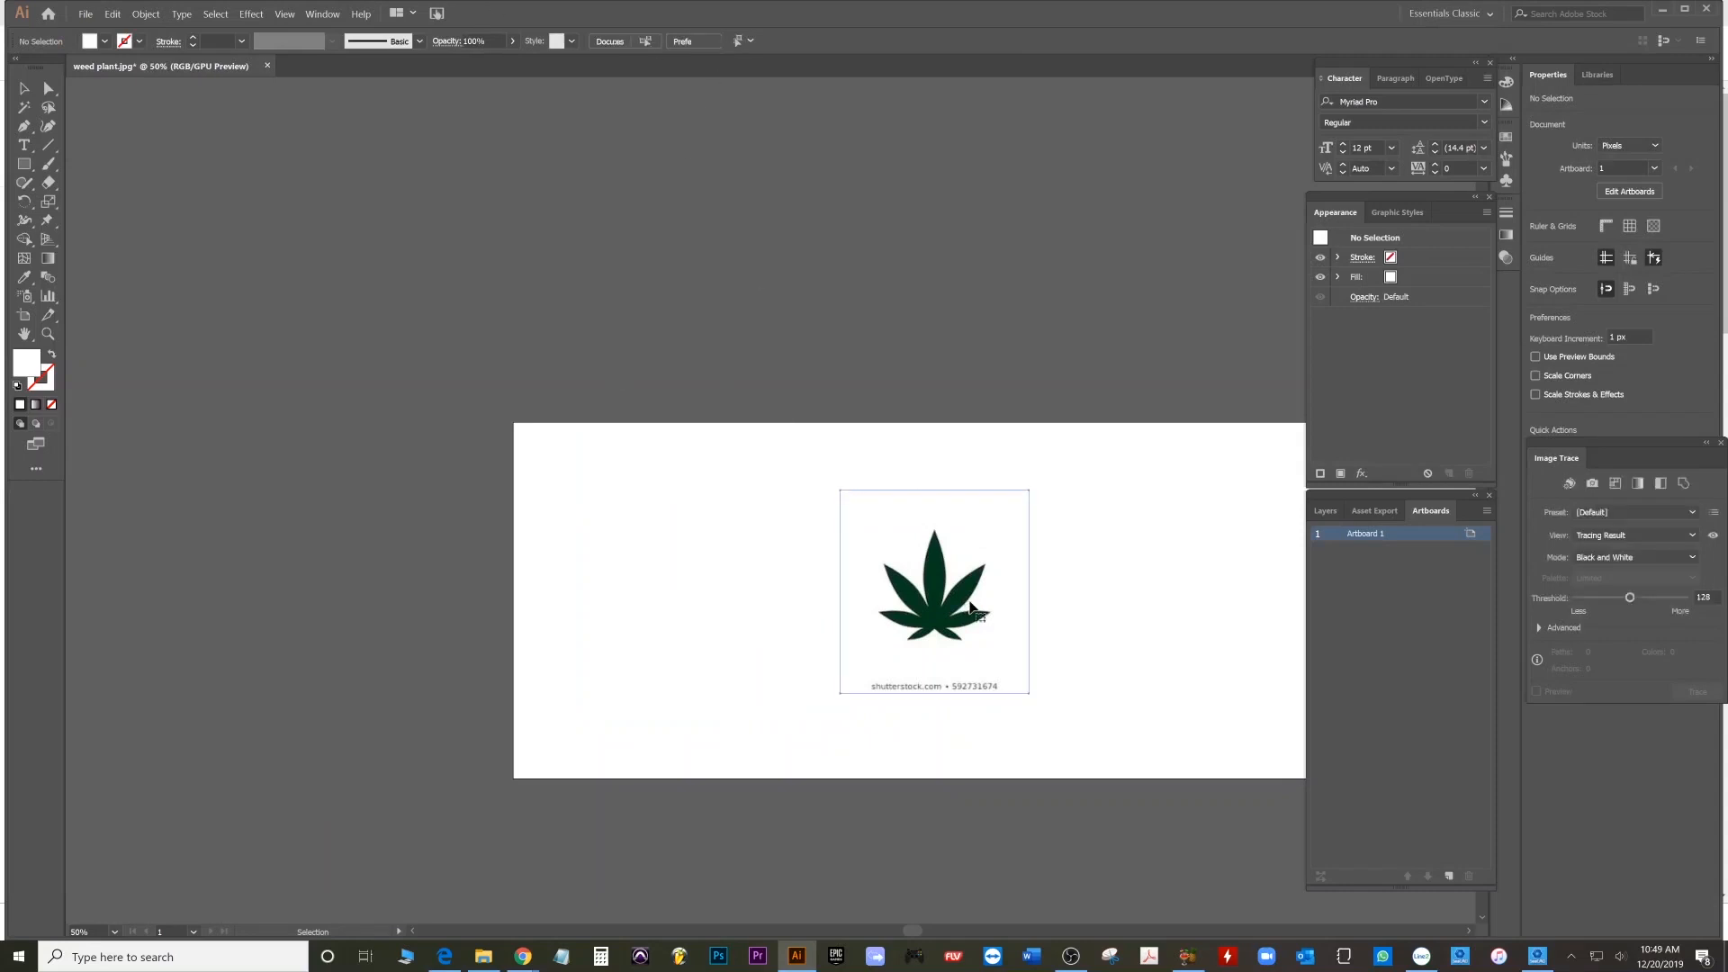
- Crop the leaf image tightly to remove the shutterstock caption below it
click(934, 592)
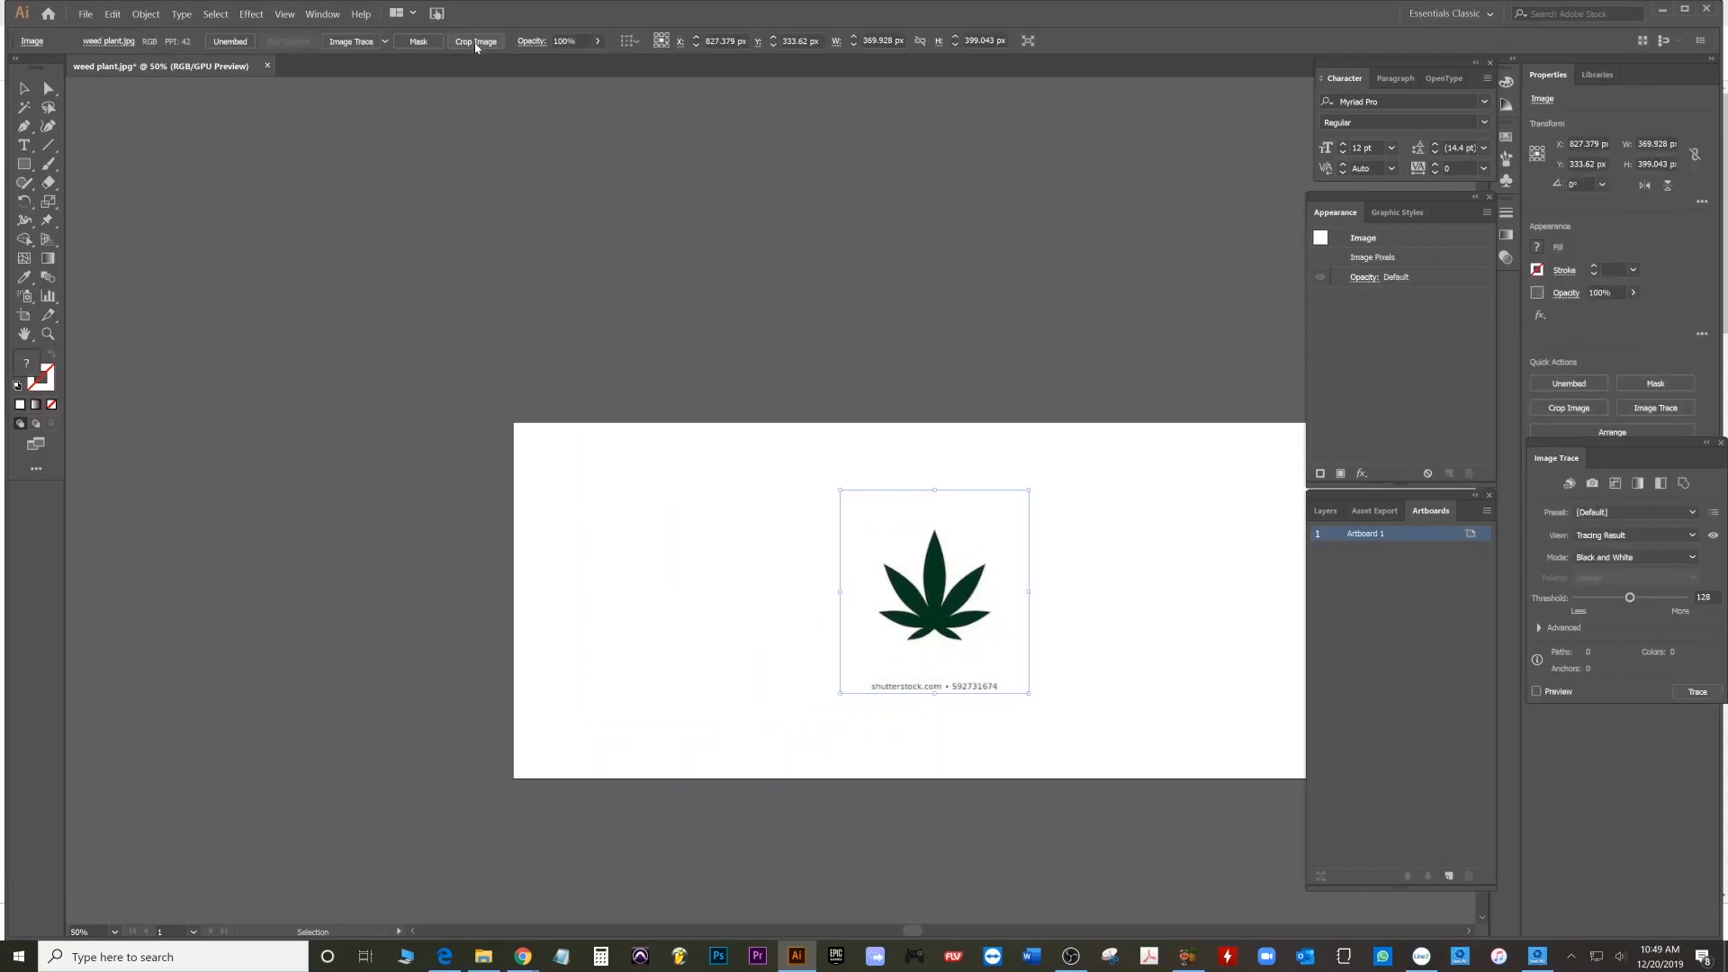
click(475, 42)
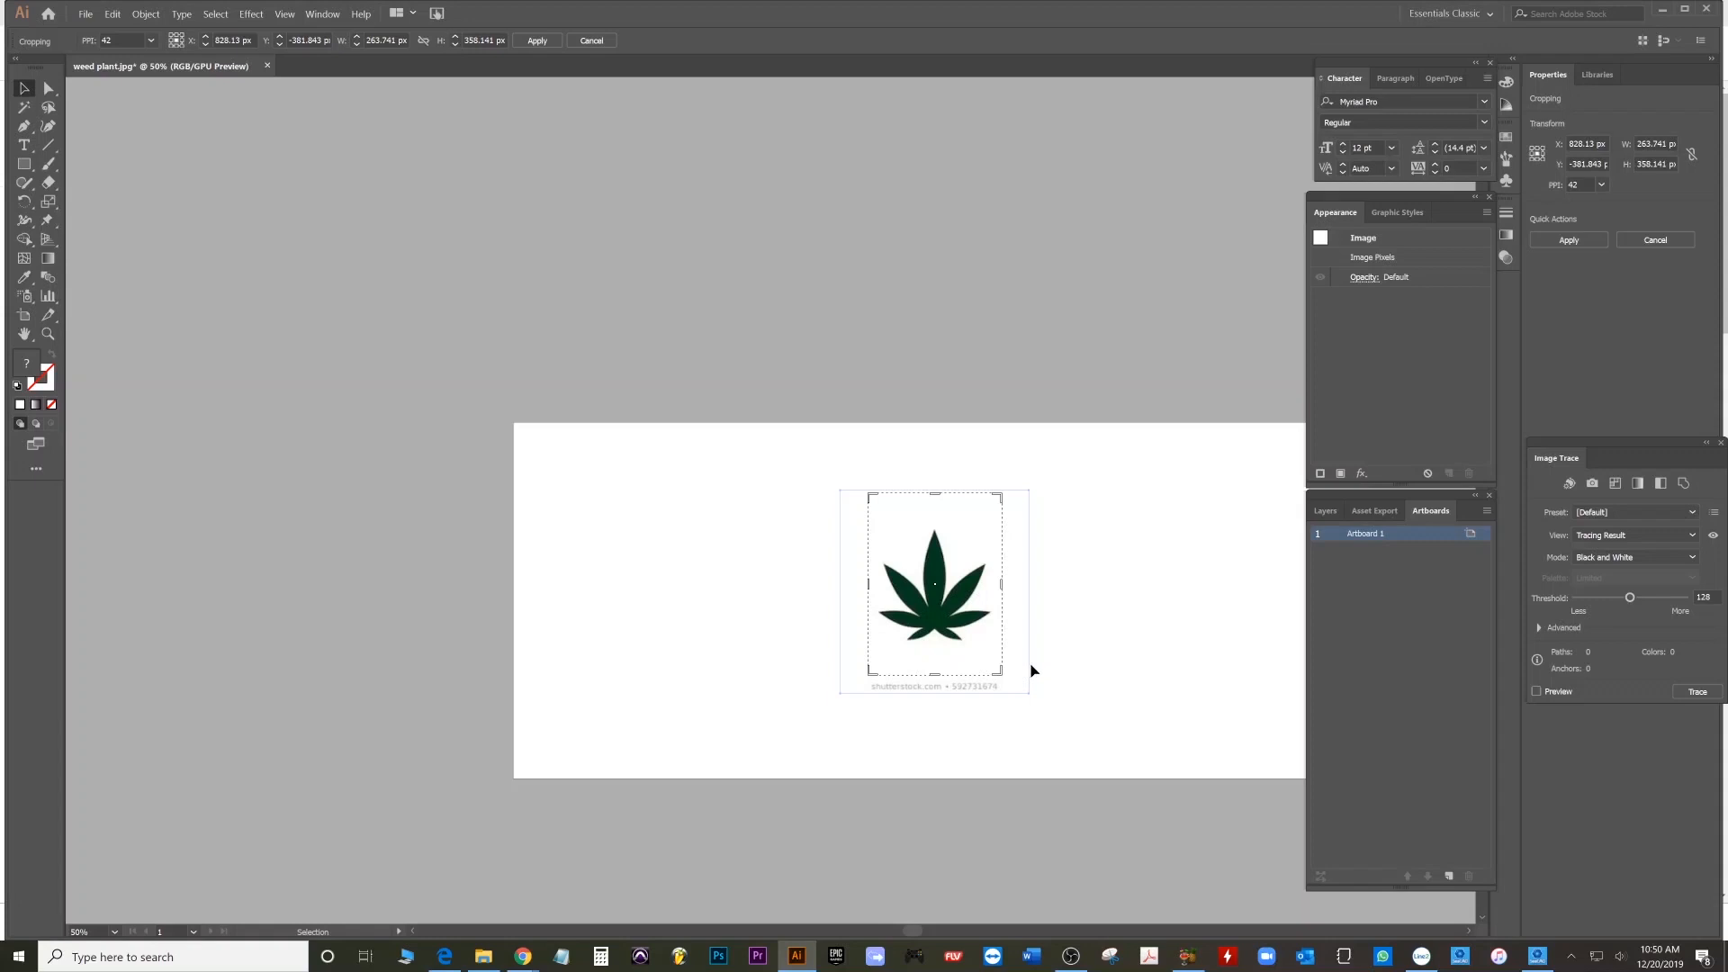
mouse_move(941, 624)
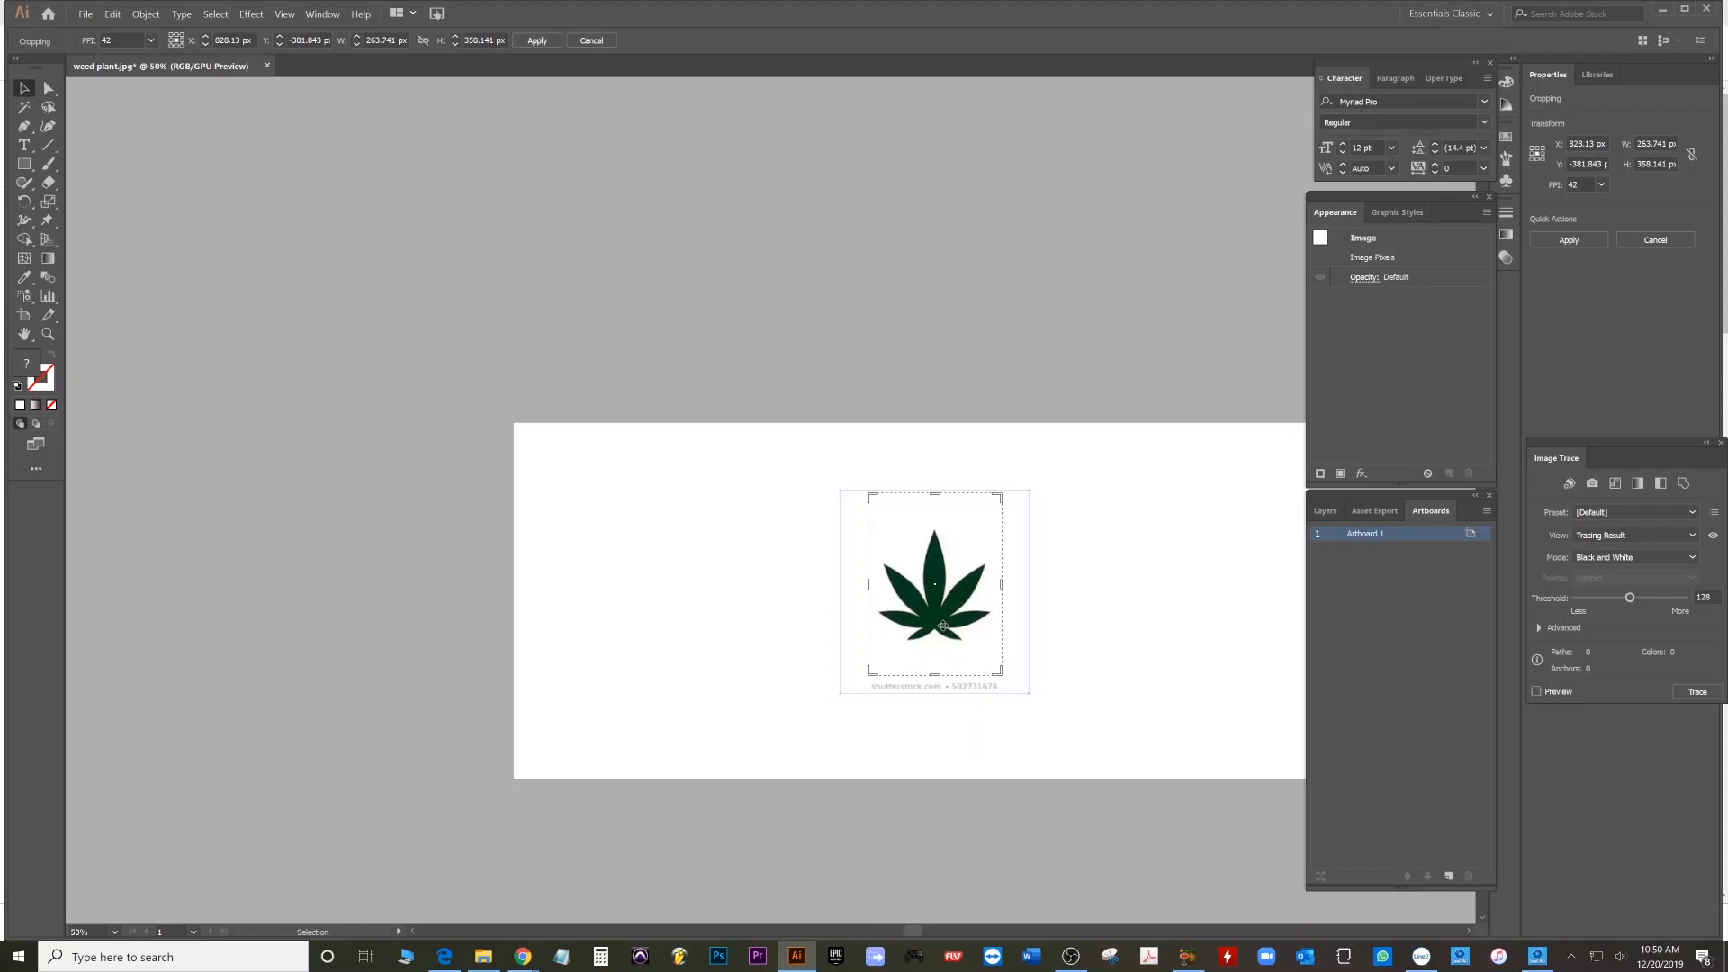
click(536, 41)
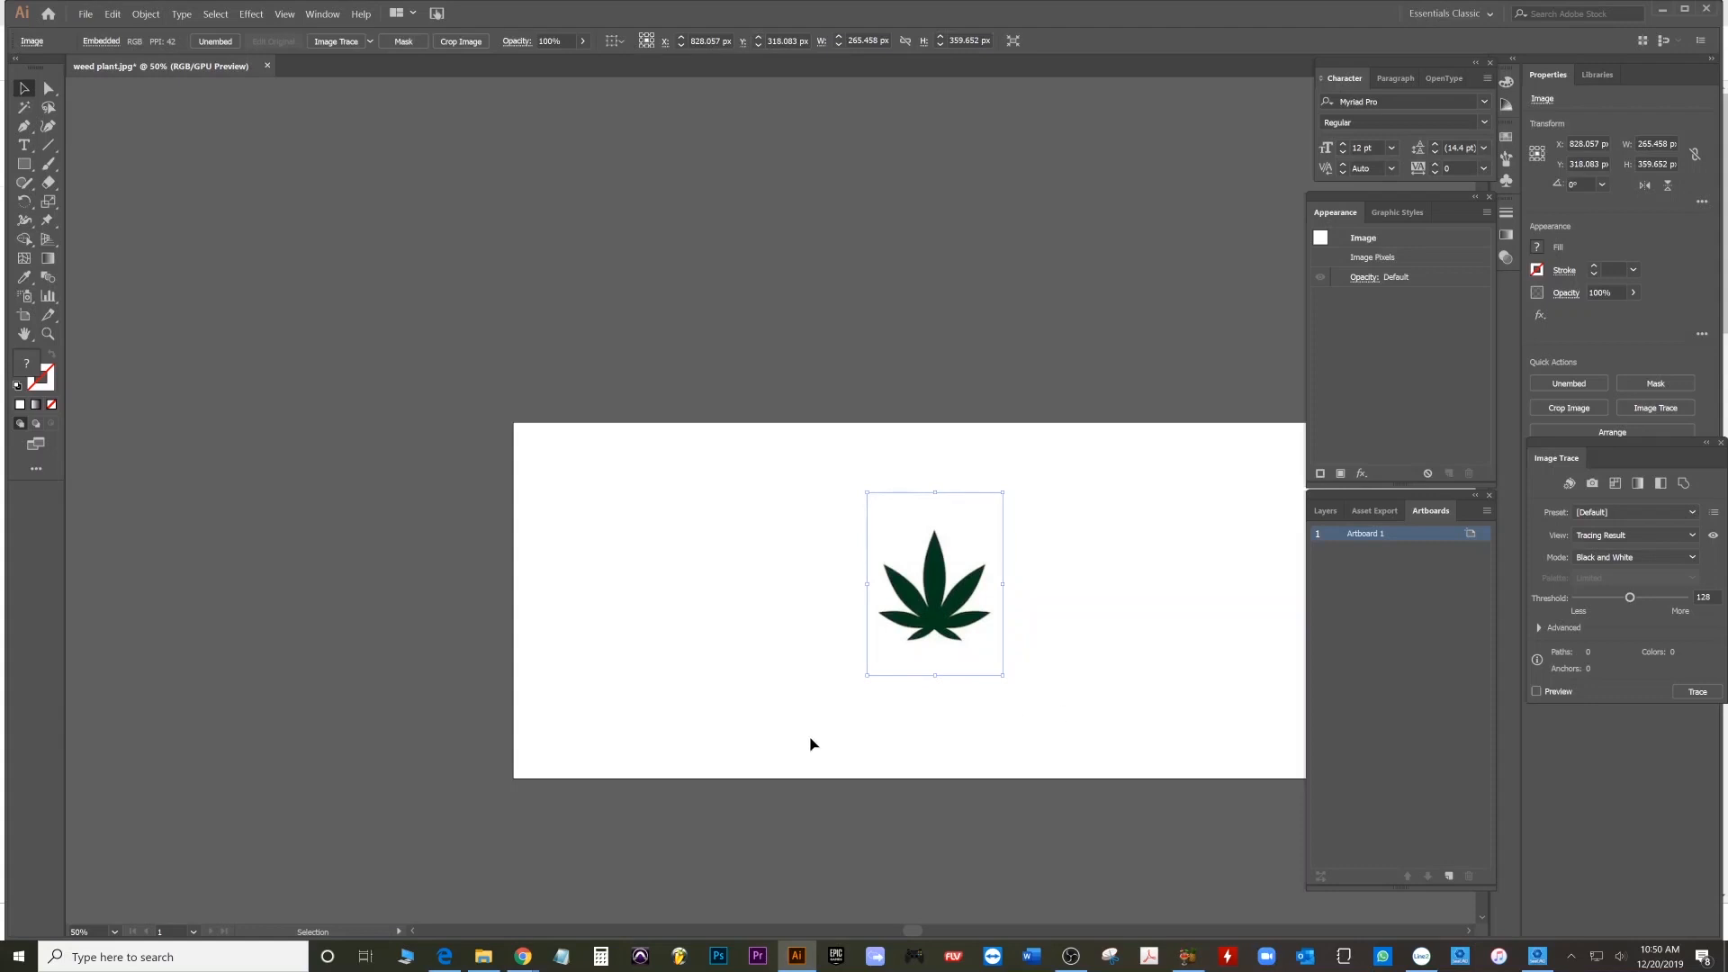
mouse_move(1220, 672)
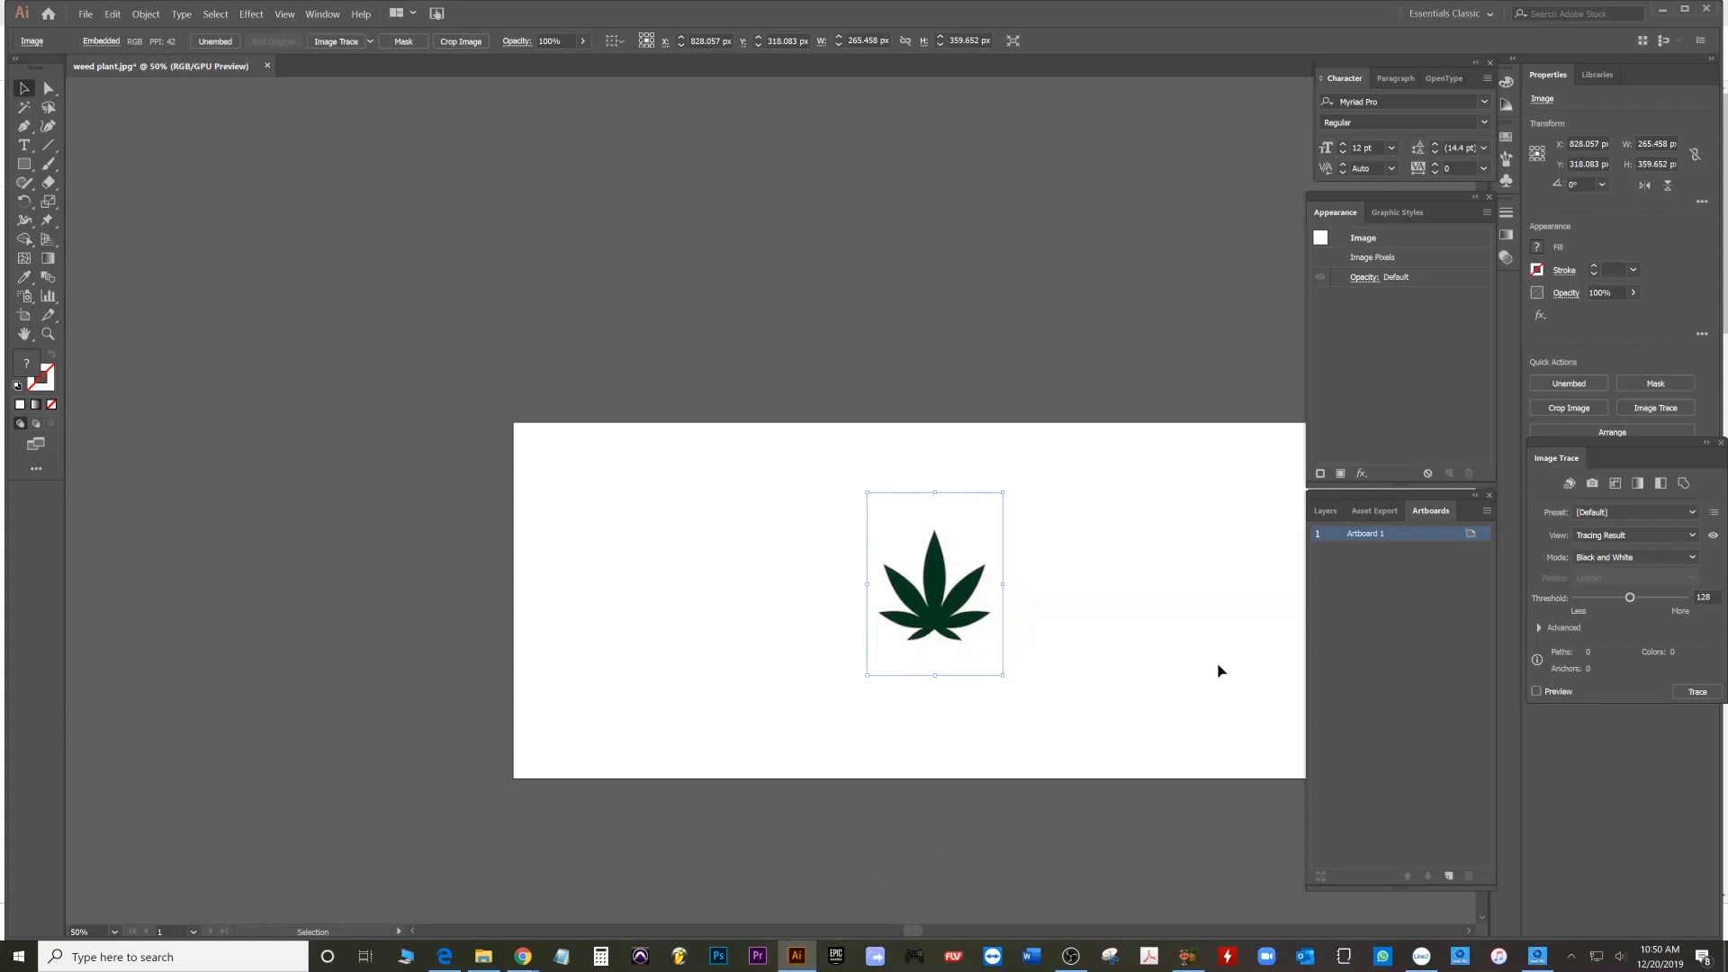
- Image-trace the leaf in Black and White with Ignore White ticked and Preview on
click(322, 12)
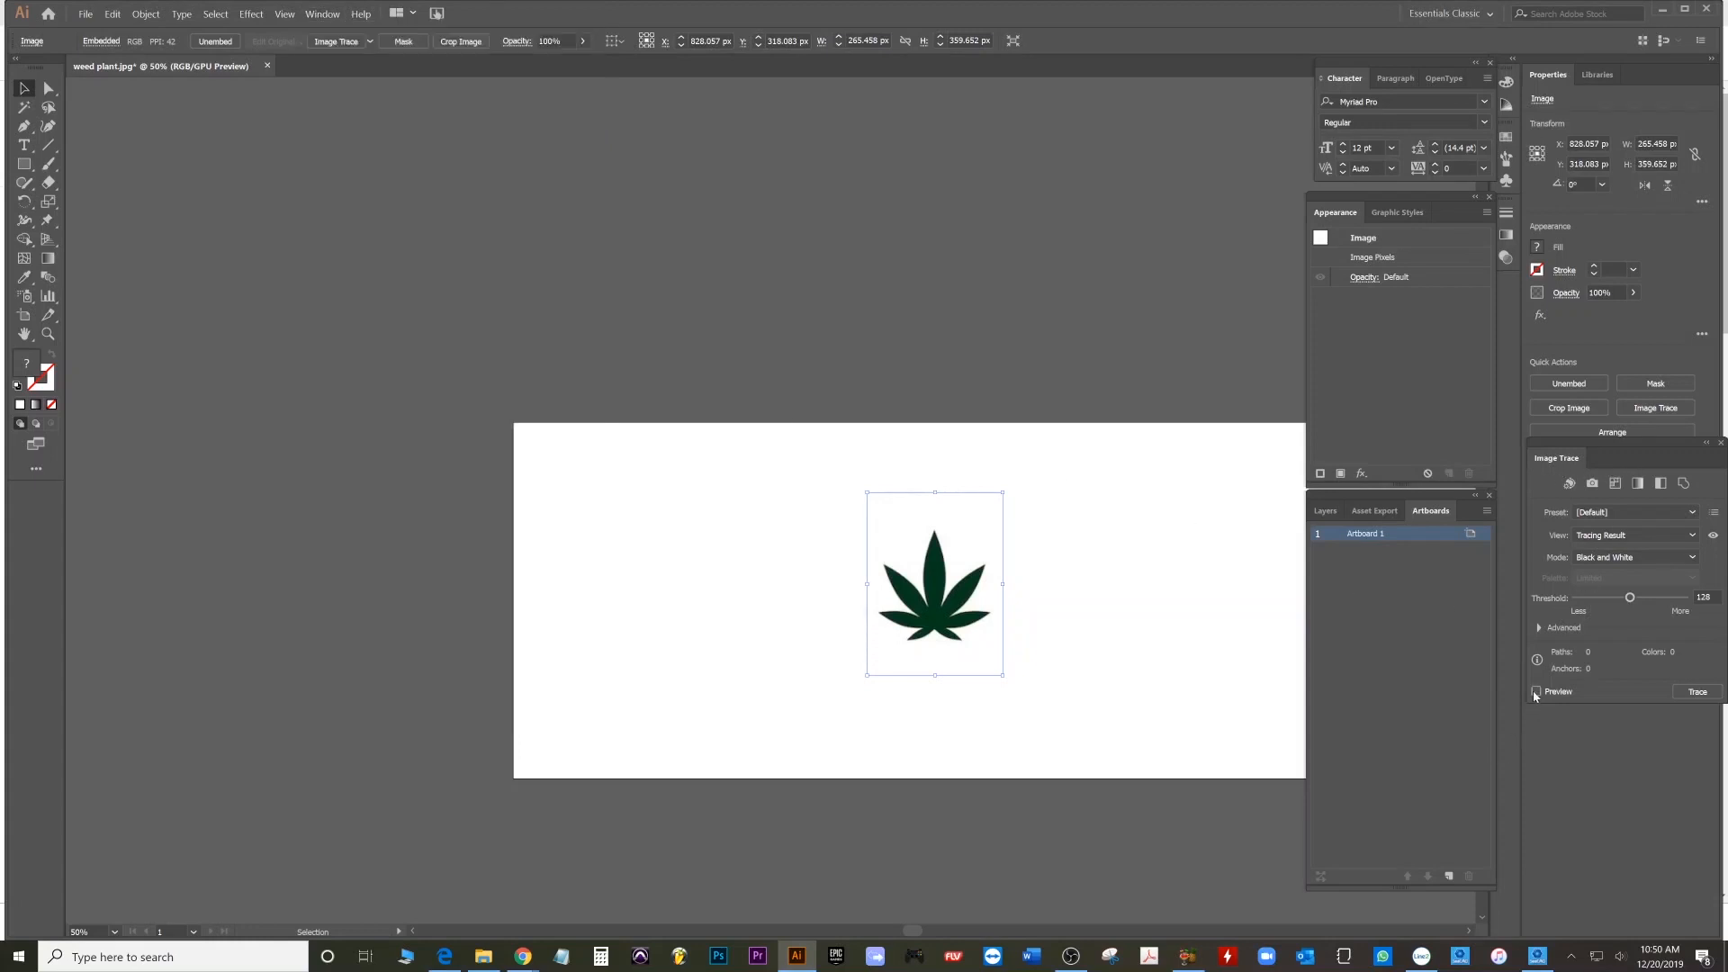
click(1543, 627)
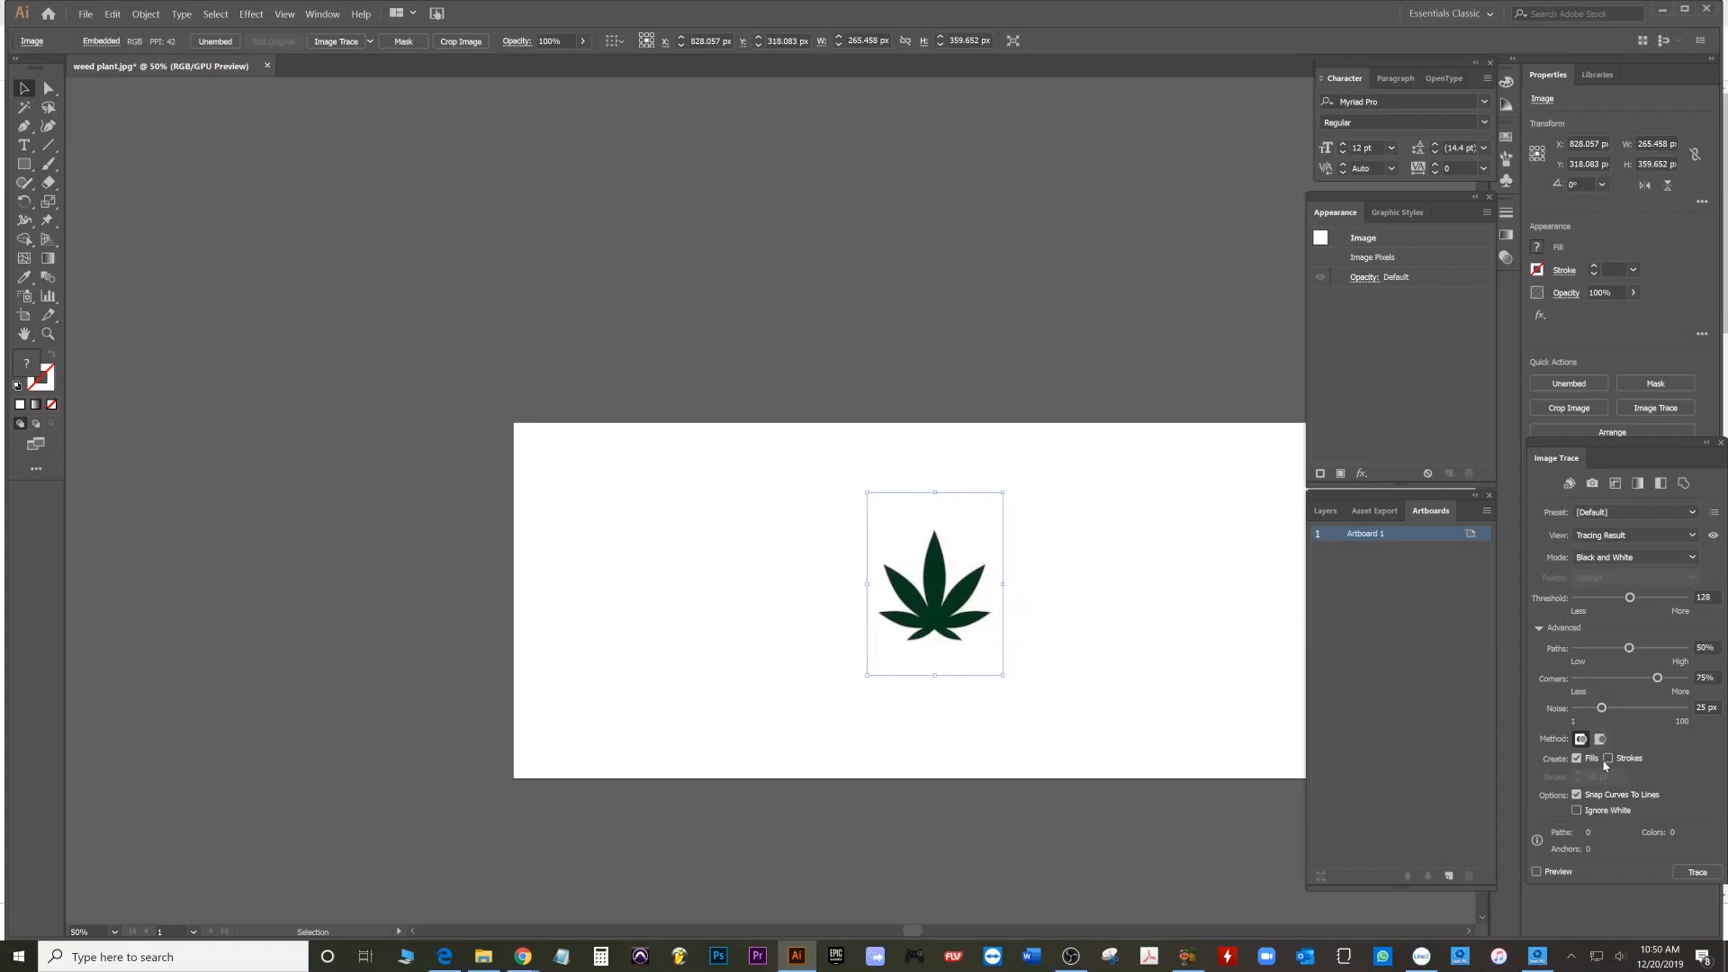
click(1577, 810)
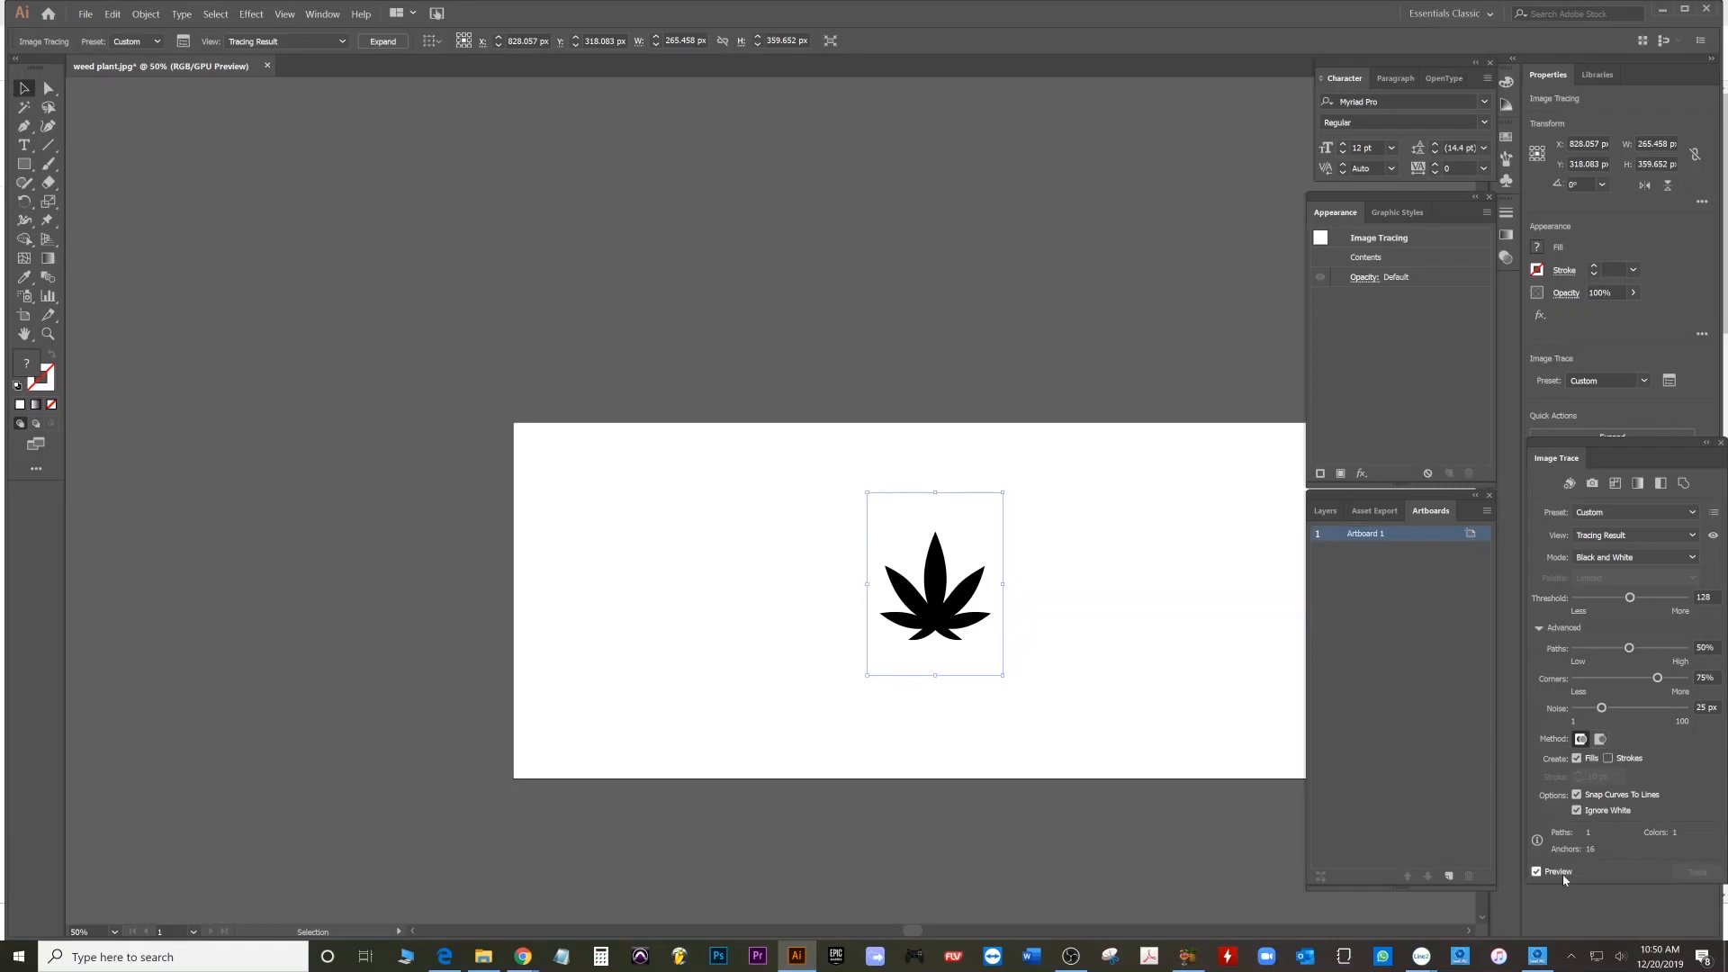
mouse_move(956, 529)
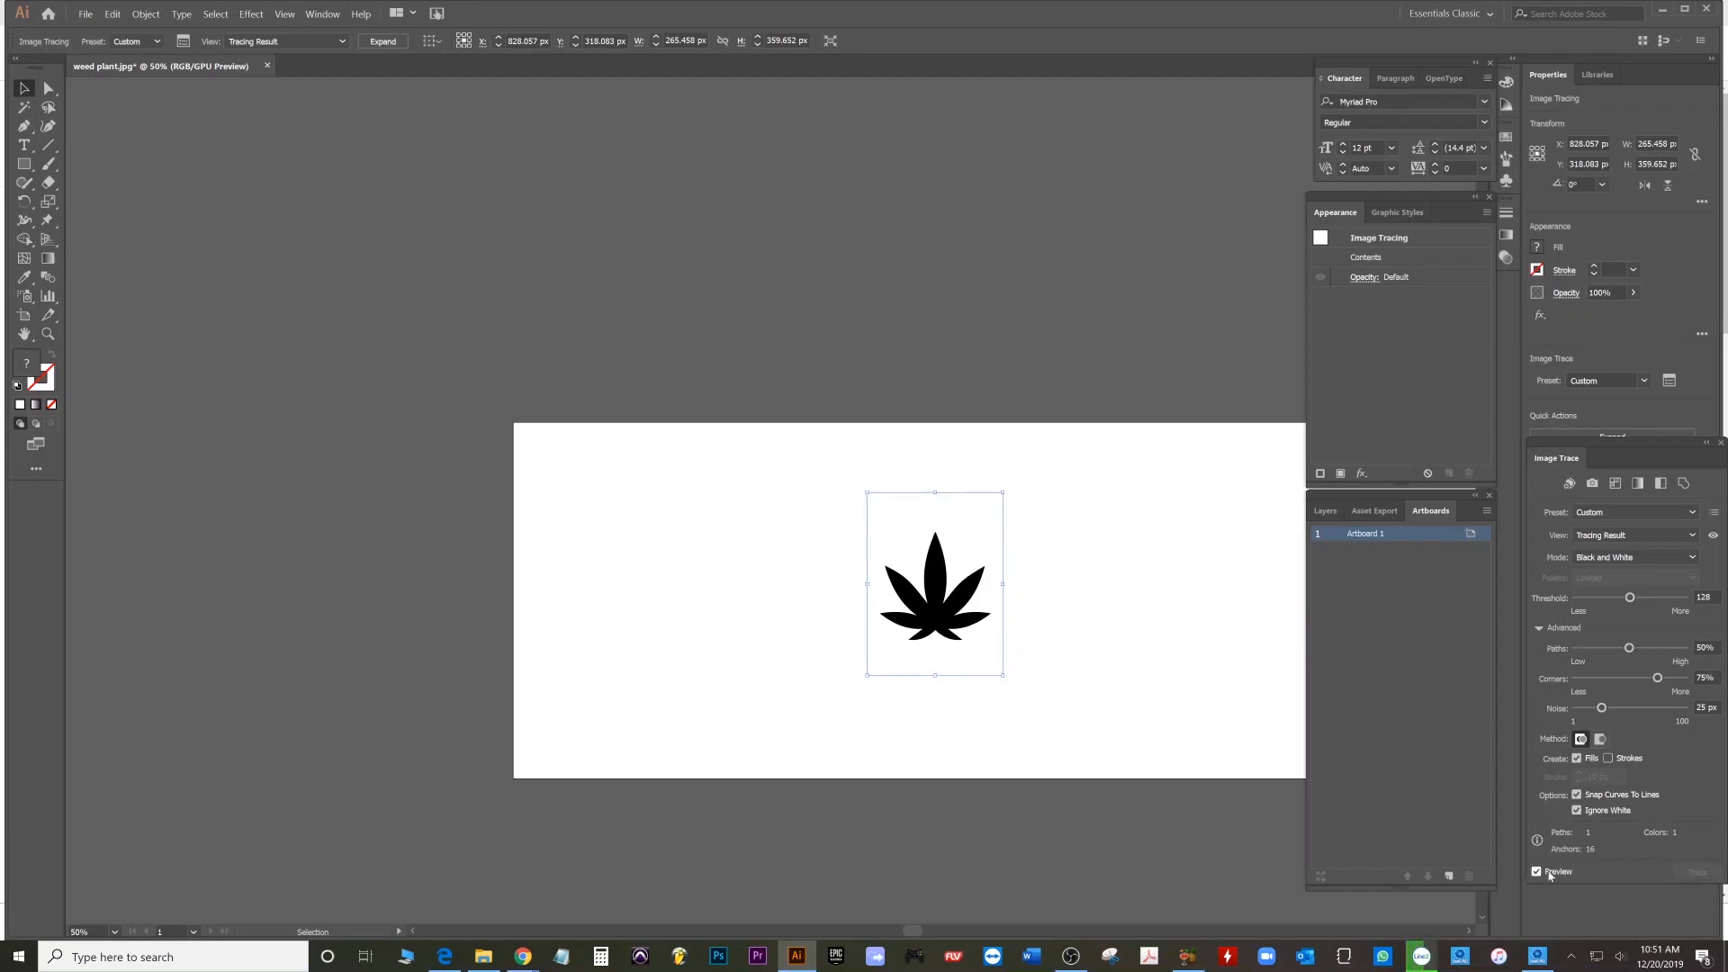
click(1535, 871)
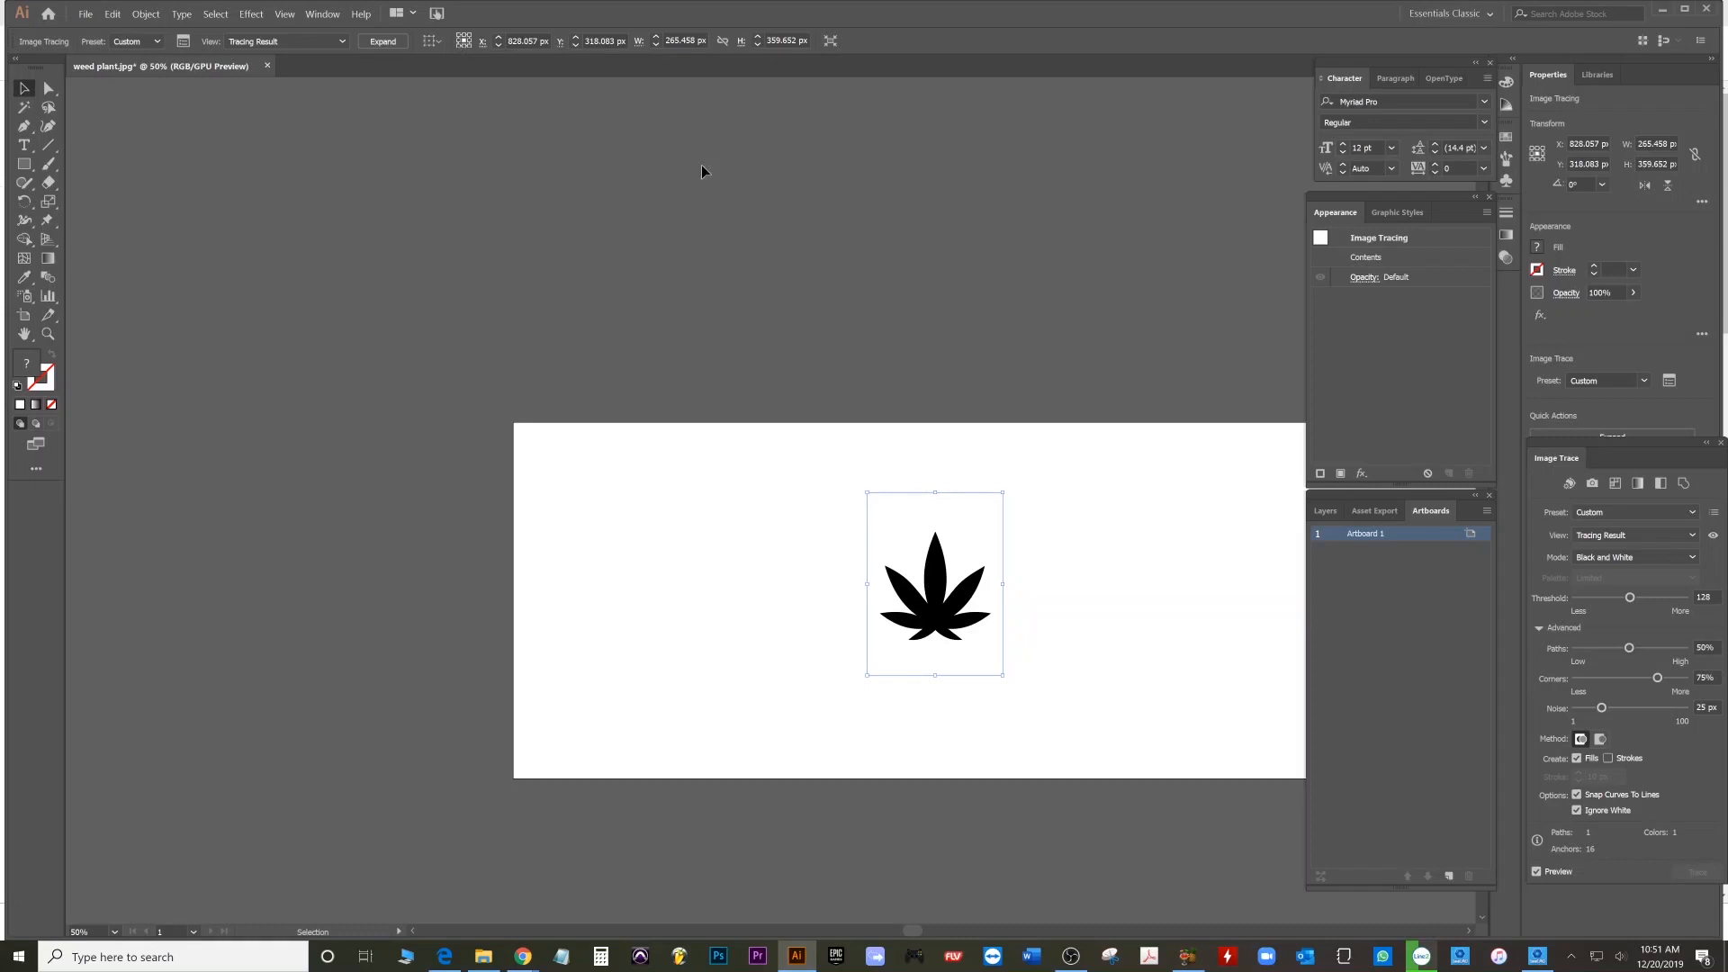
click(144, 13)
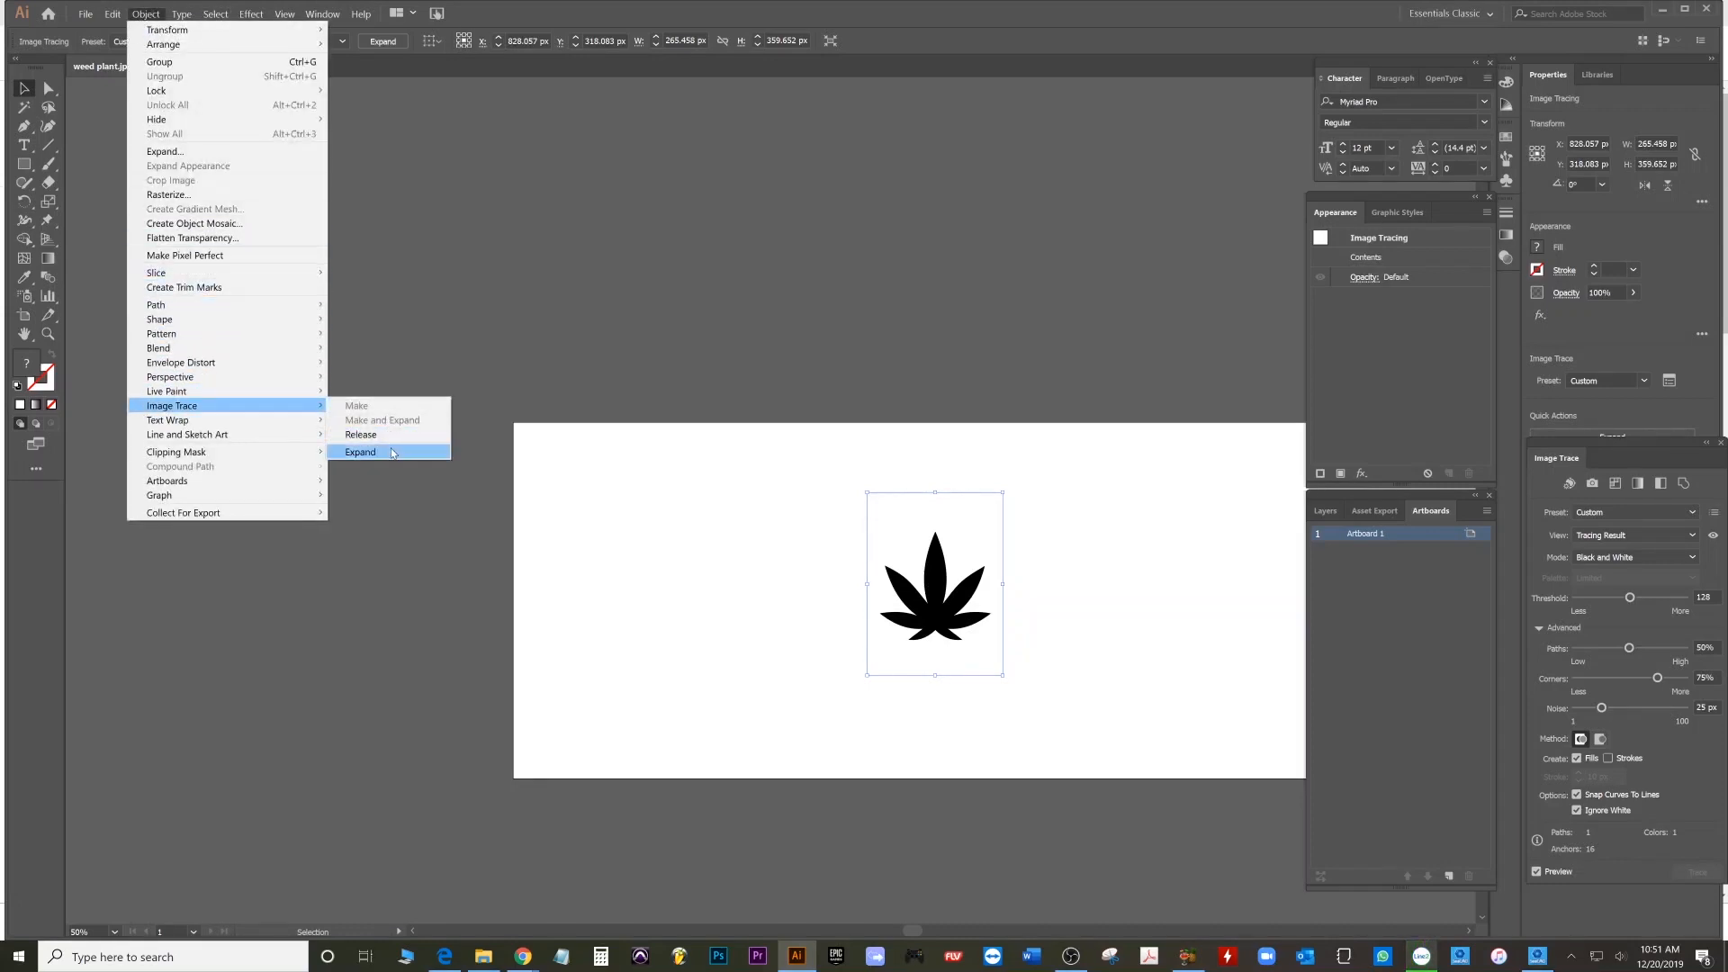
- Expand the live leaf tracing into grouped editable vector paths
click(360, 452)
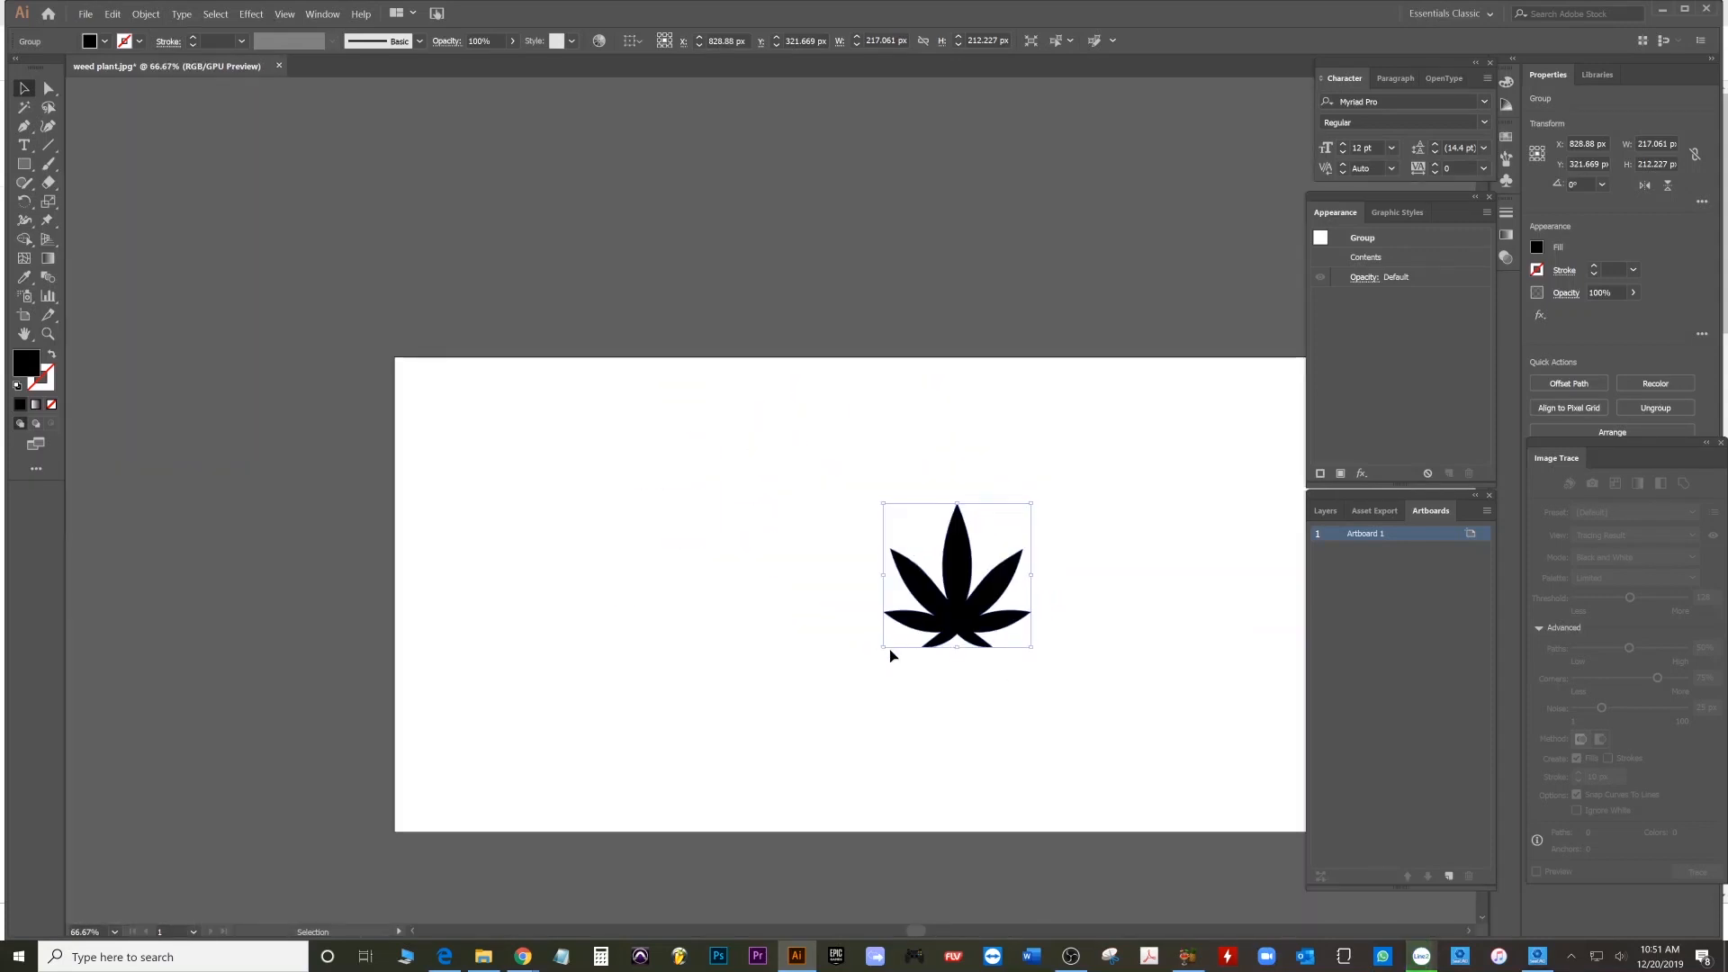
mouse_move(888, 650)
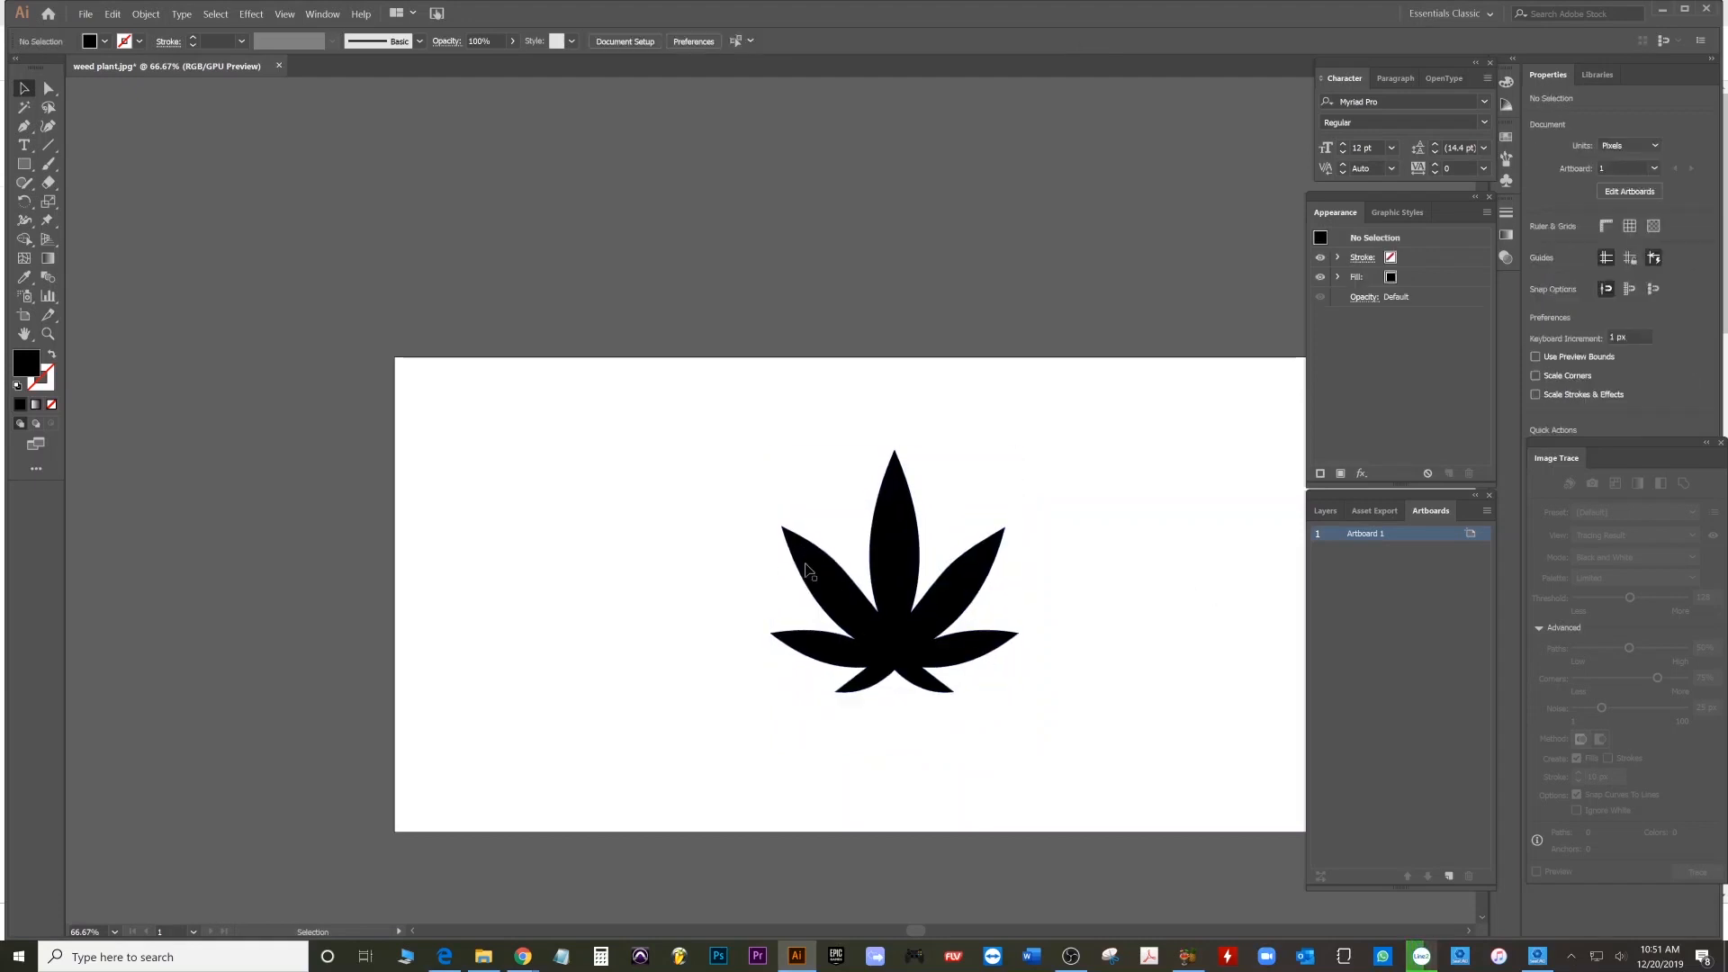
- Export the black leaf as AutoCAD Interchange File weed plant.dxf on the Desktop
click(84, 12)
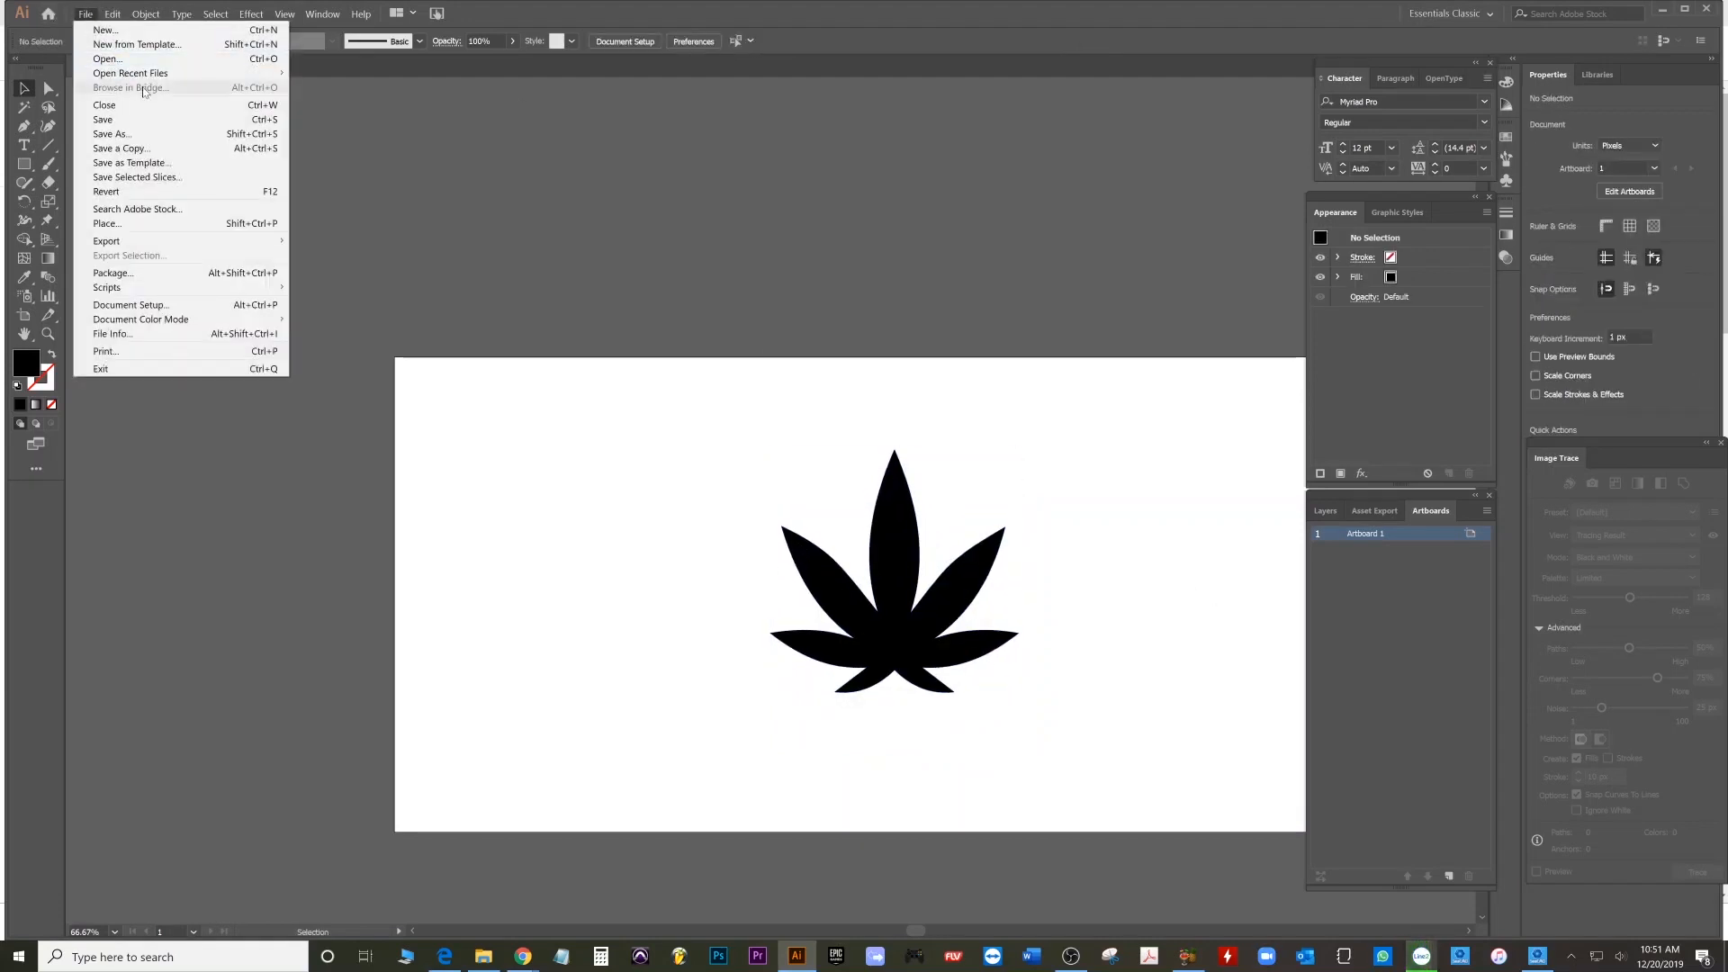
mouse_move(126, 256)
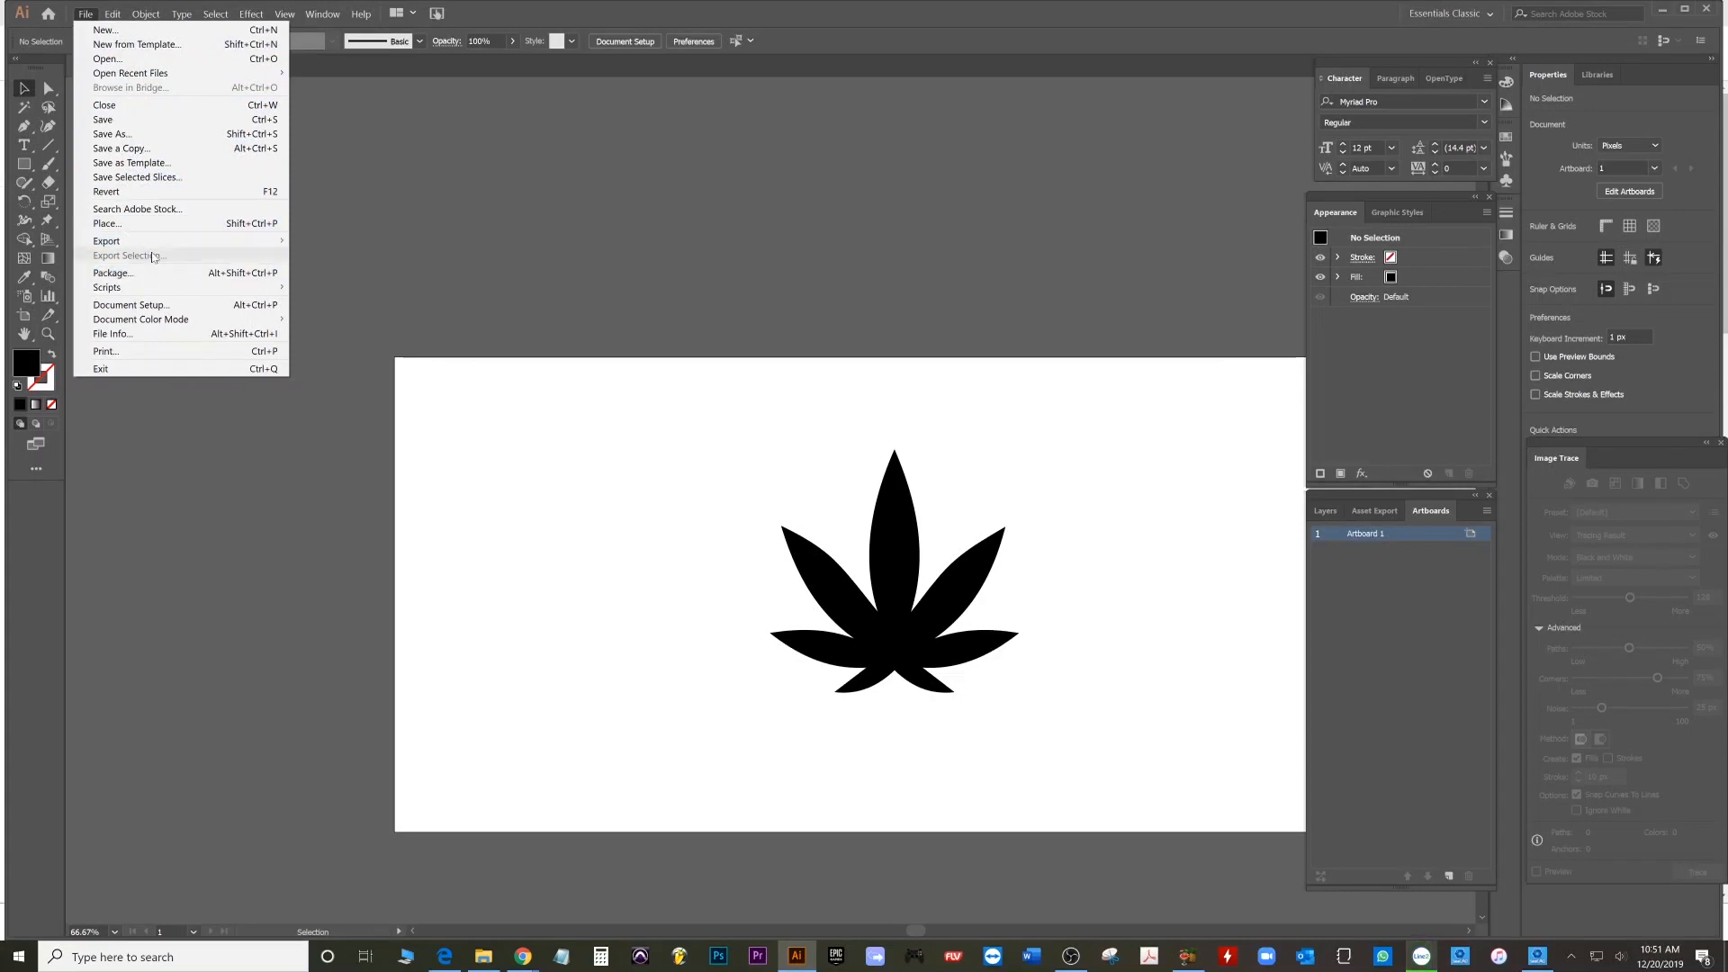
mouse_move(111, 133)
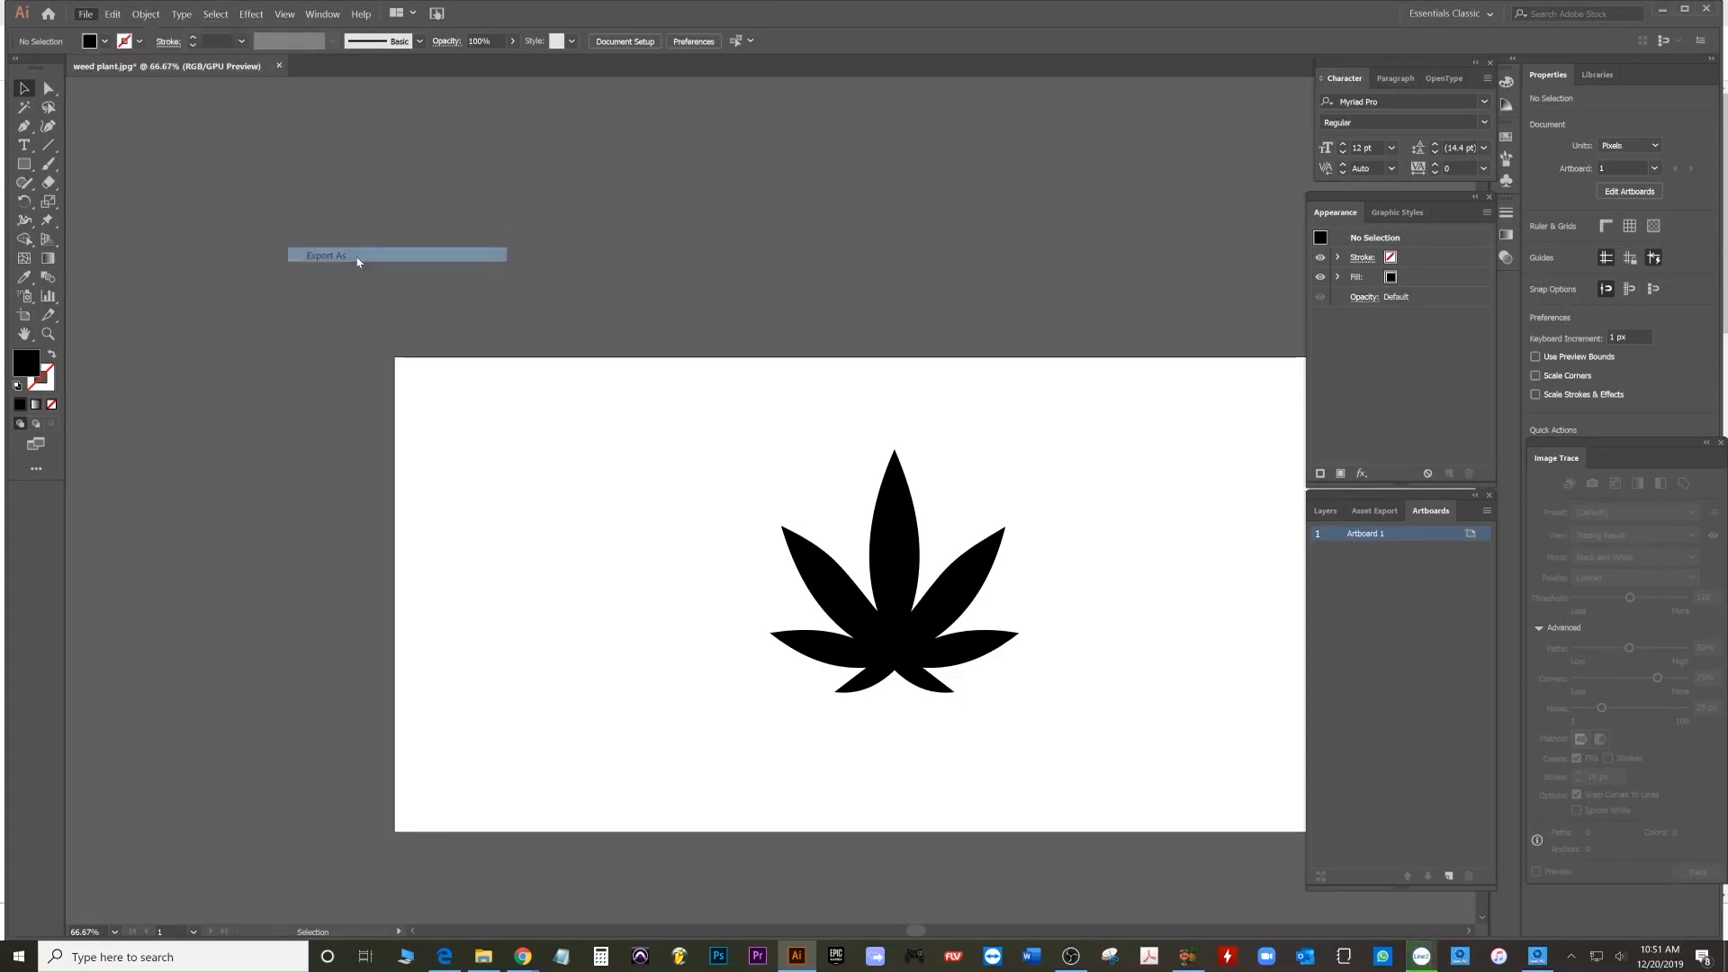
click(326, 254)
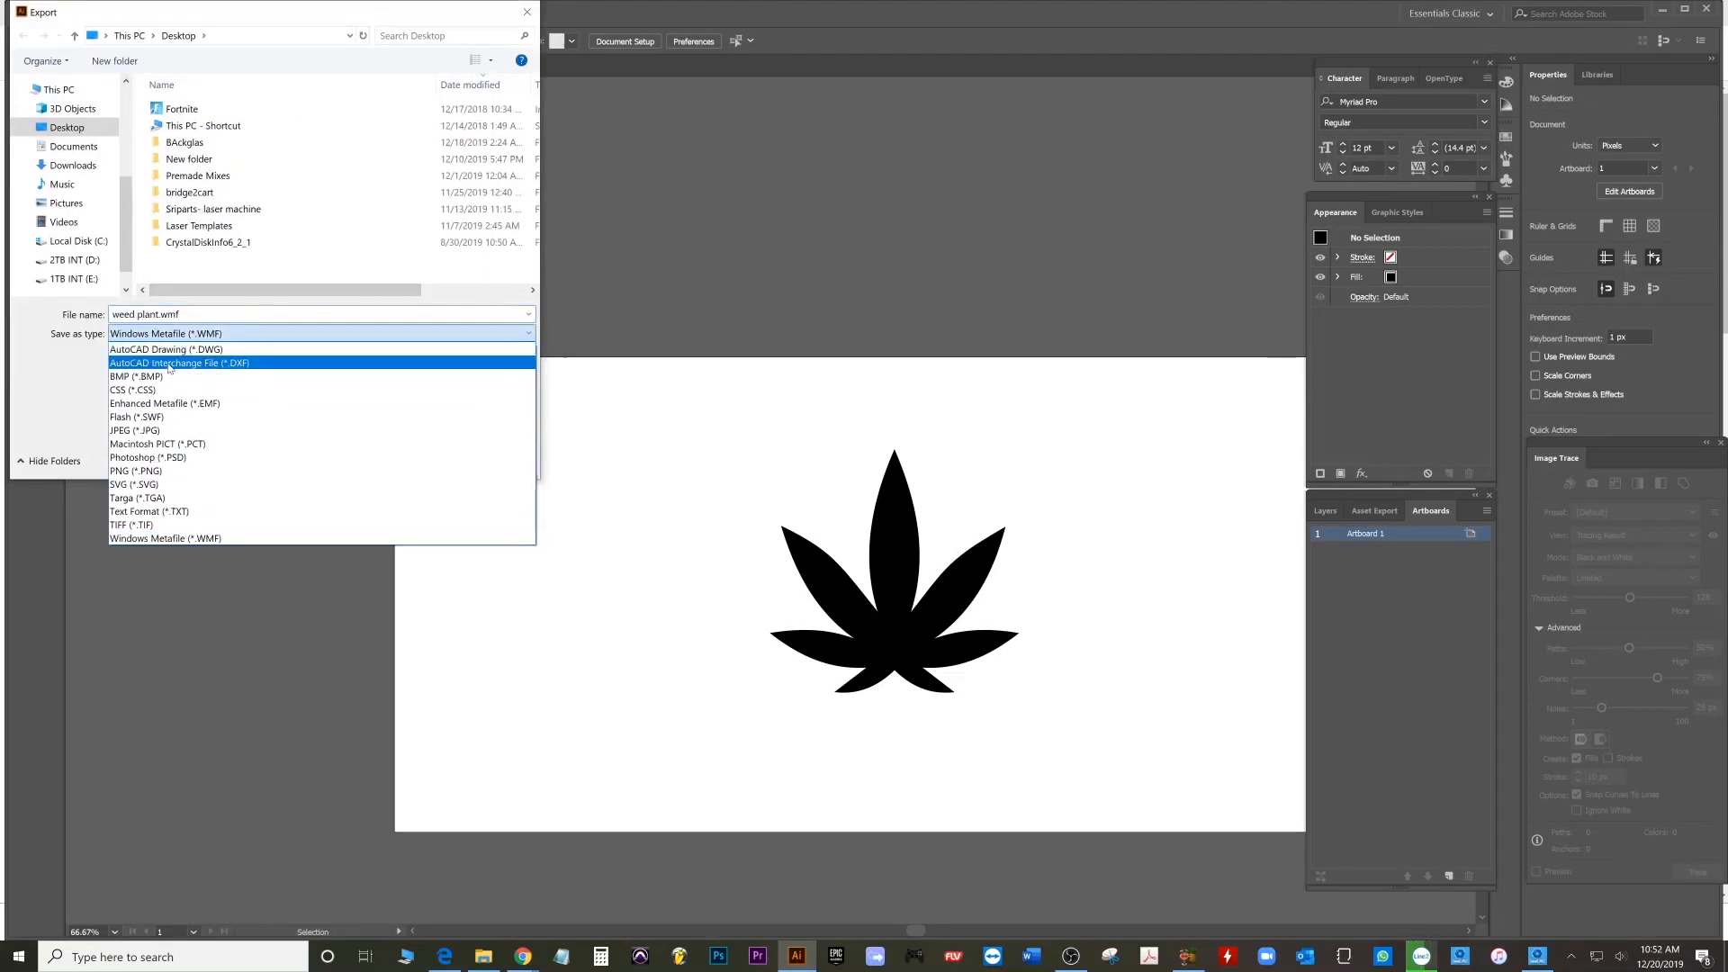
mouse_move(250, 368)
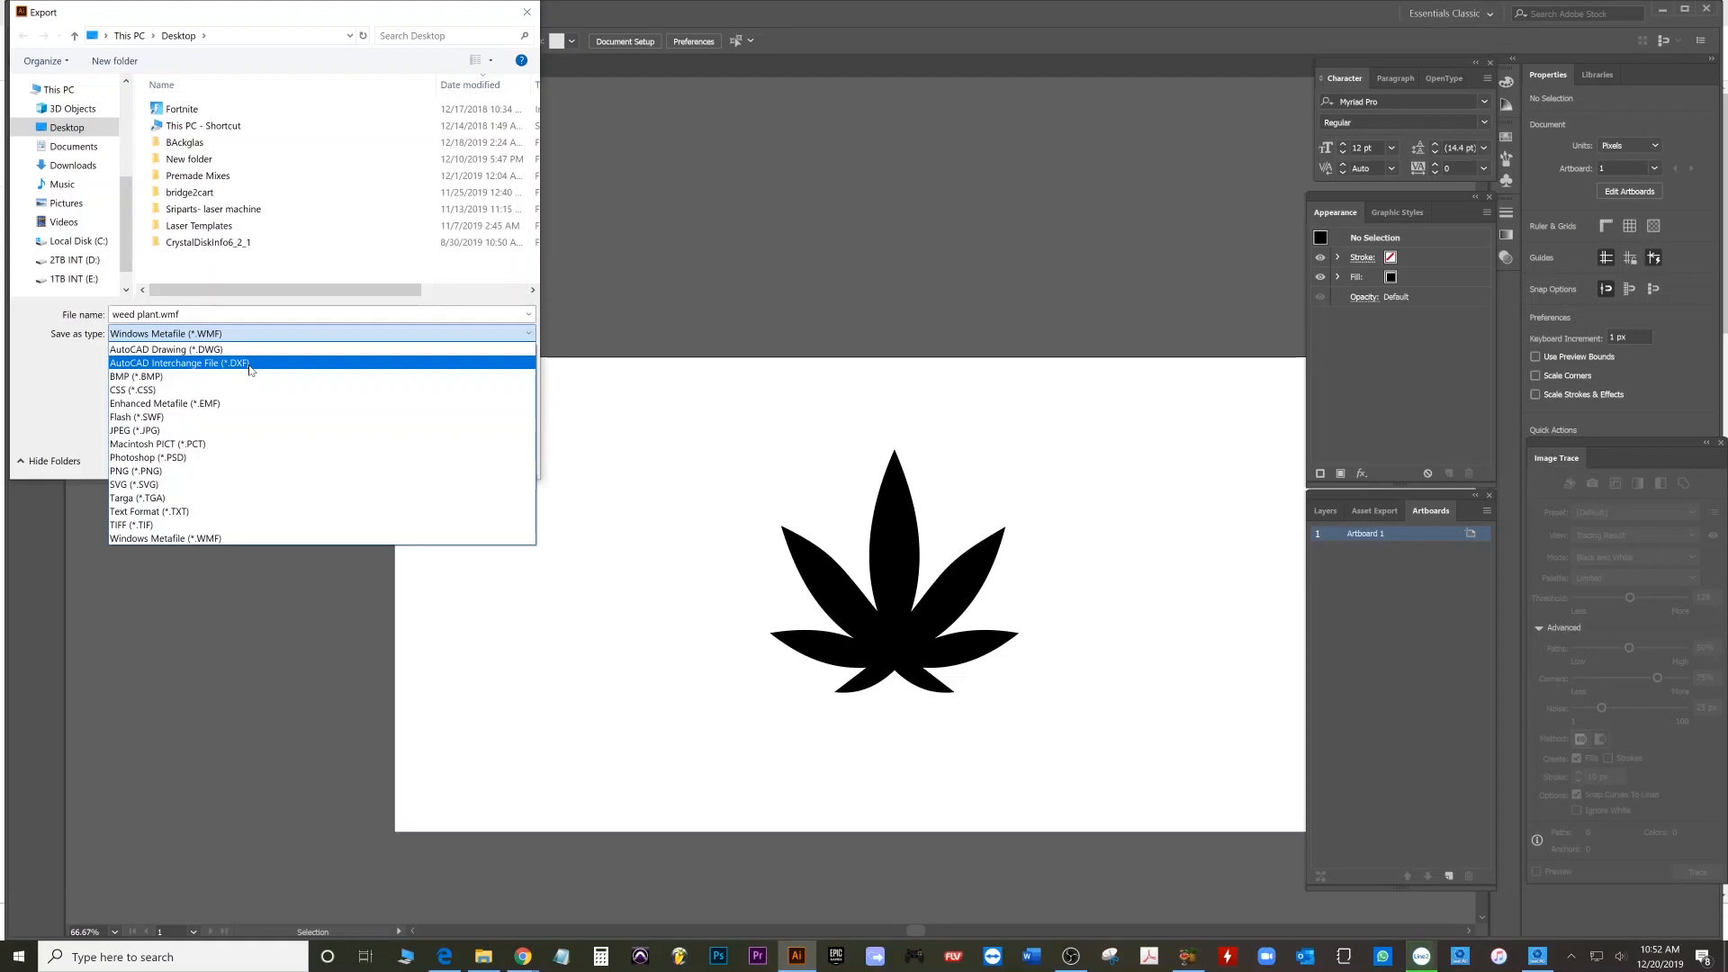
click(178, 361)
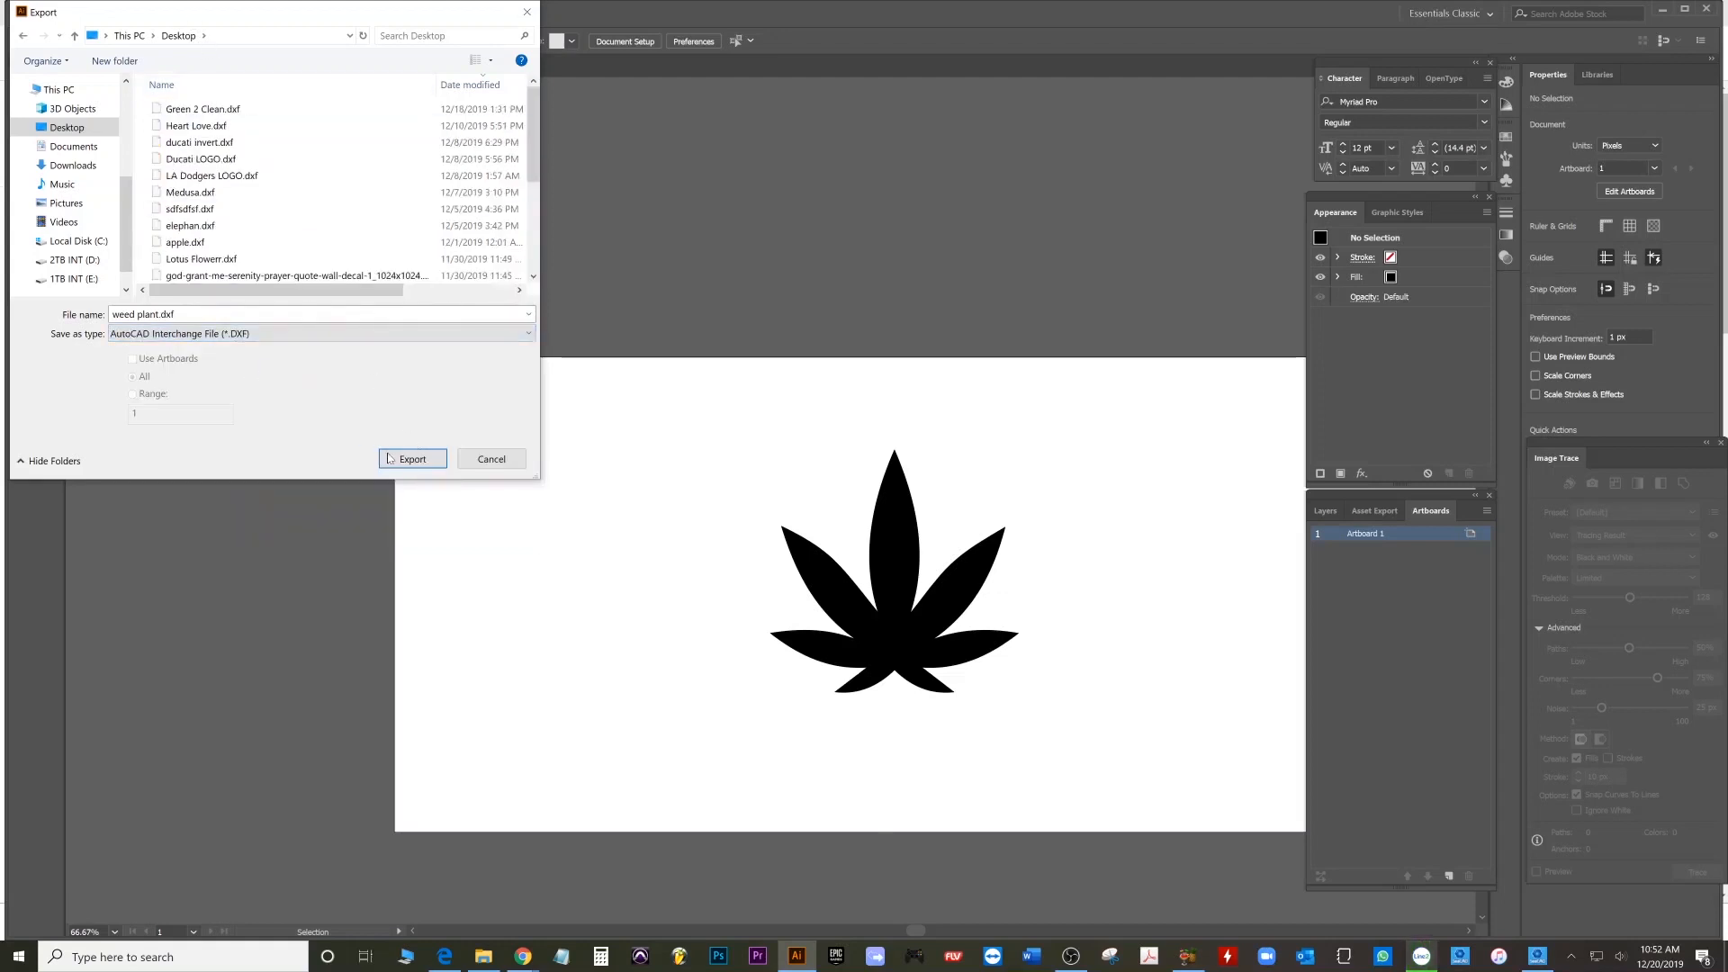
click(412, 459)
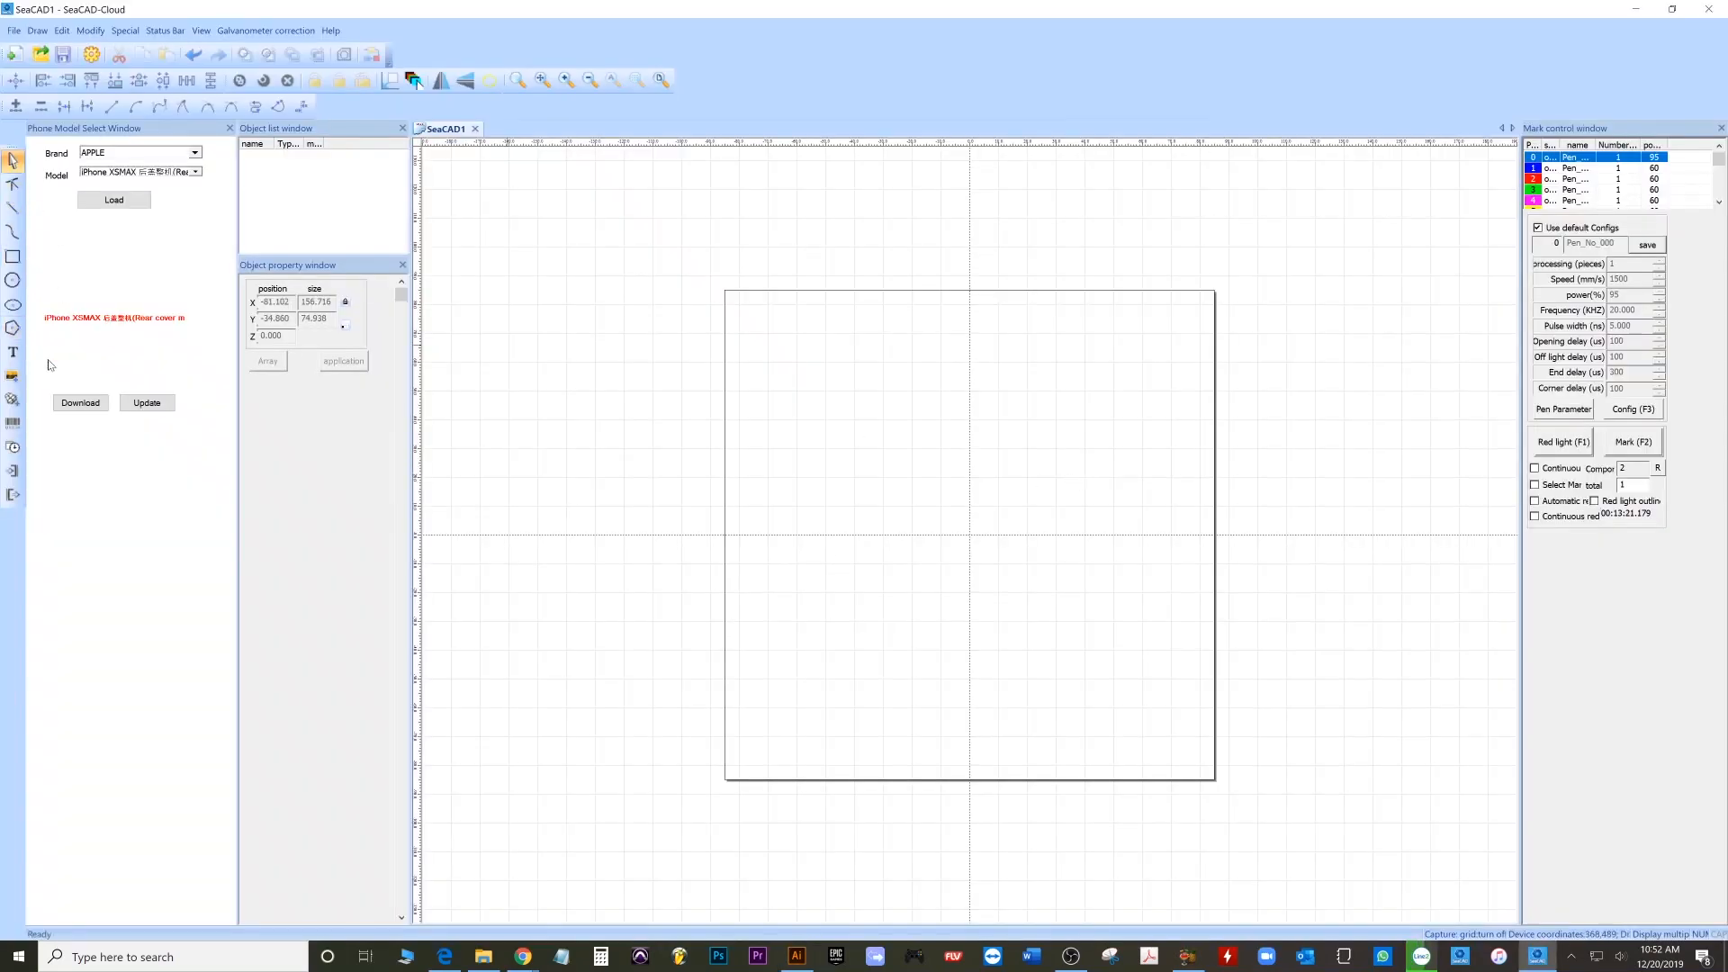
mouse_move(14, 400)
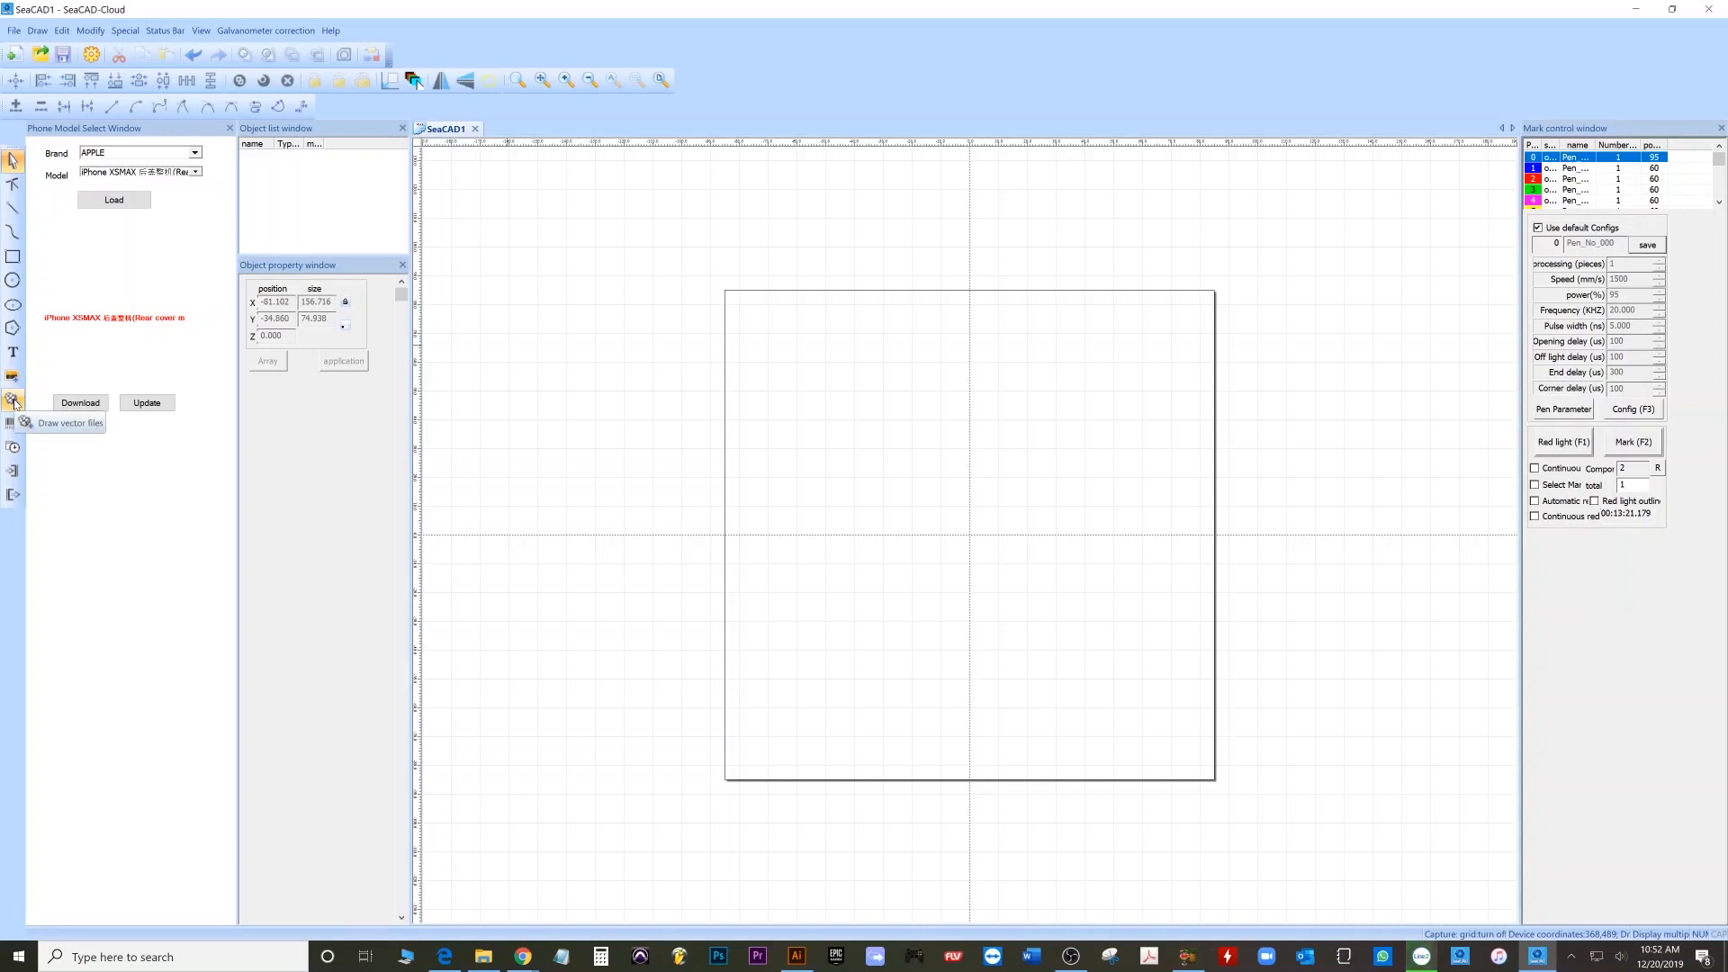
- Import weed plant.dxf from the Desktop onto the SeaCAD canvas as a group
click(14, 400)
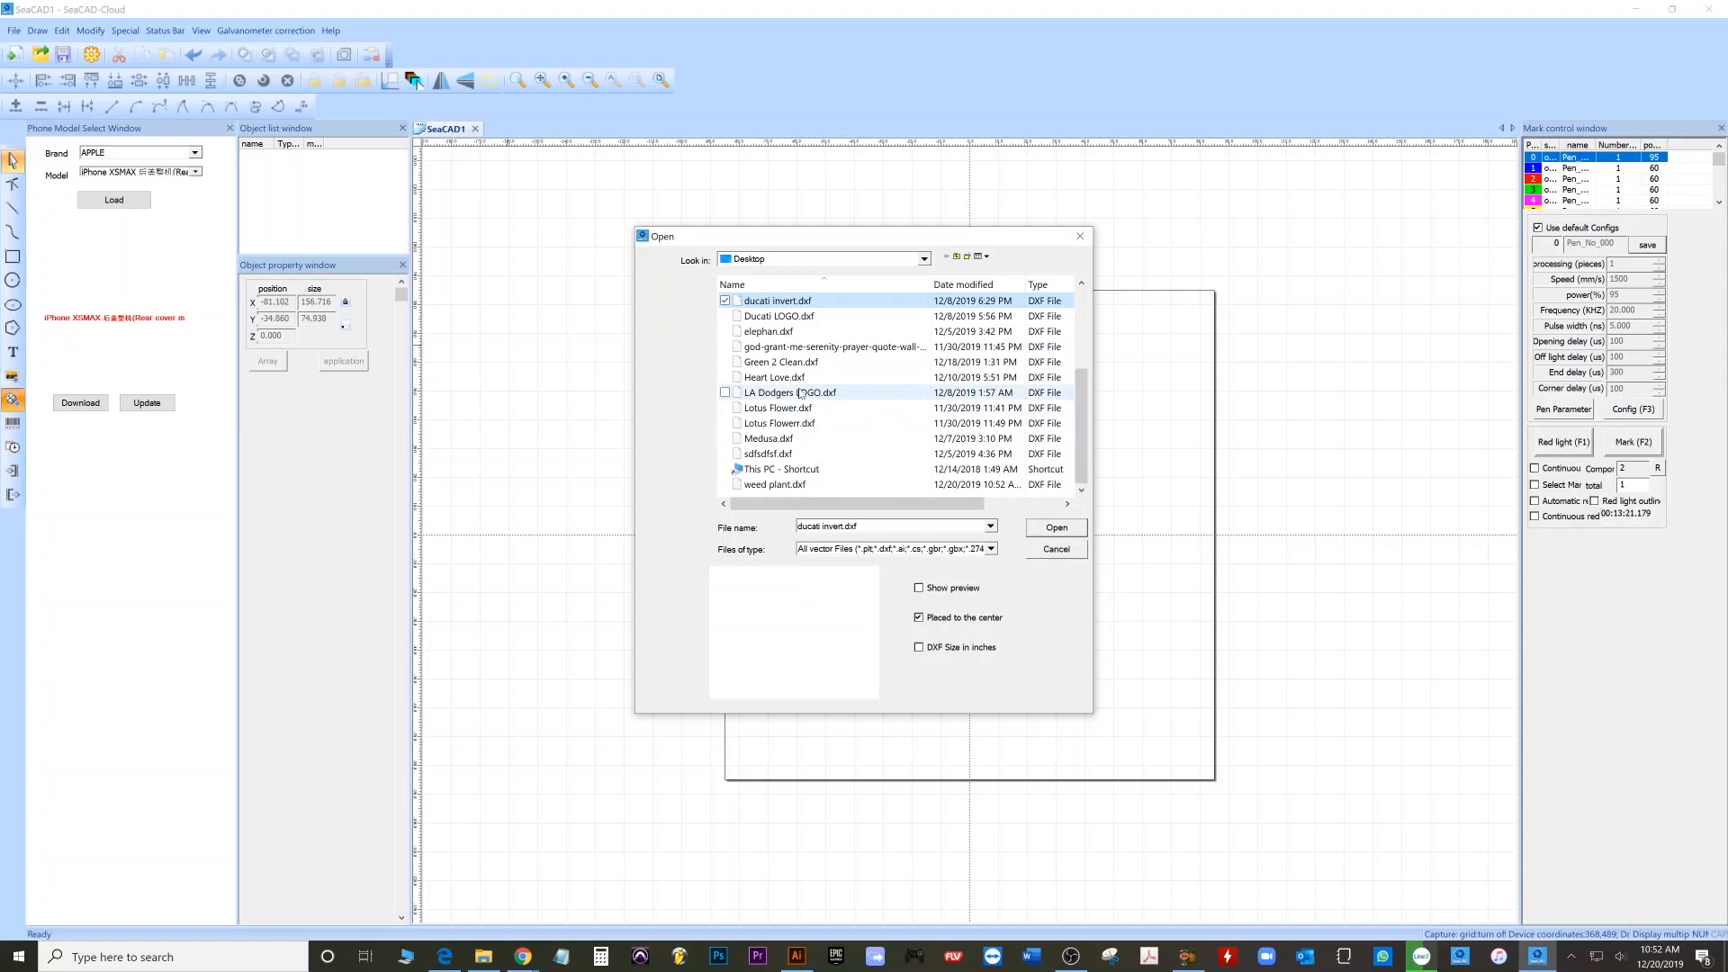
click(774, 484)
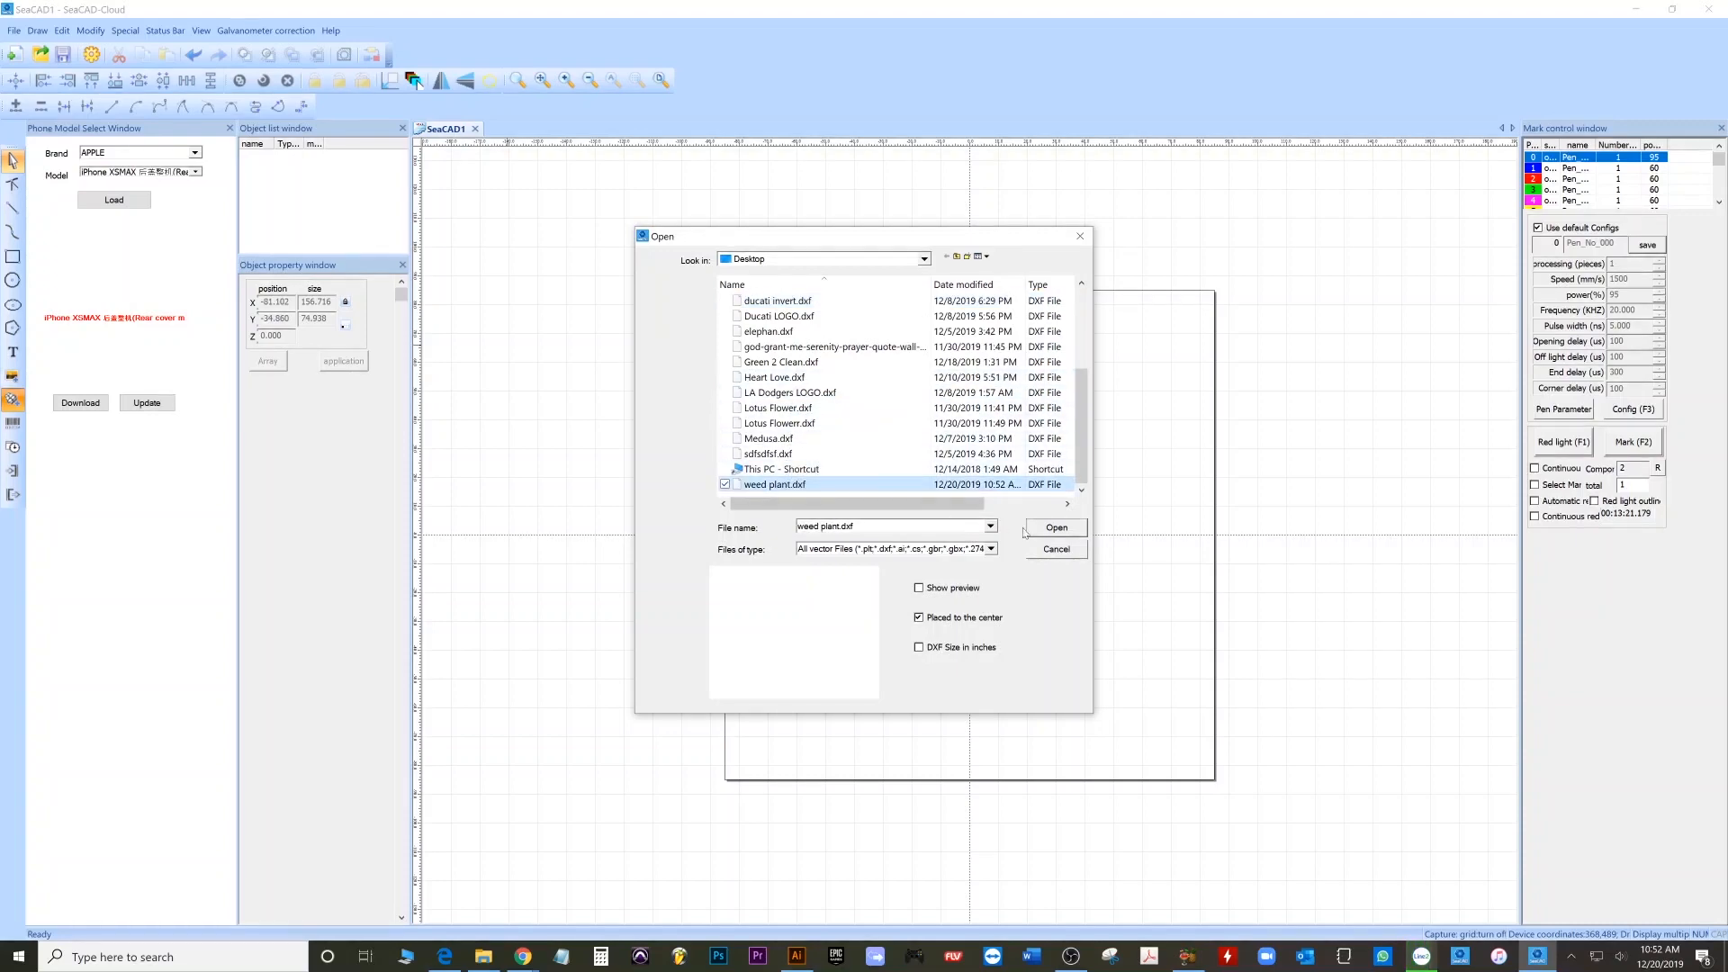
click(1053, 527)
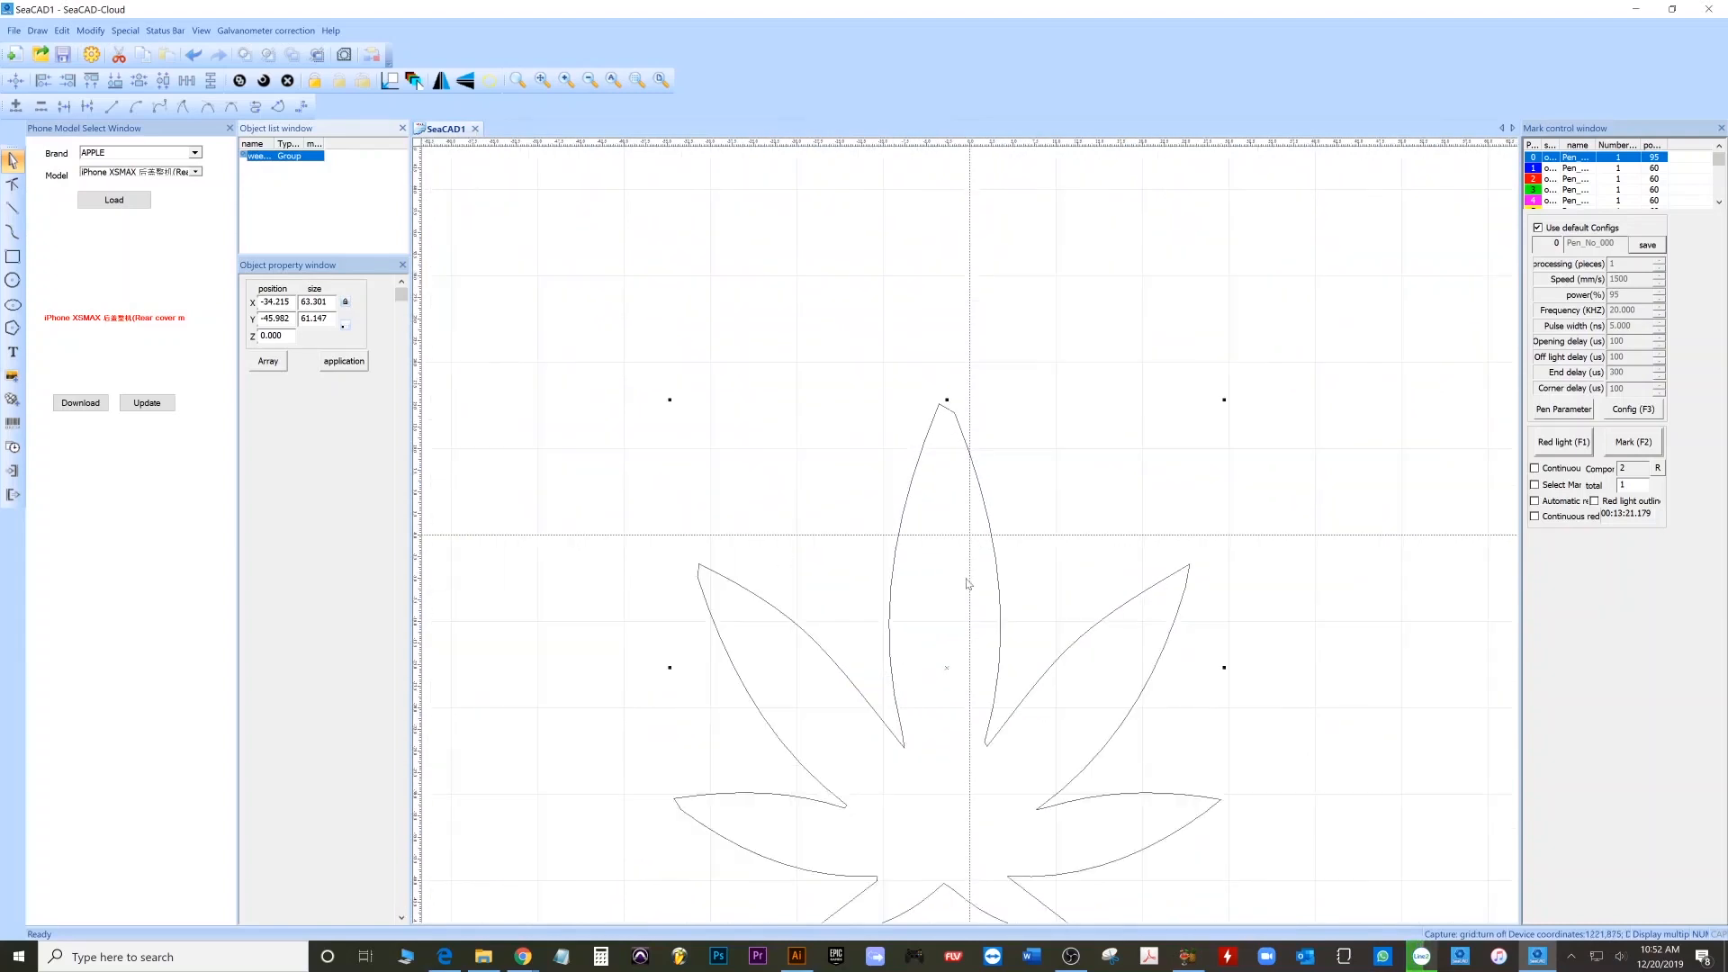
mouse_move(949, 414)
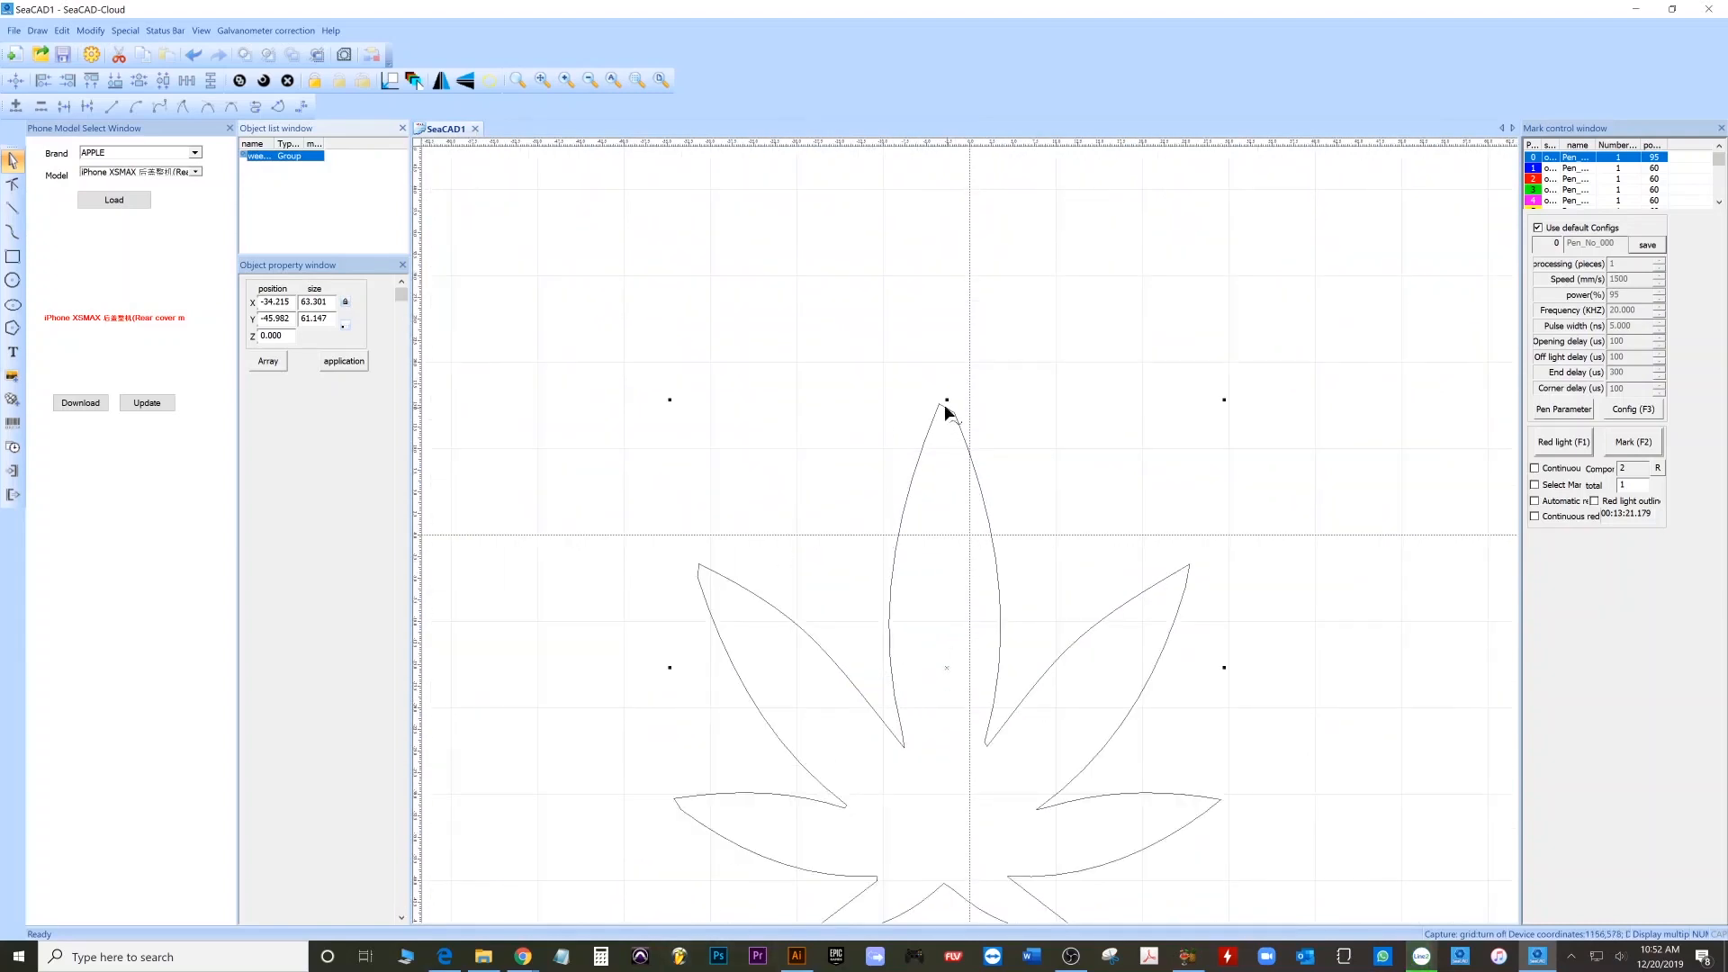
click(795, 956)
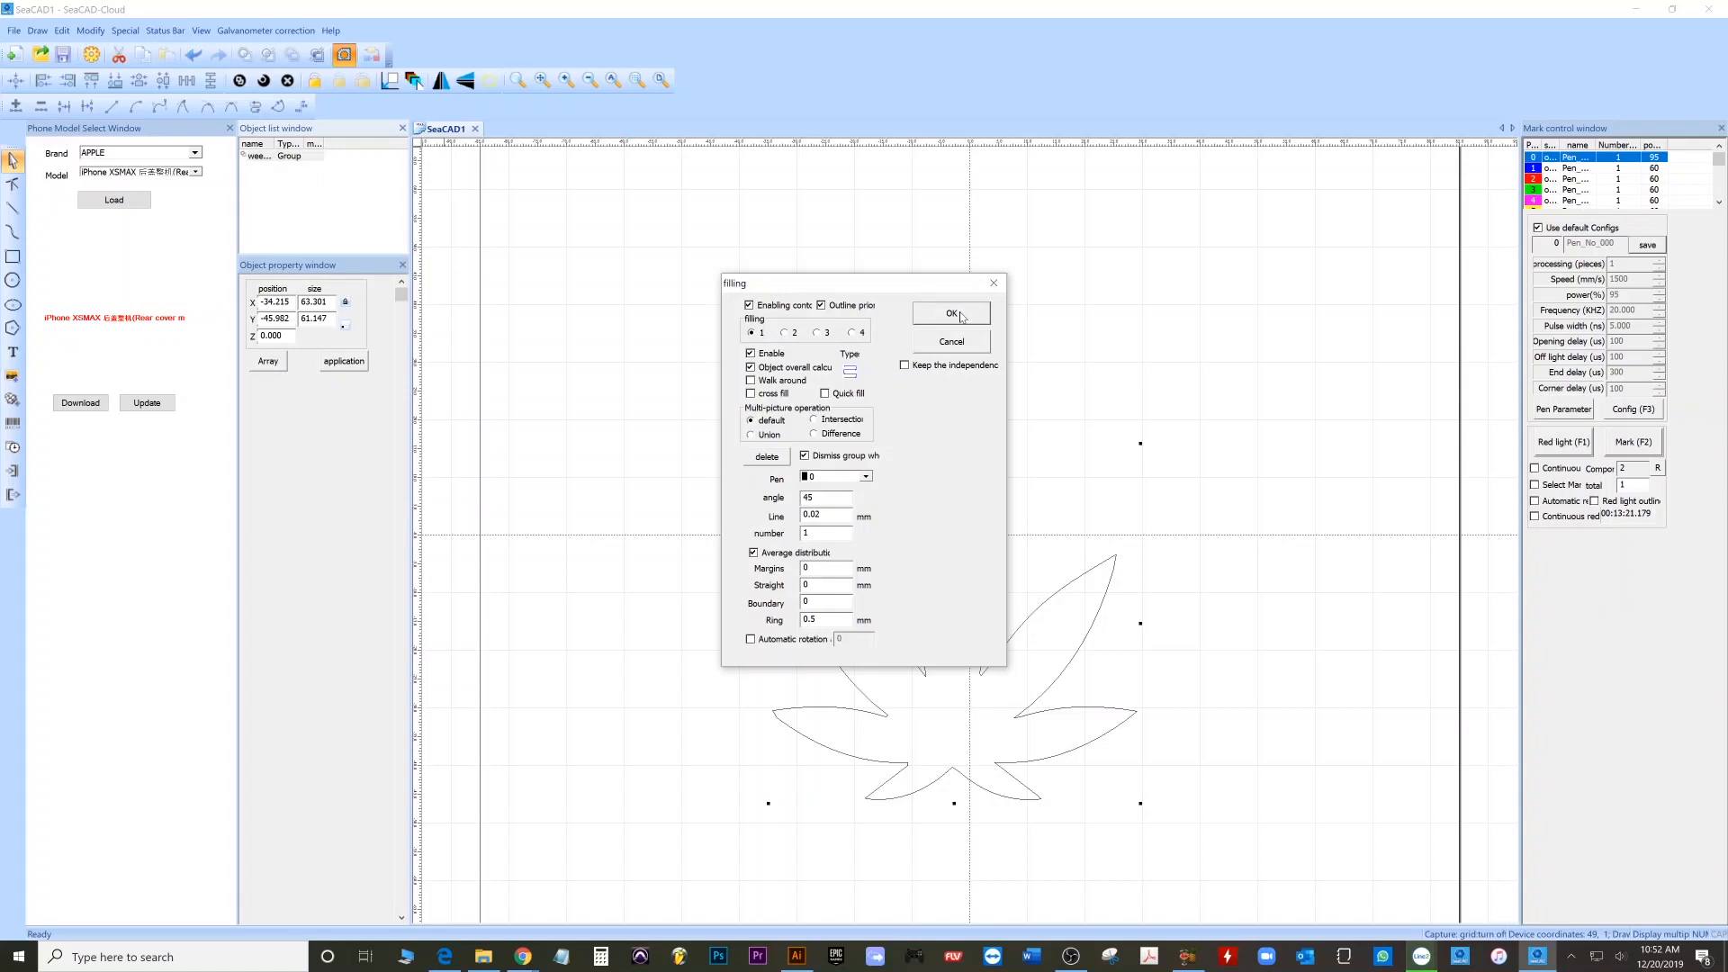
- Hatch-fill the leaf group solid black at 0.02 mm spacing, then return to Illustrator
click(950, 313)
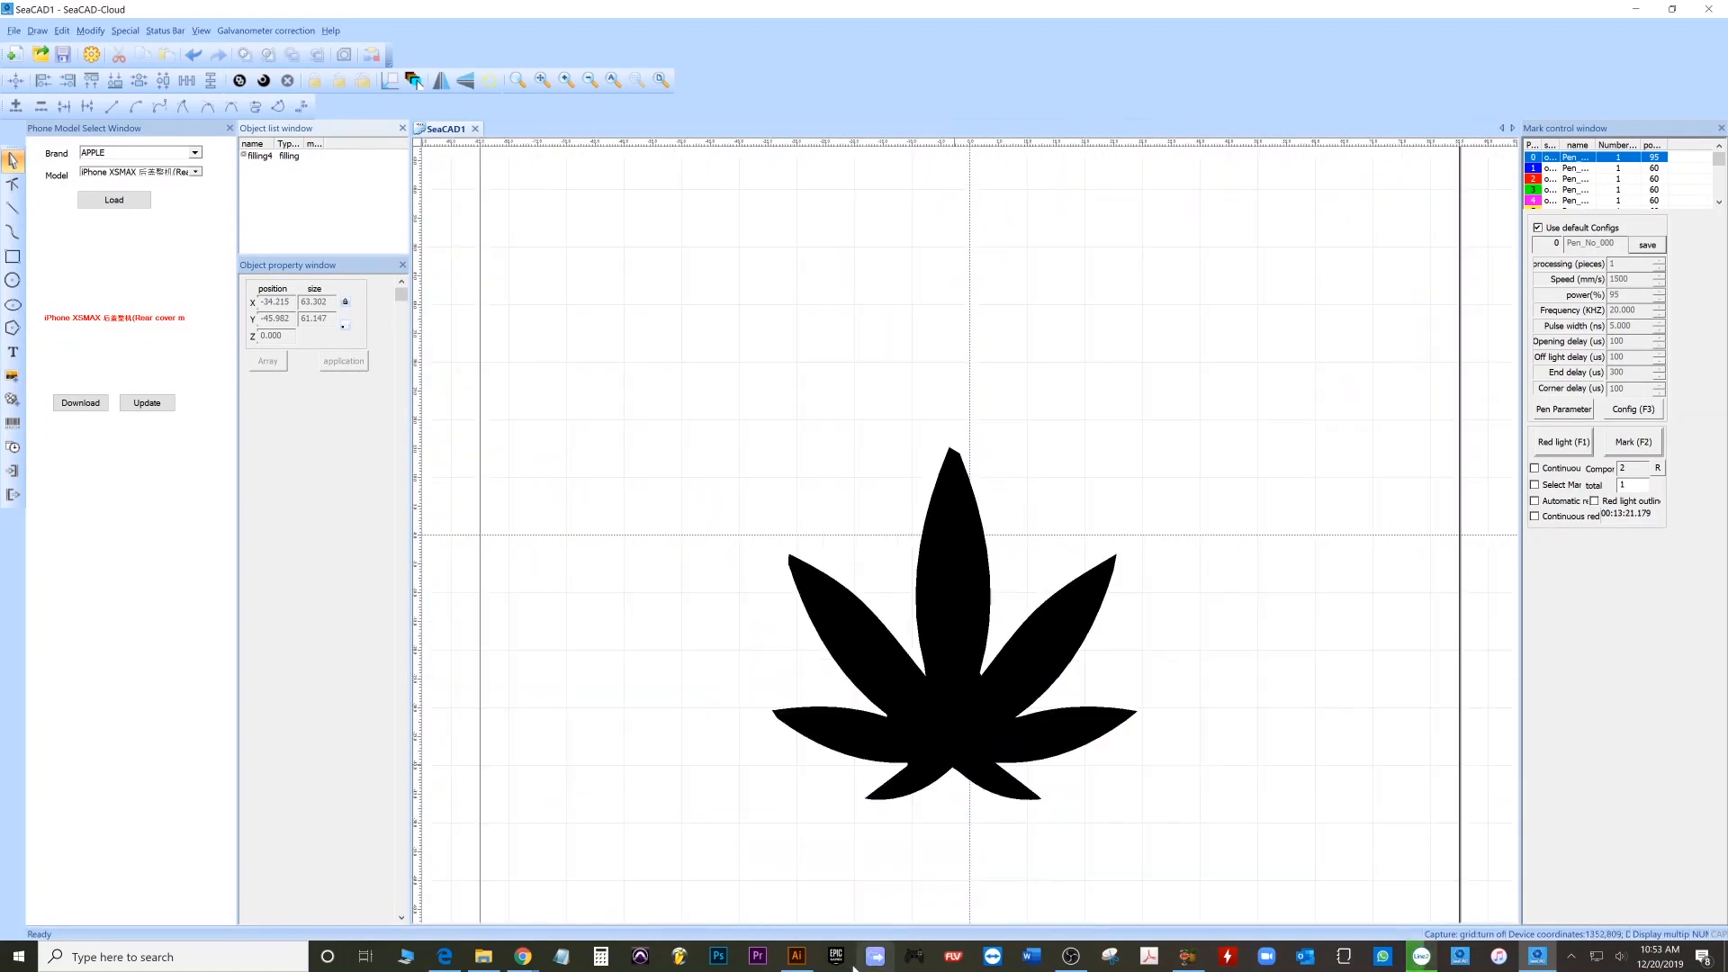
click(793, 956)
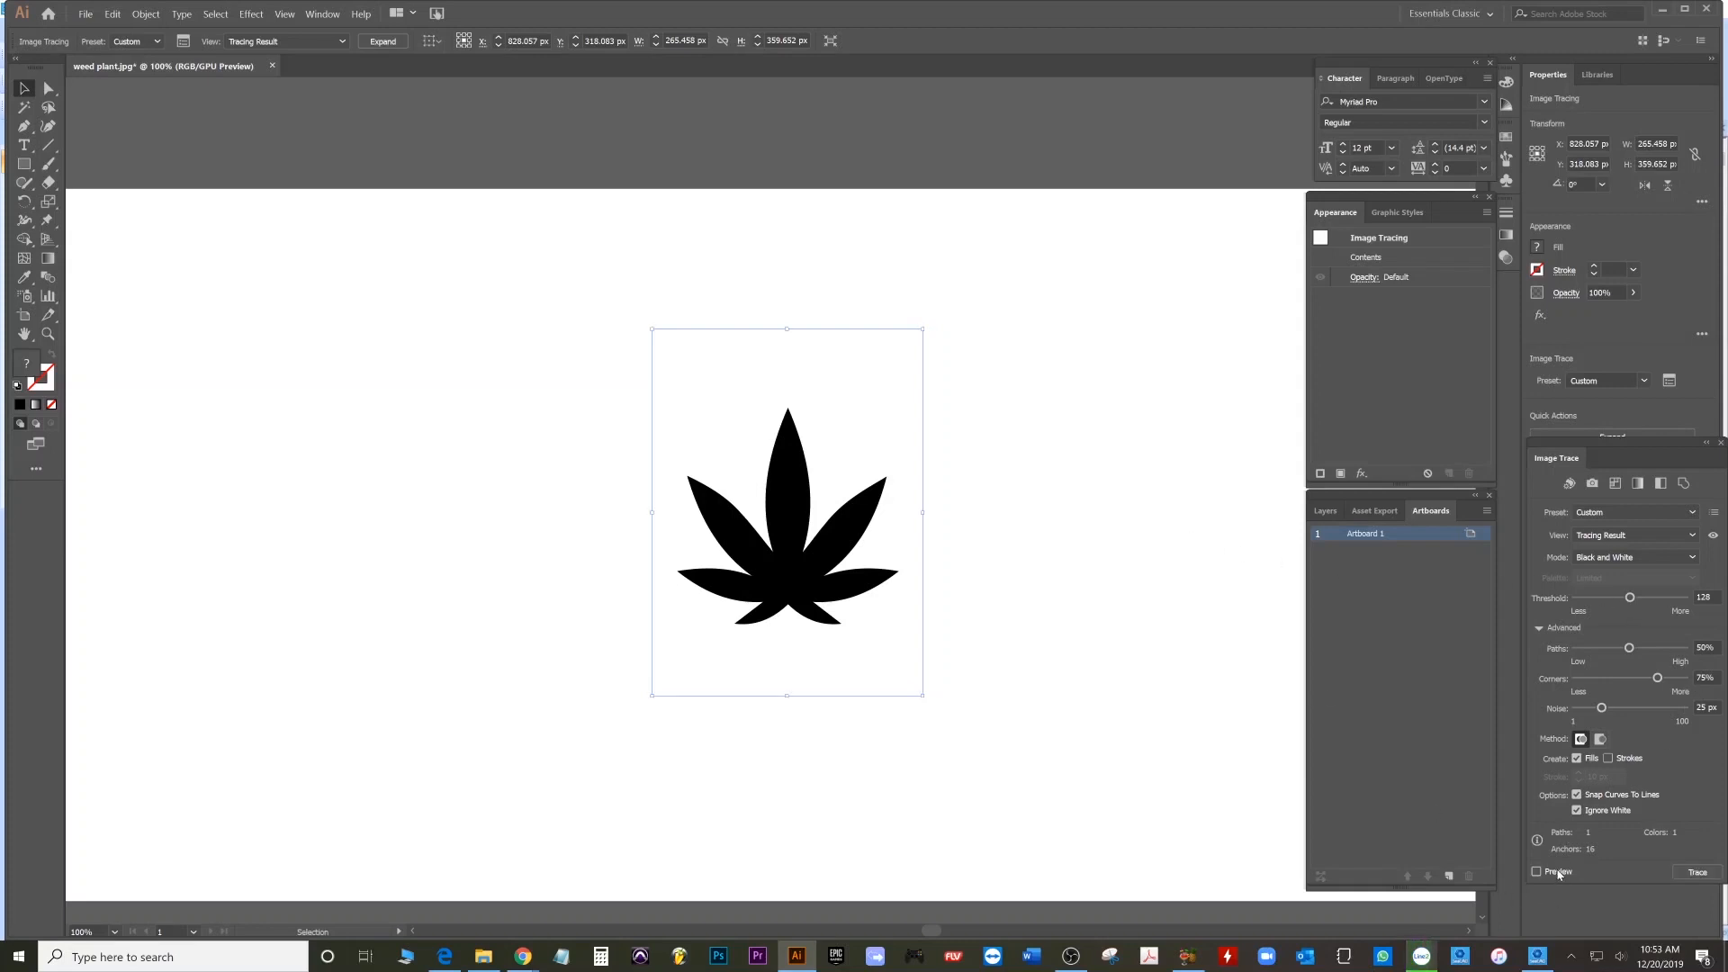
- Preview the leaf trace with Threshold raised to 200 for a solid silhouette
click(1535, 871)
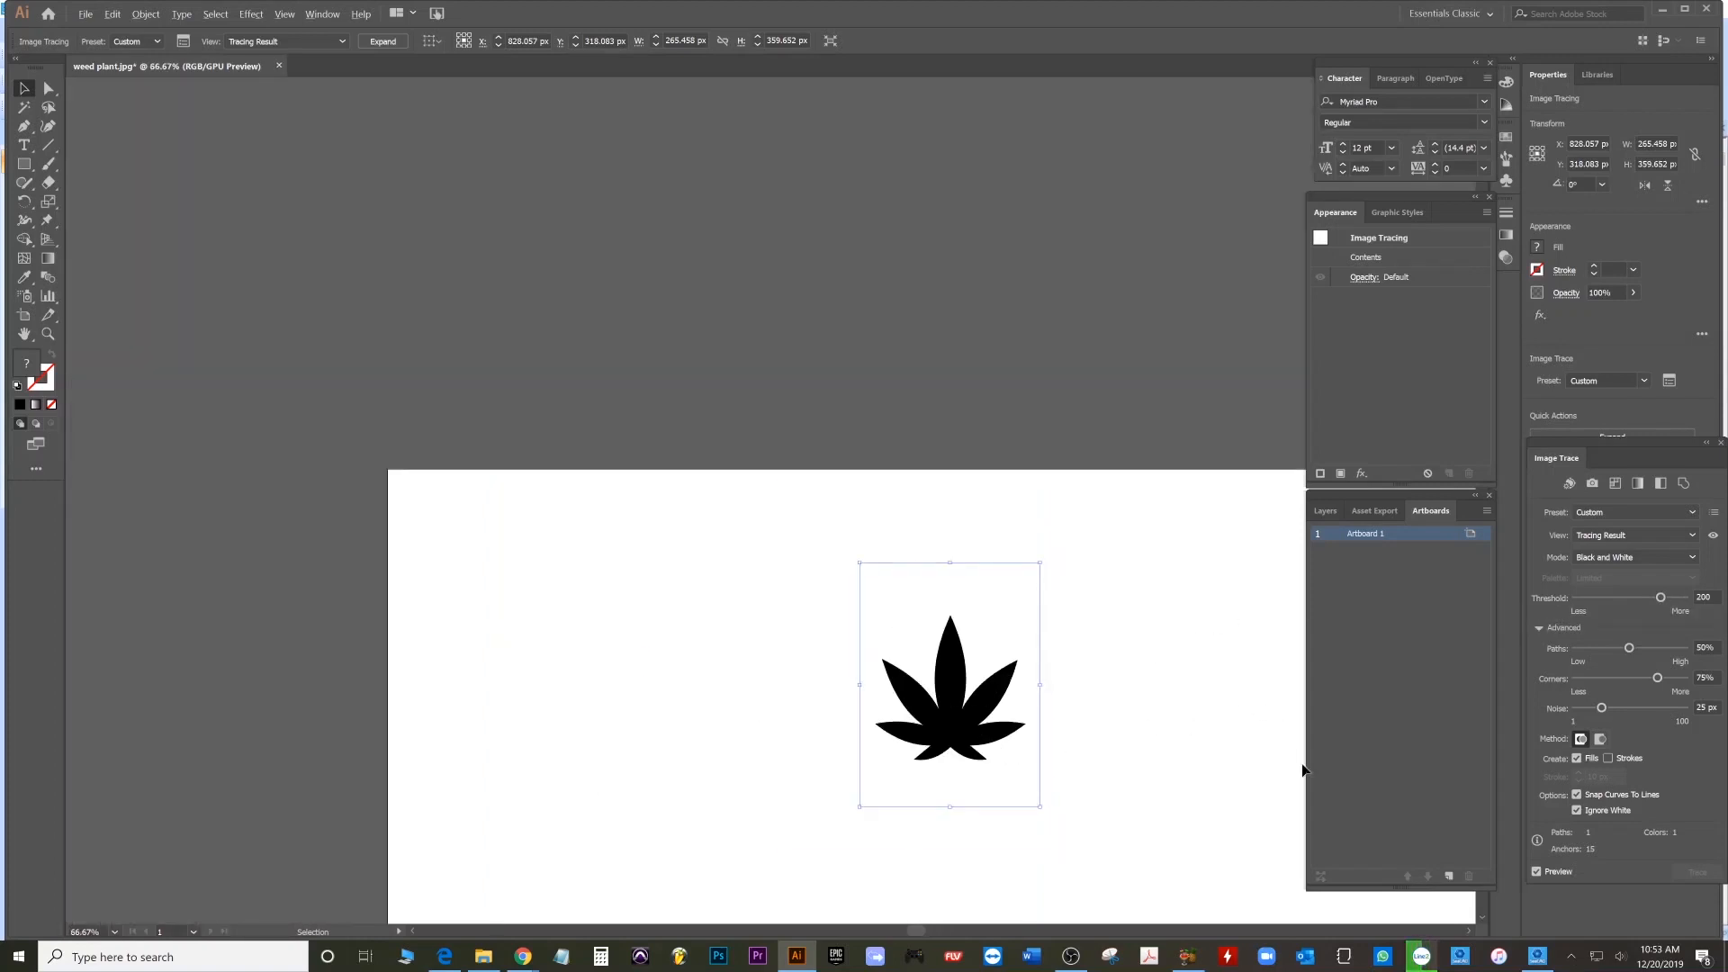
mouse_move(1639, 604)
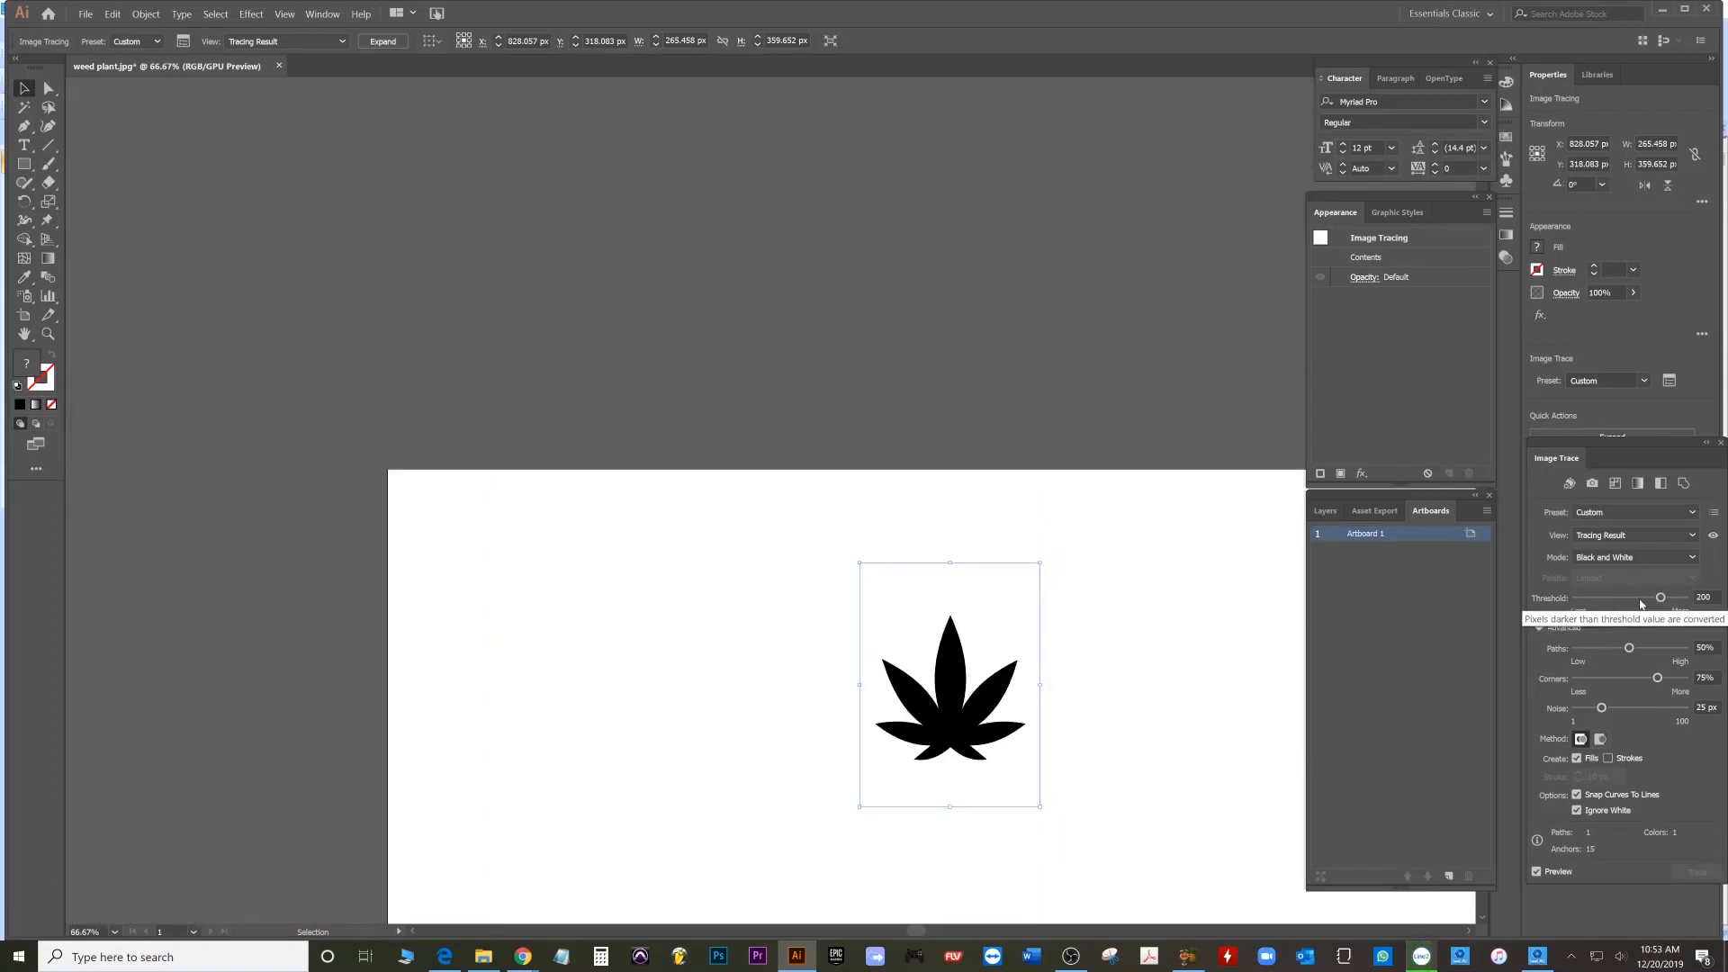
mouse_move(1130, 769)
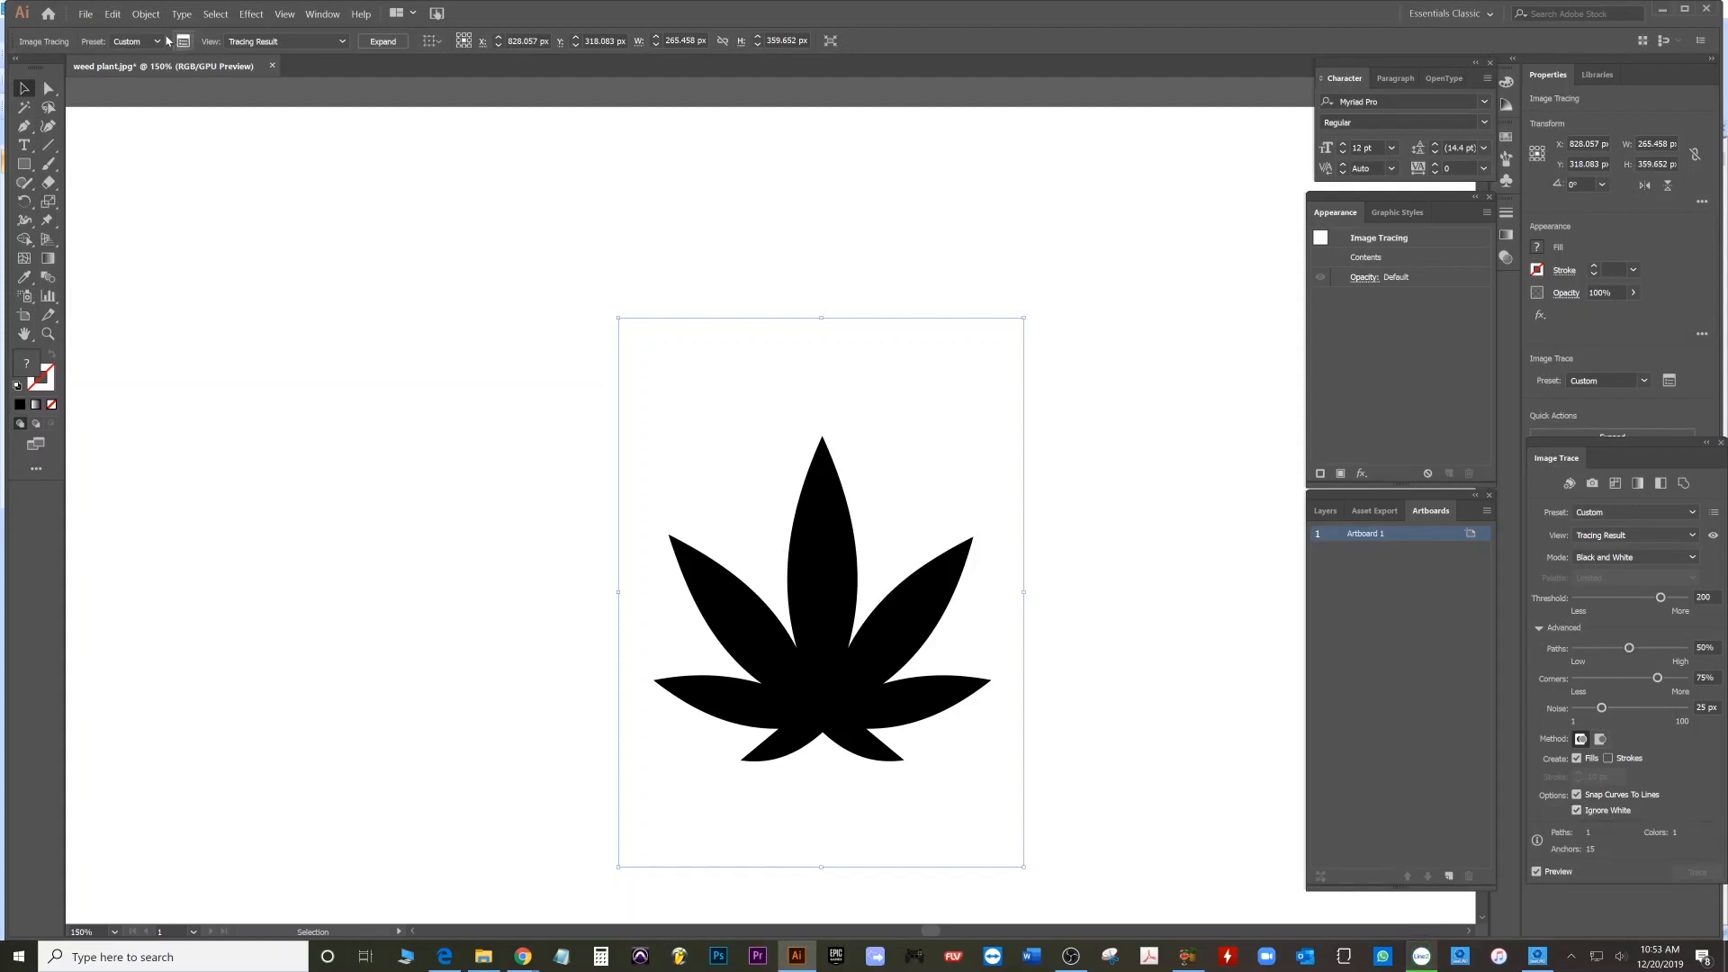
click(144, 12)
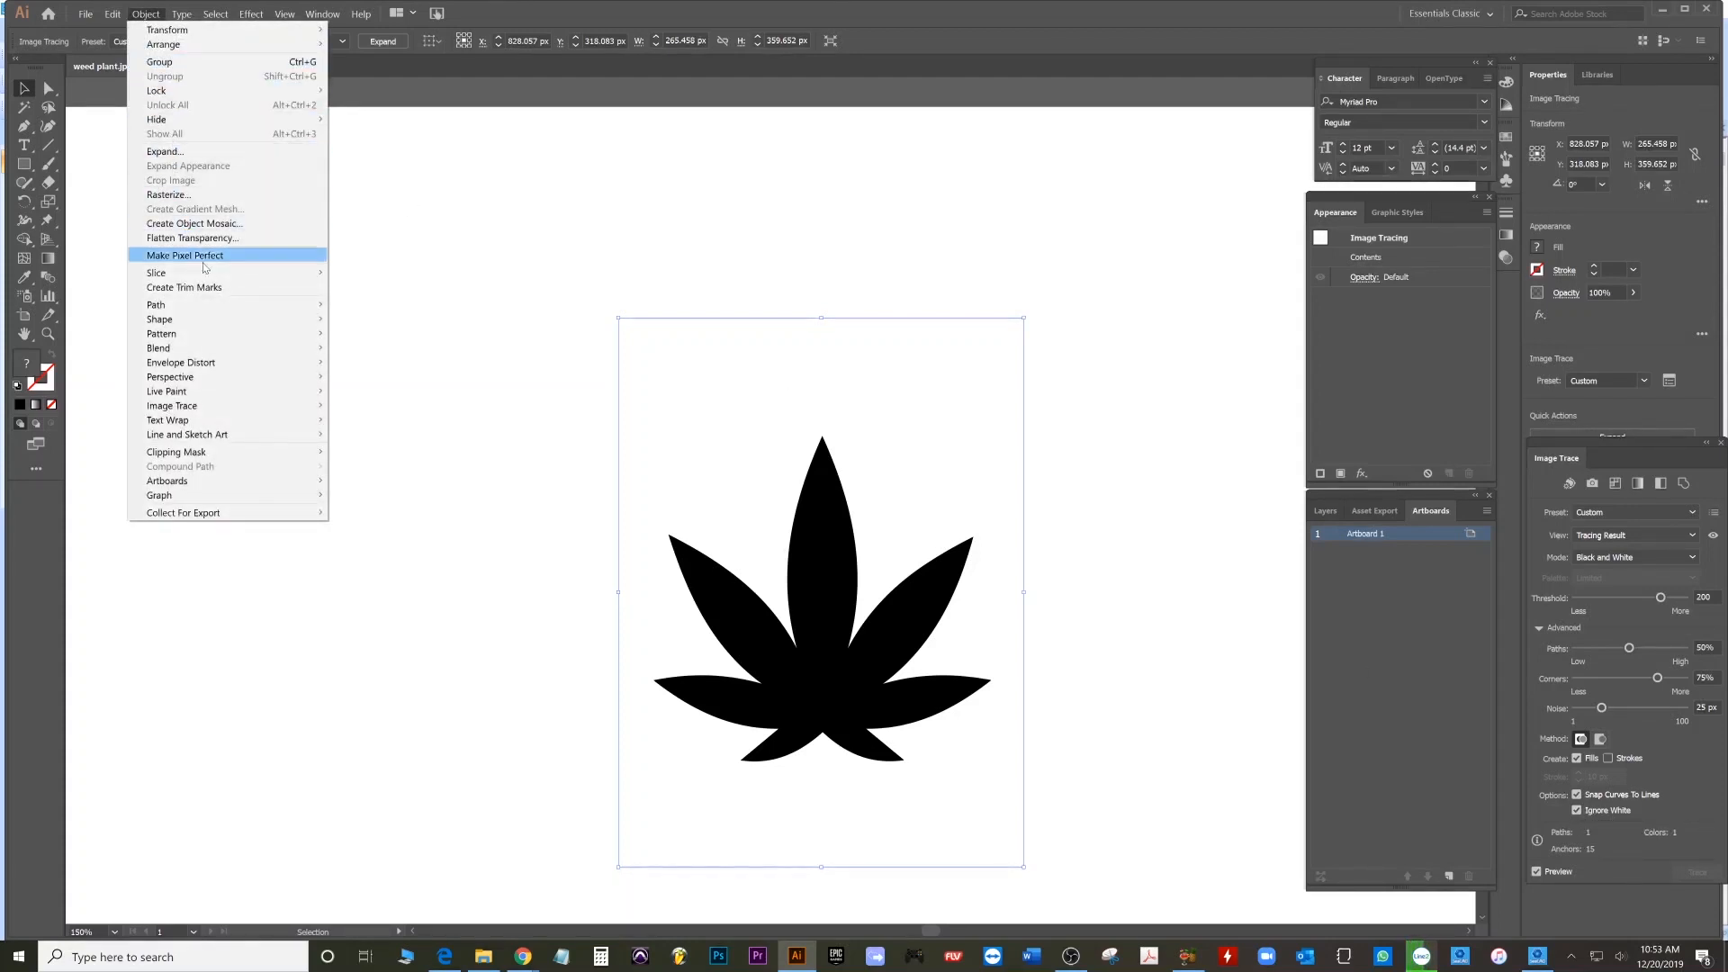
mouse_move(192, 238)
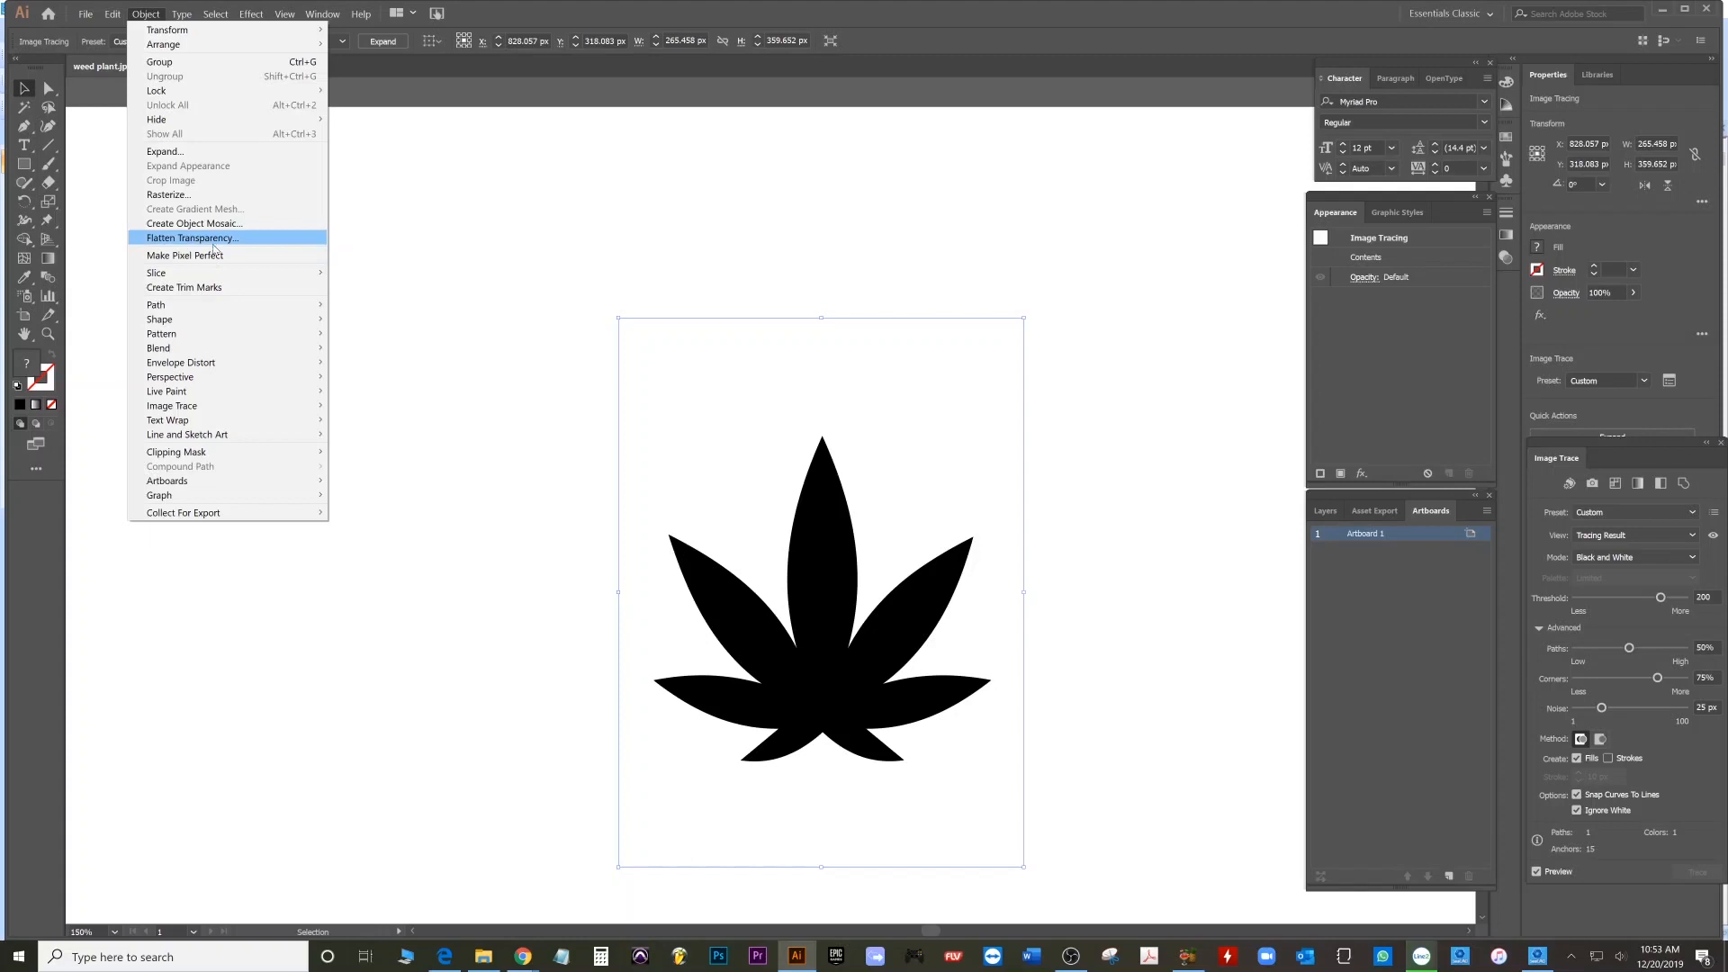
mouse_move(171, 405)
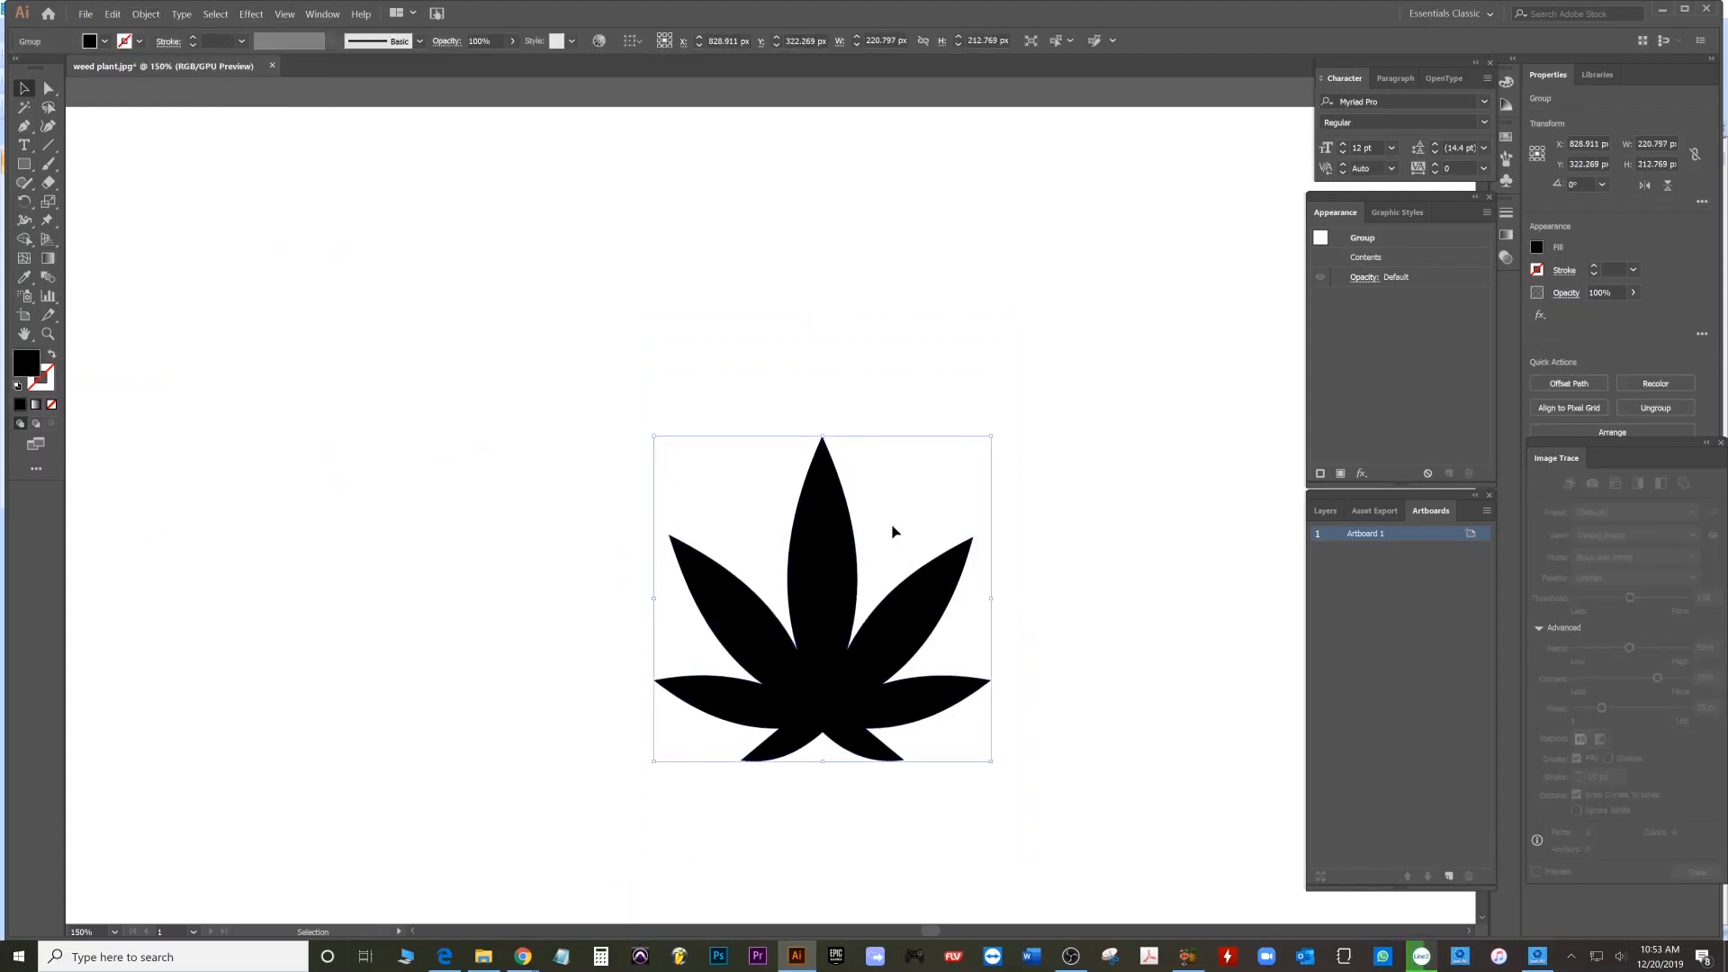
- Export the expanded leaf as weed plant 2.dxf, accepting the DXF/DWG export options
click(85, 13)
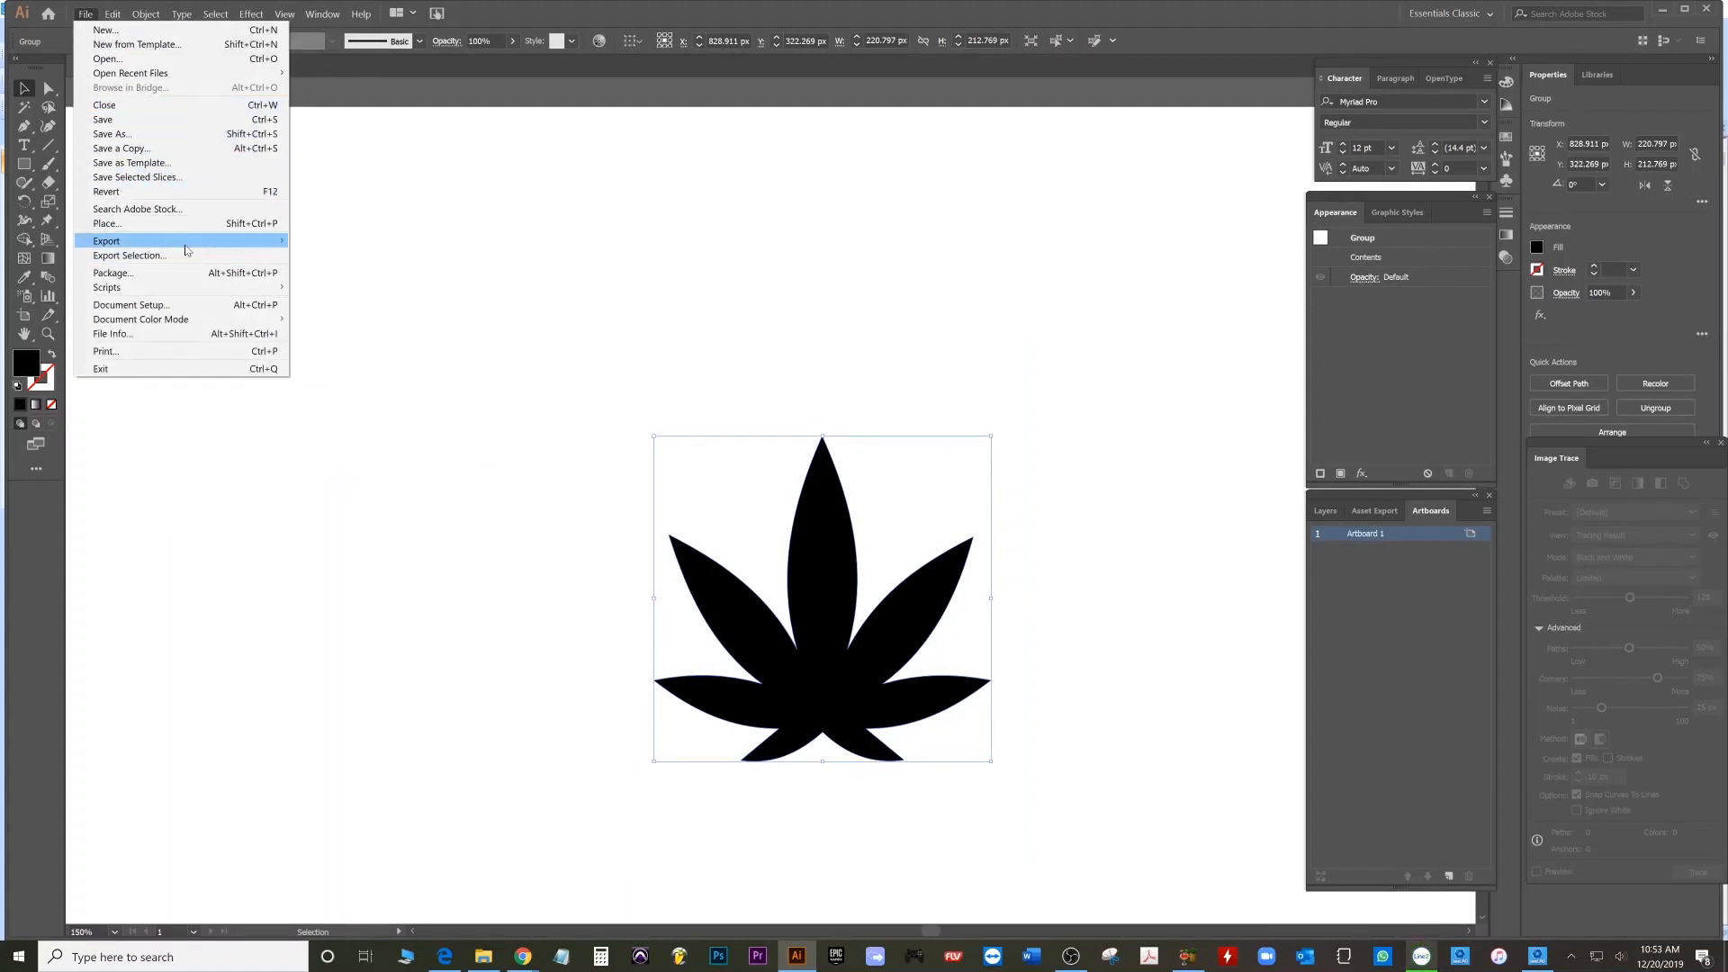
click(107, 239)
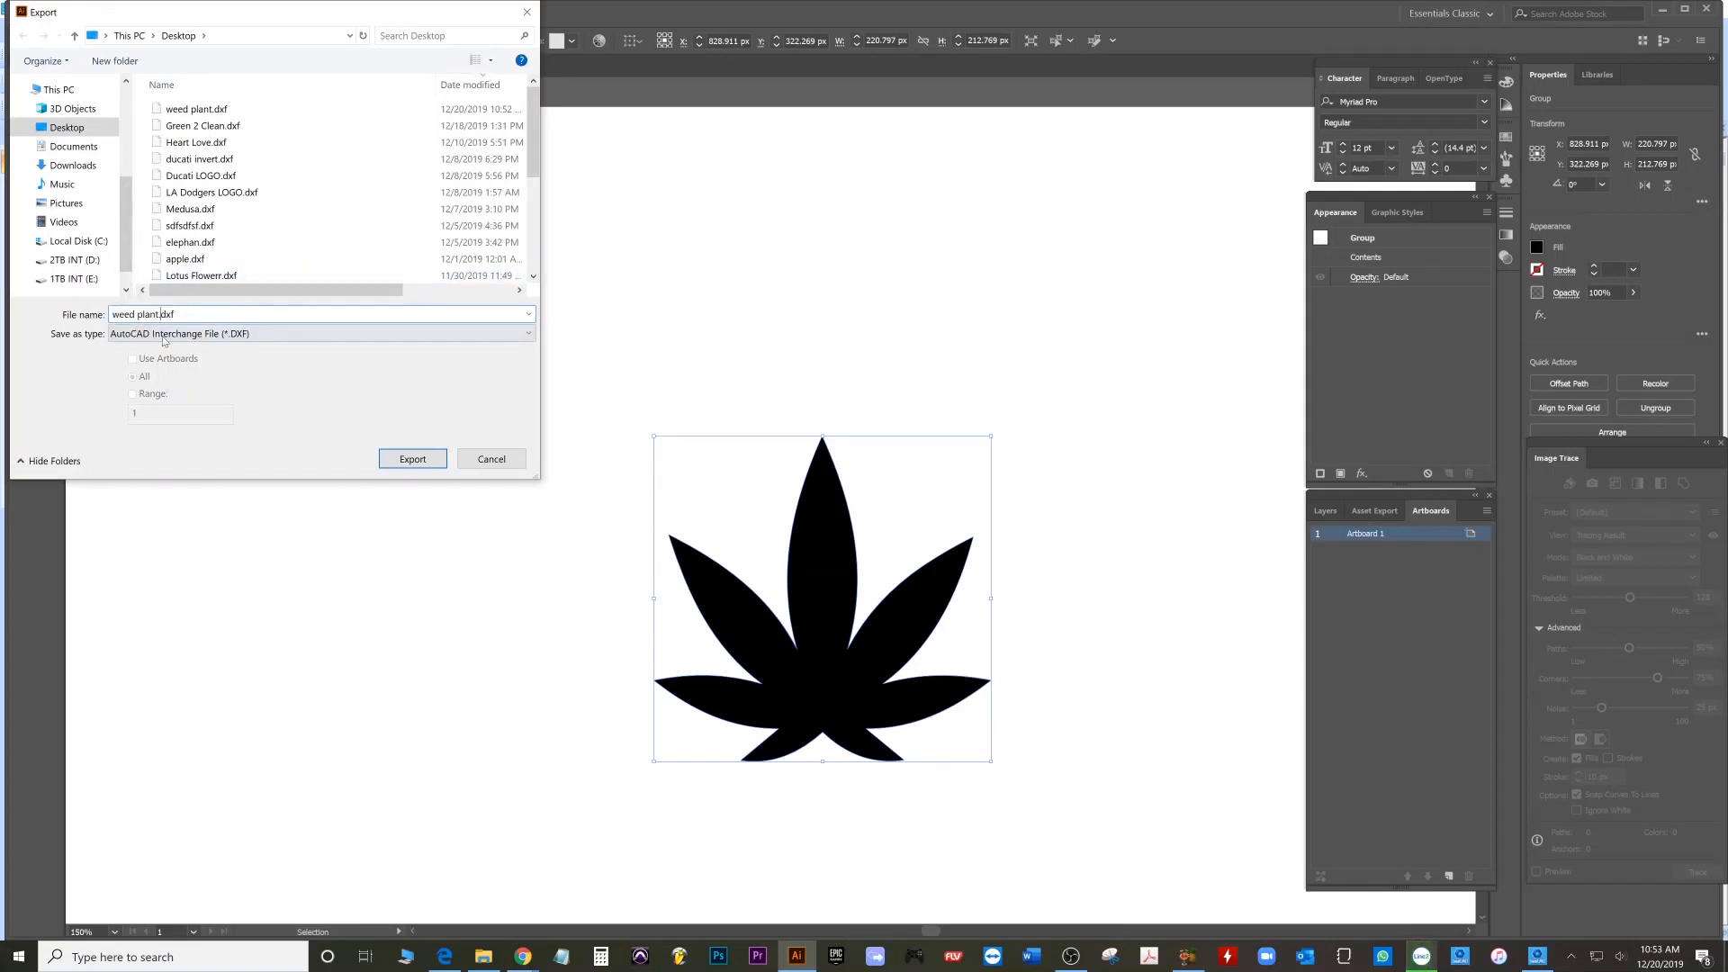
text(2)
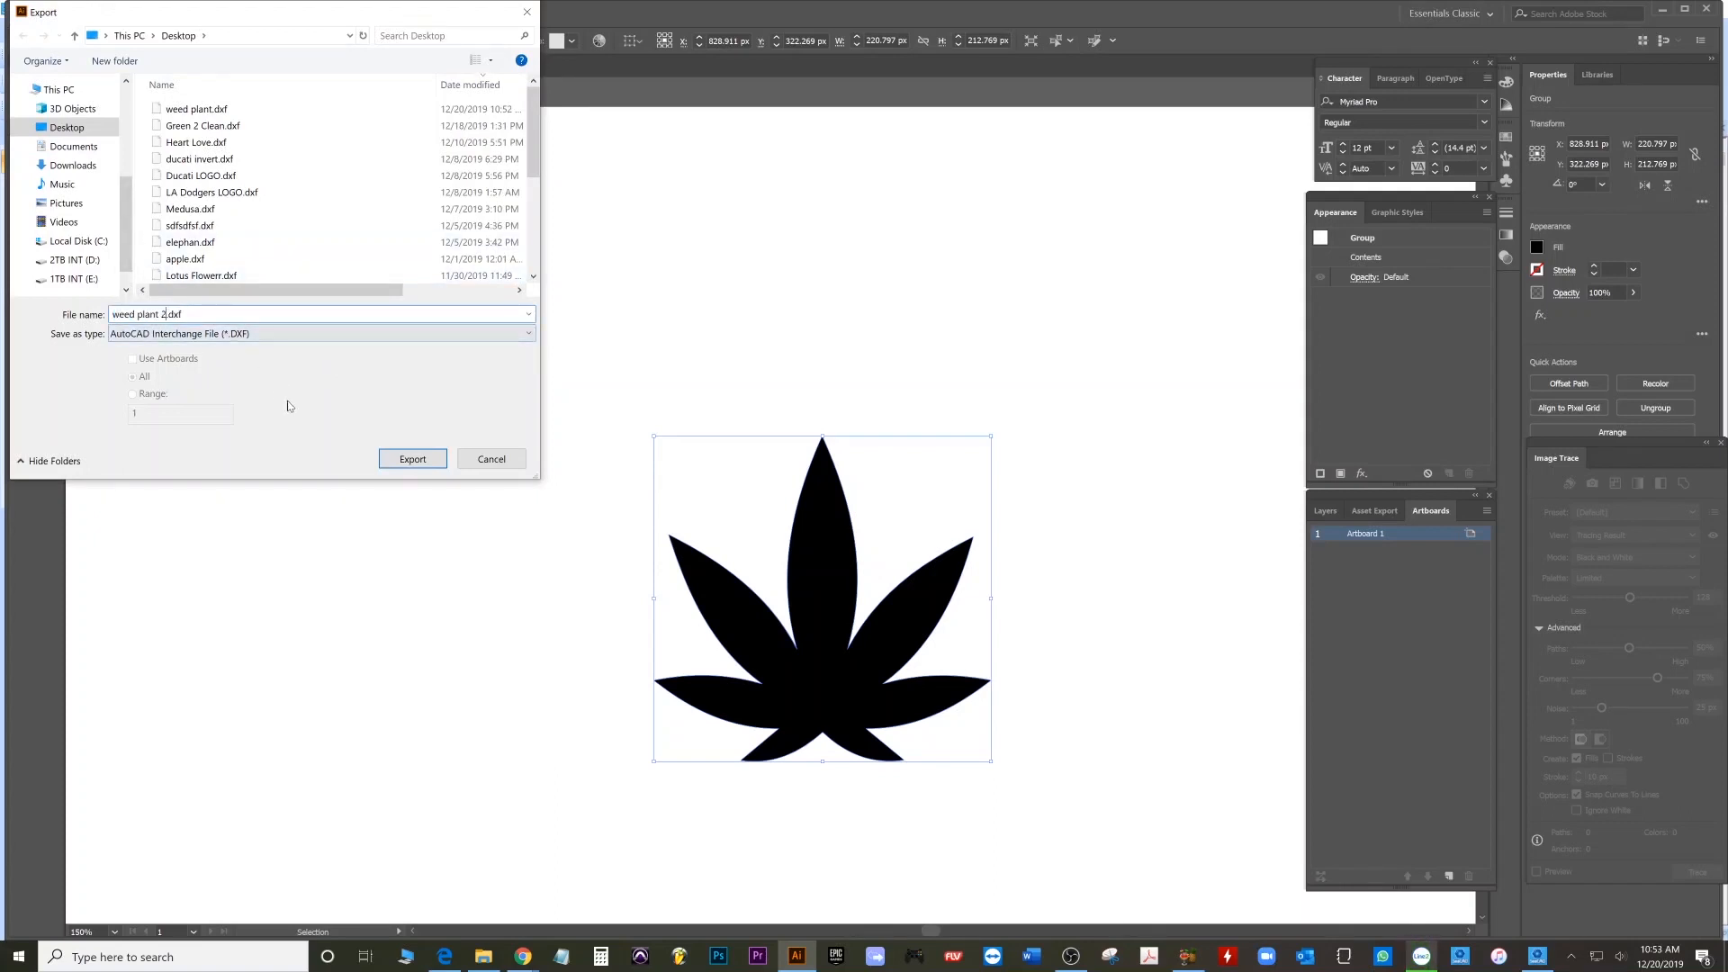
click(412, 459)
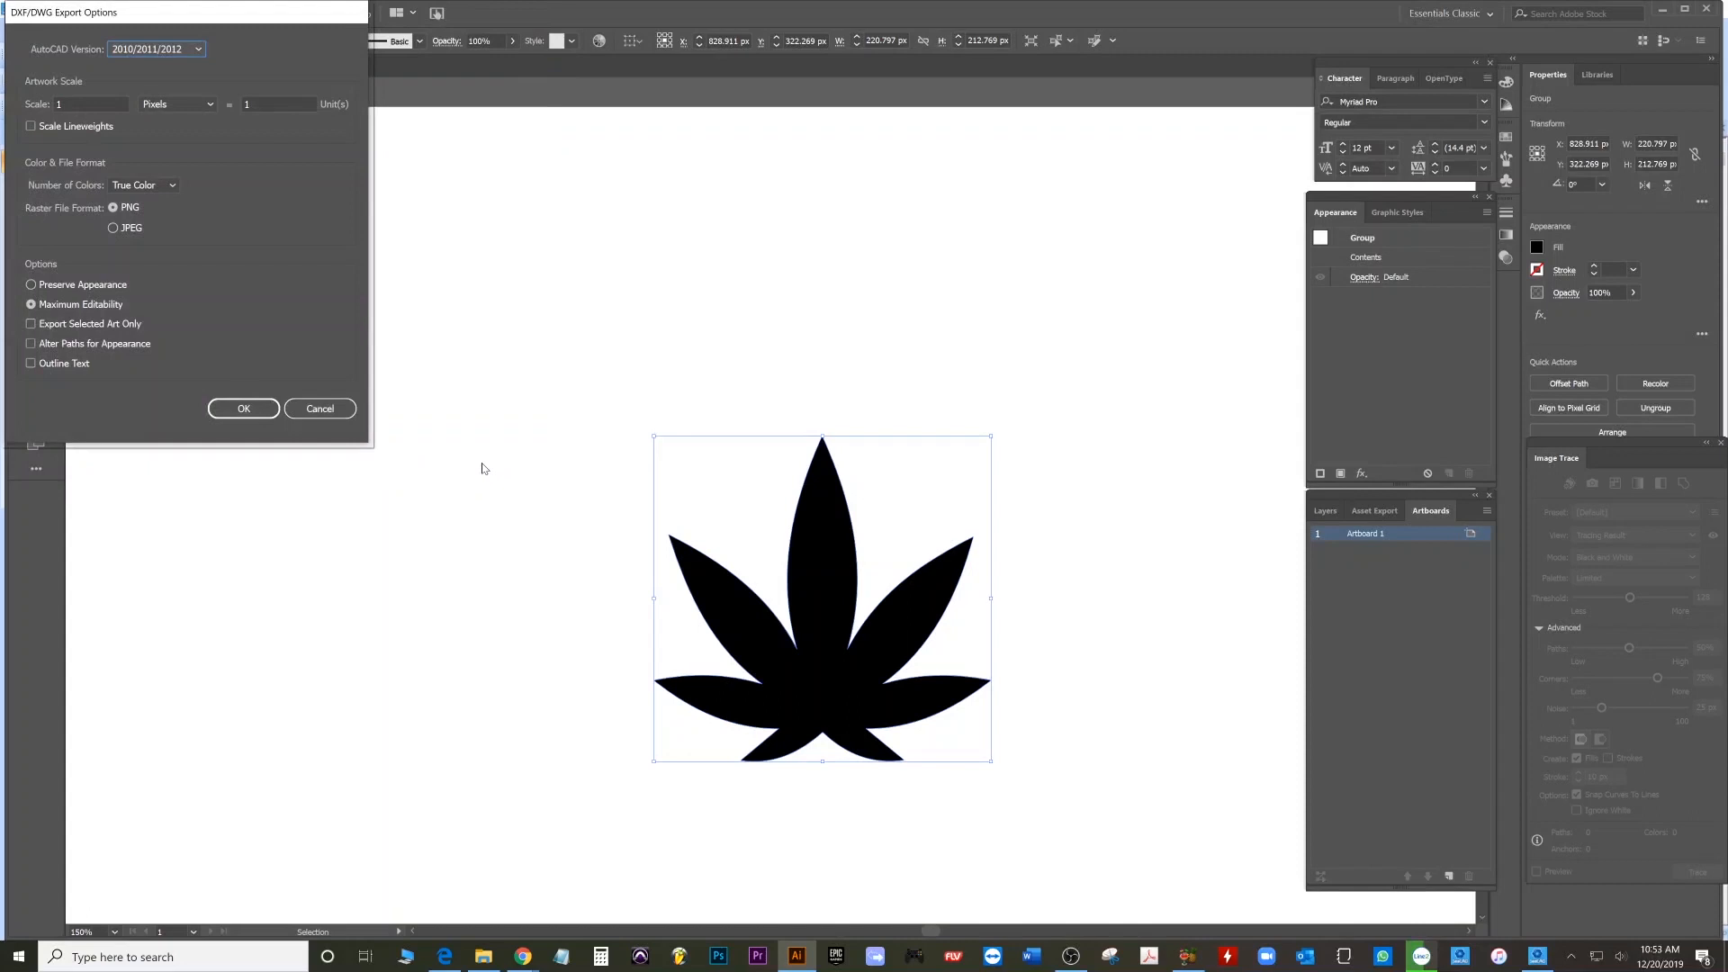
click(243, 409)
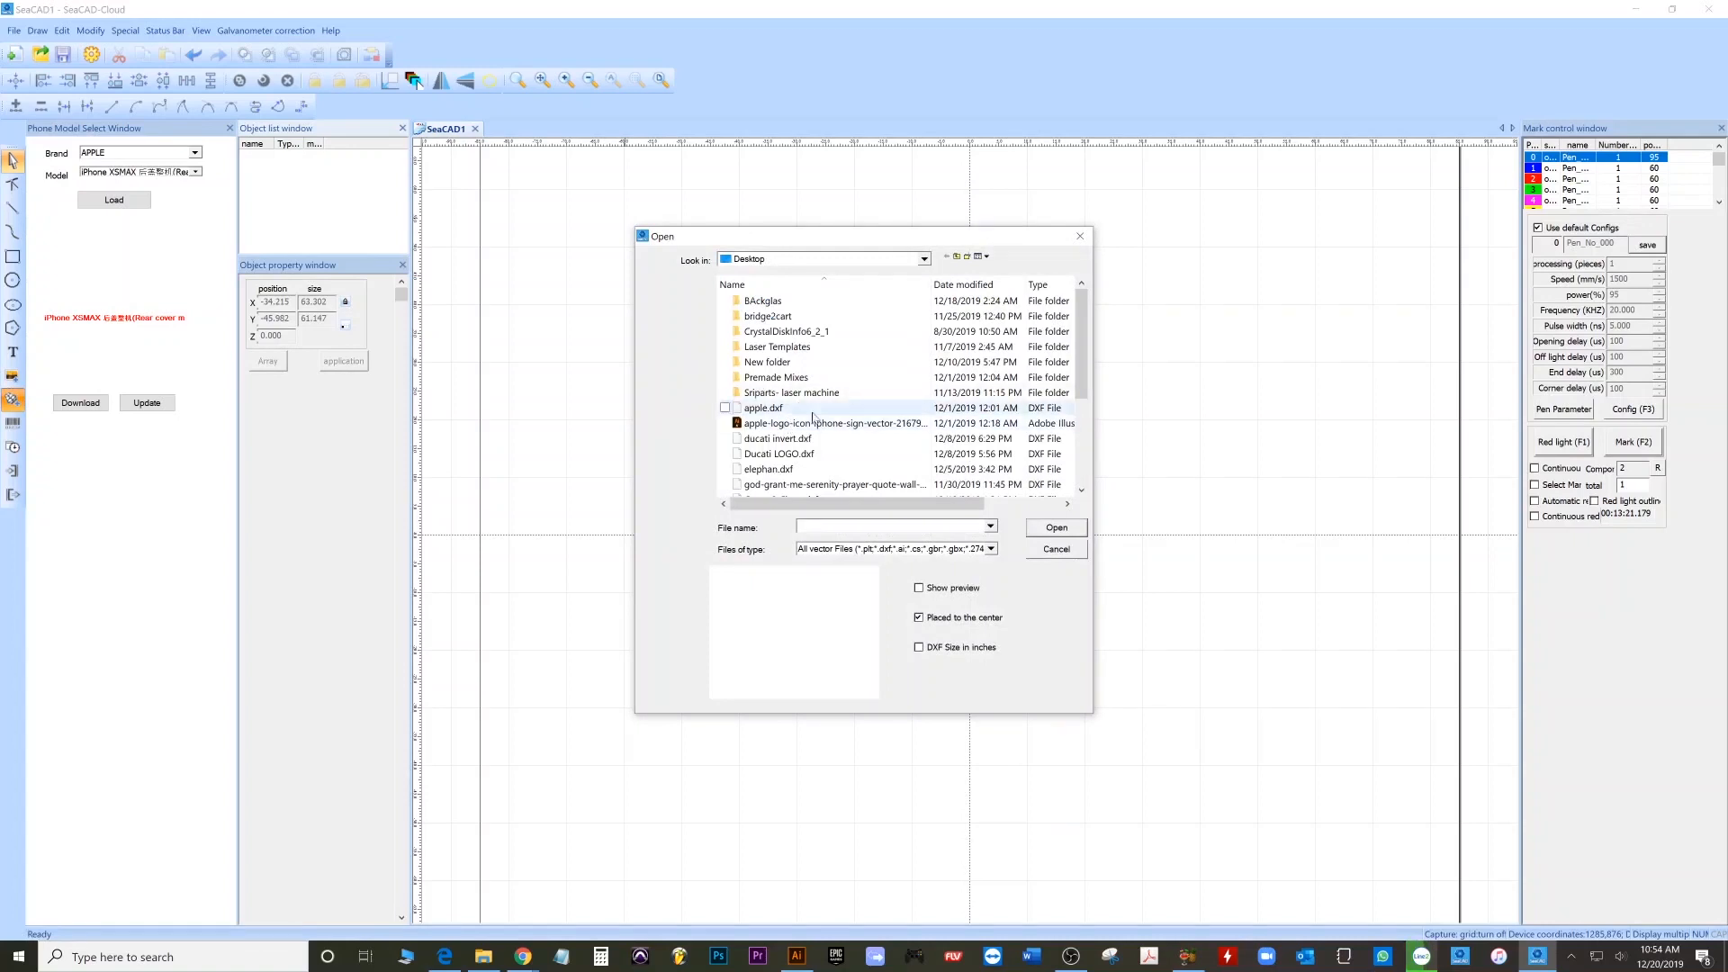
- Import weed plant 2.dxf through Draw vector files so its leaf outline fills the canvas
scroll(down, 3)
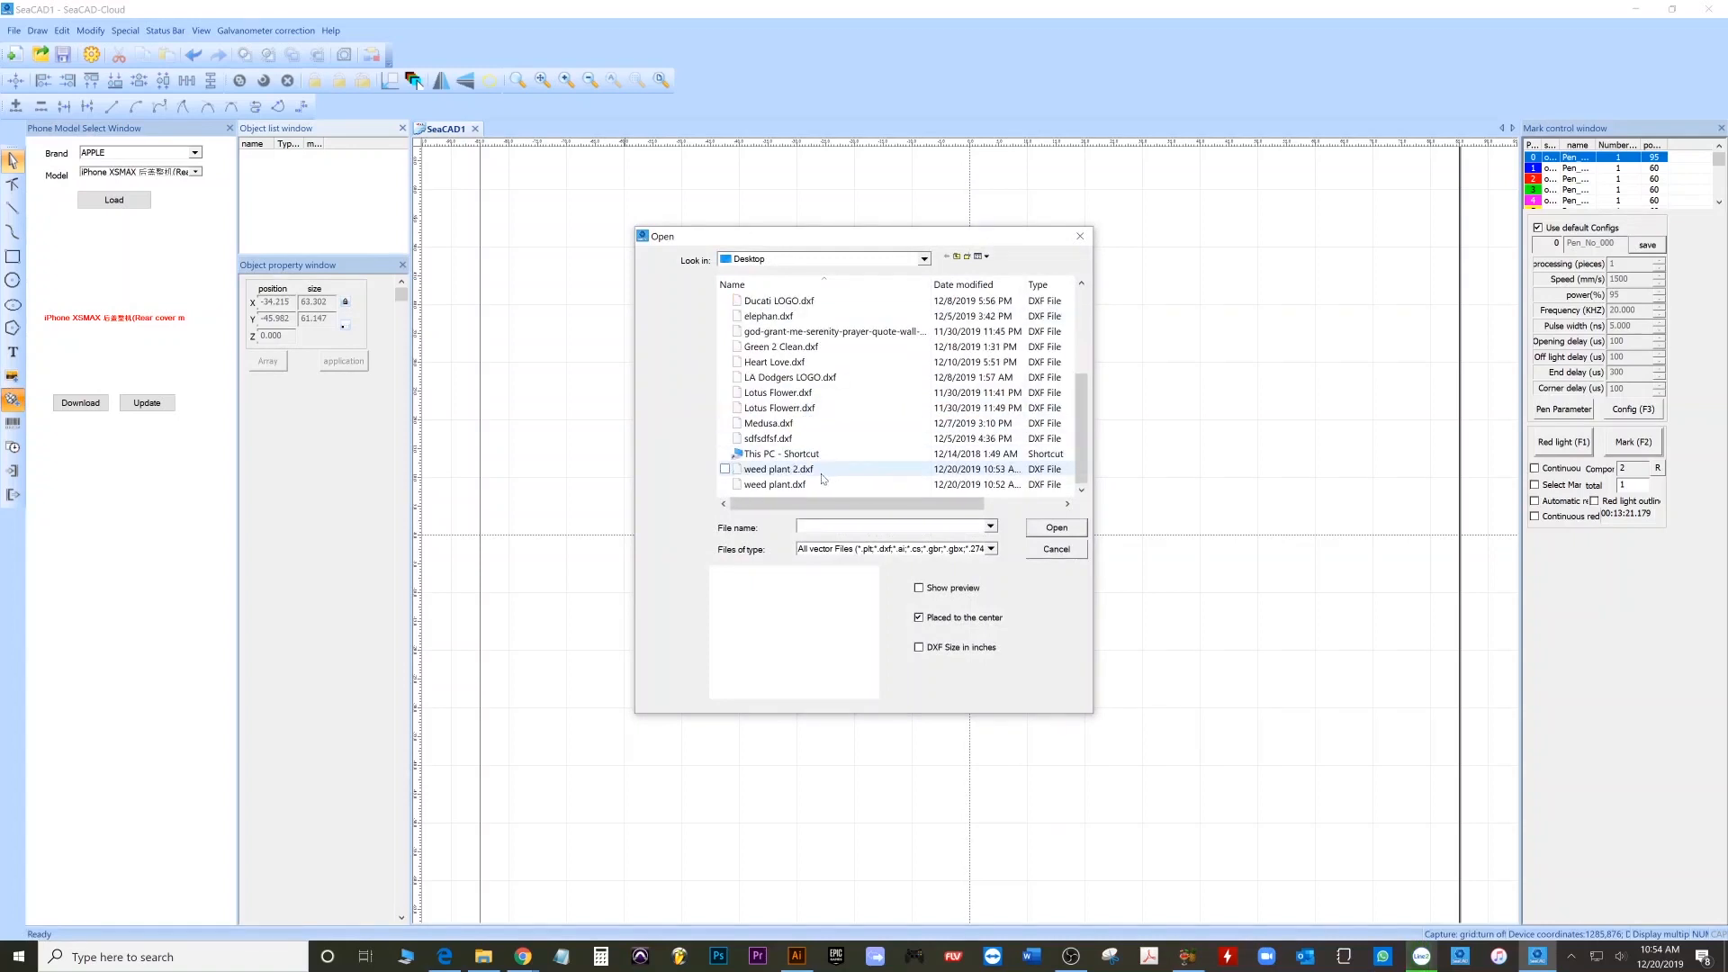
click(1054, 527)
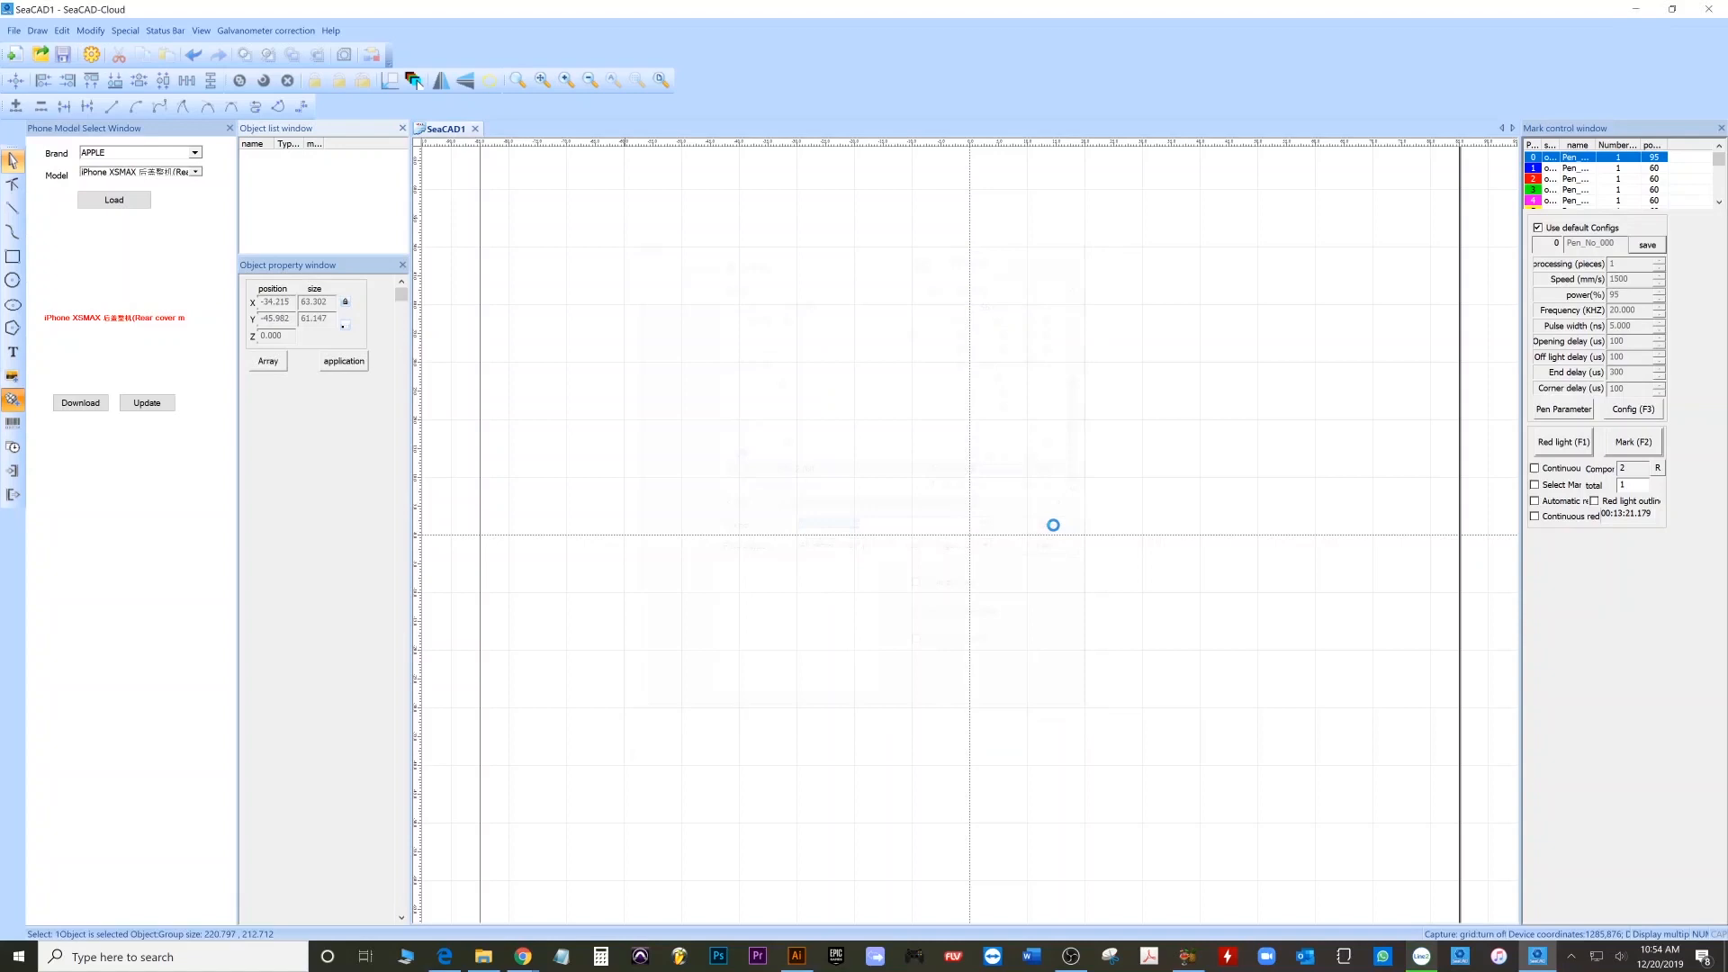
click(112, 200)
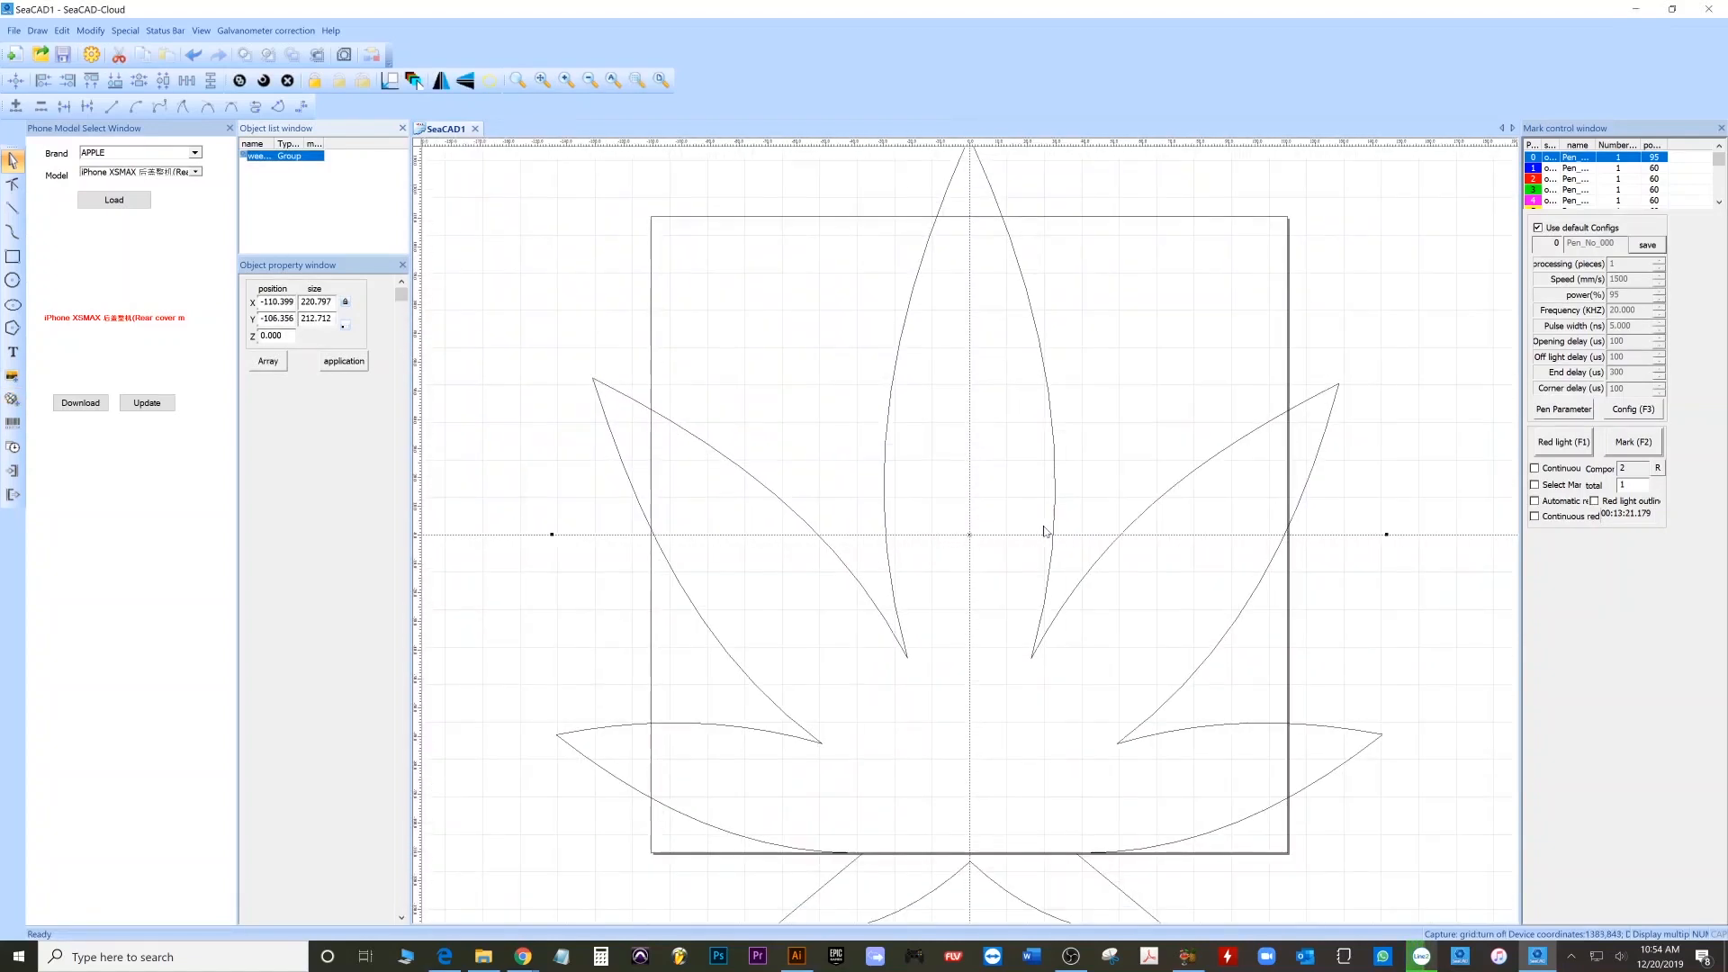